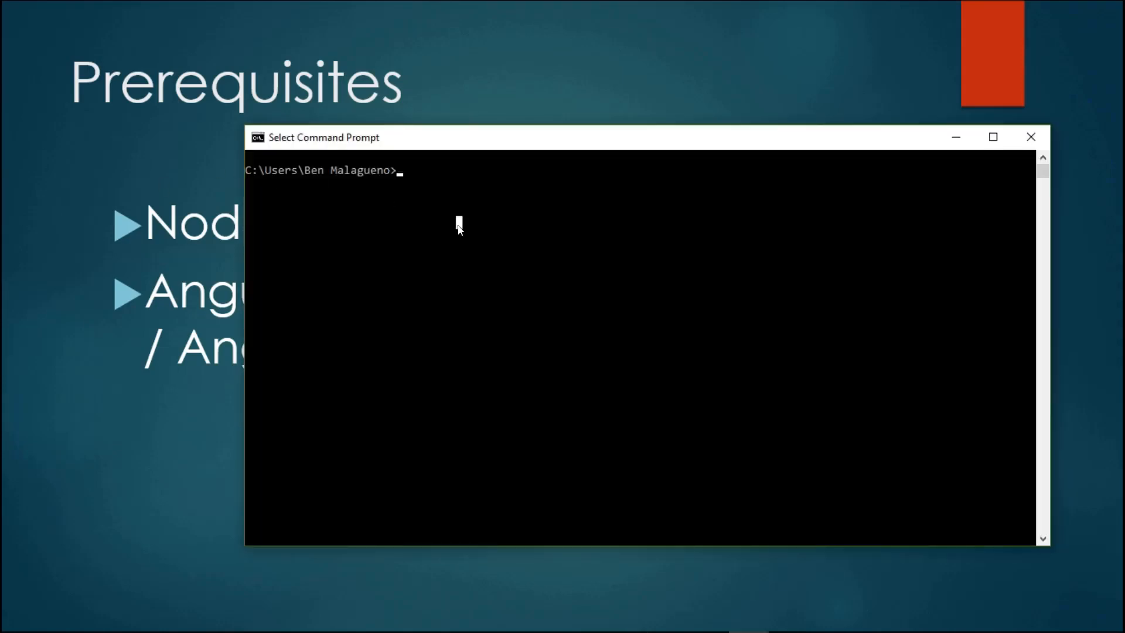
Run node -v and npm -v, reporting v8.9.0 and 5.6.0.
type("node -v")
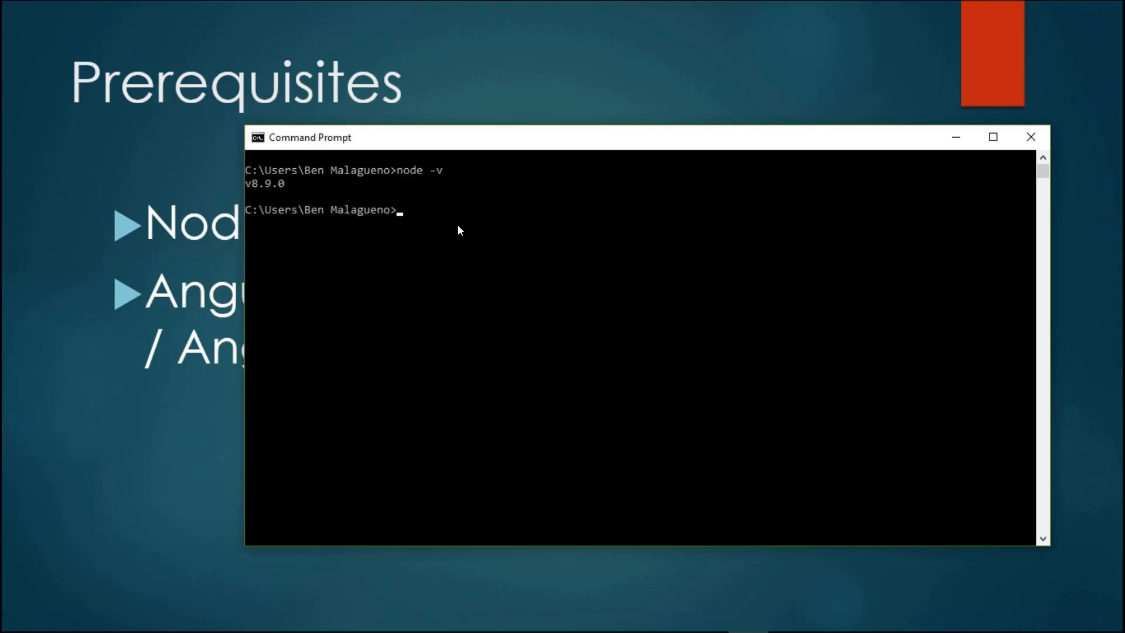
type("npm -")
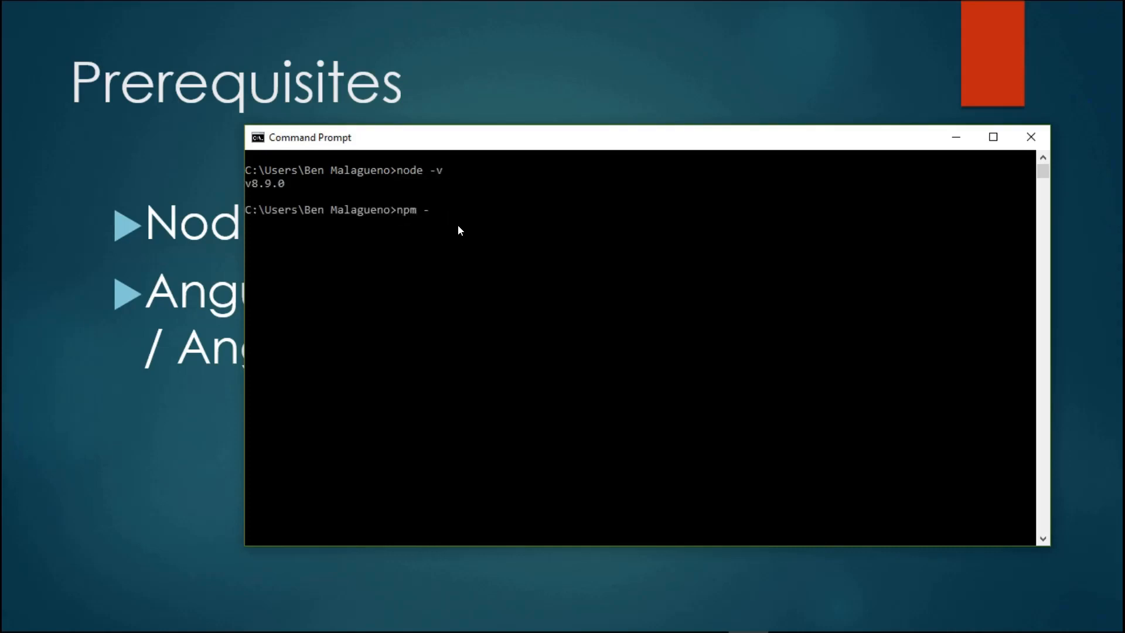
type("v")
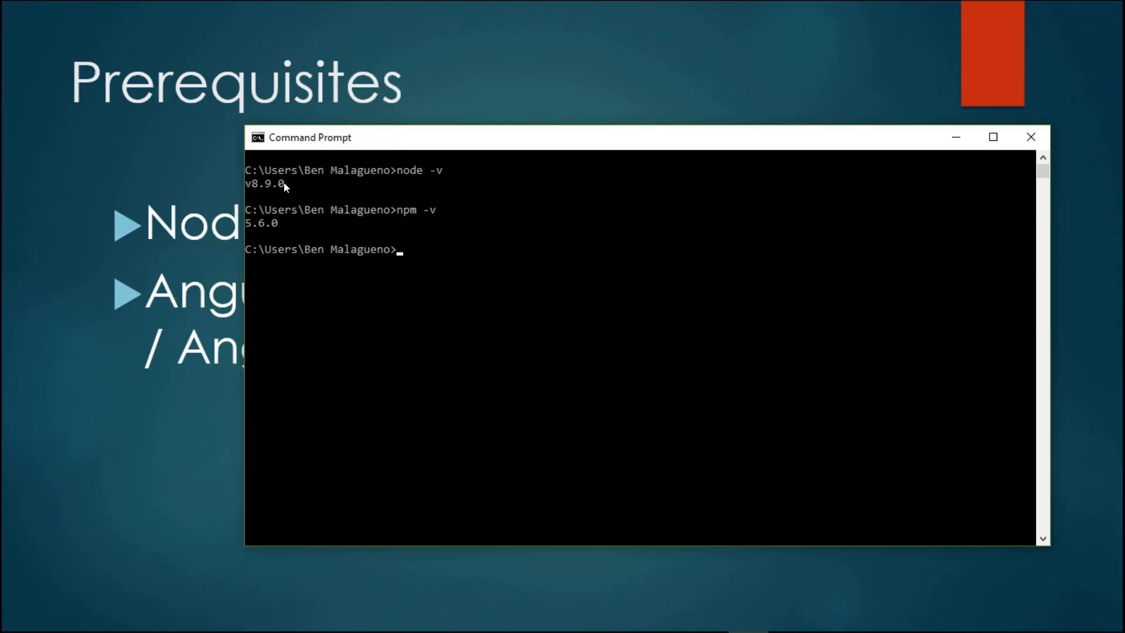
mouse_move(323, 209)
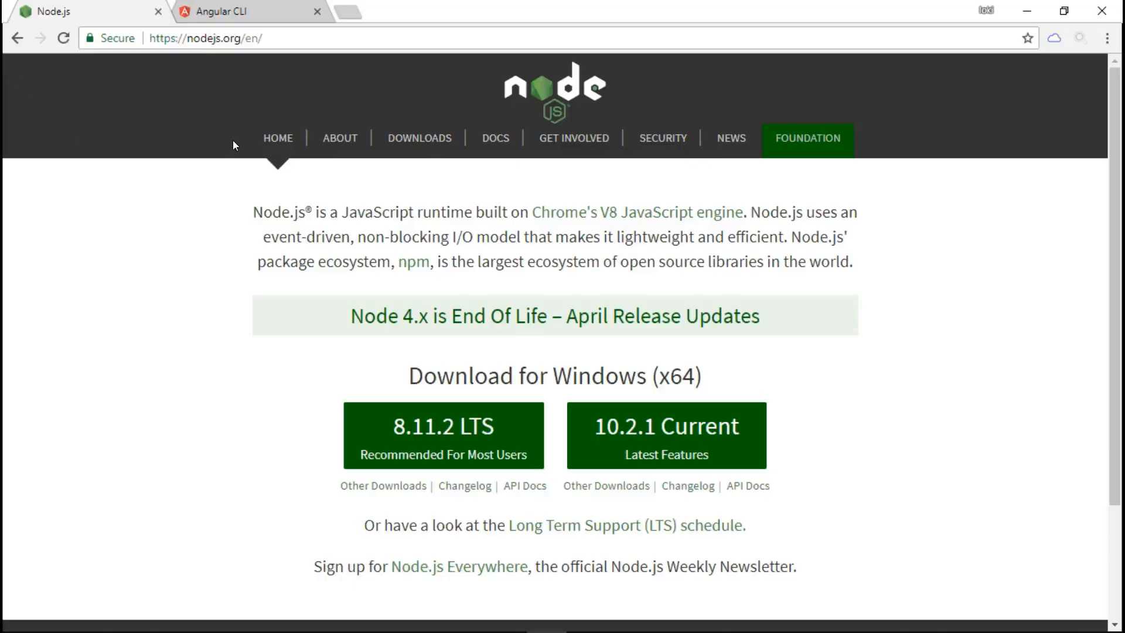
mouse_move(253, 175)
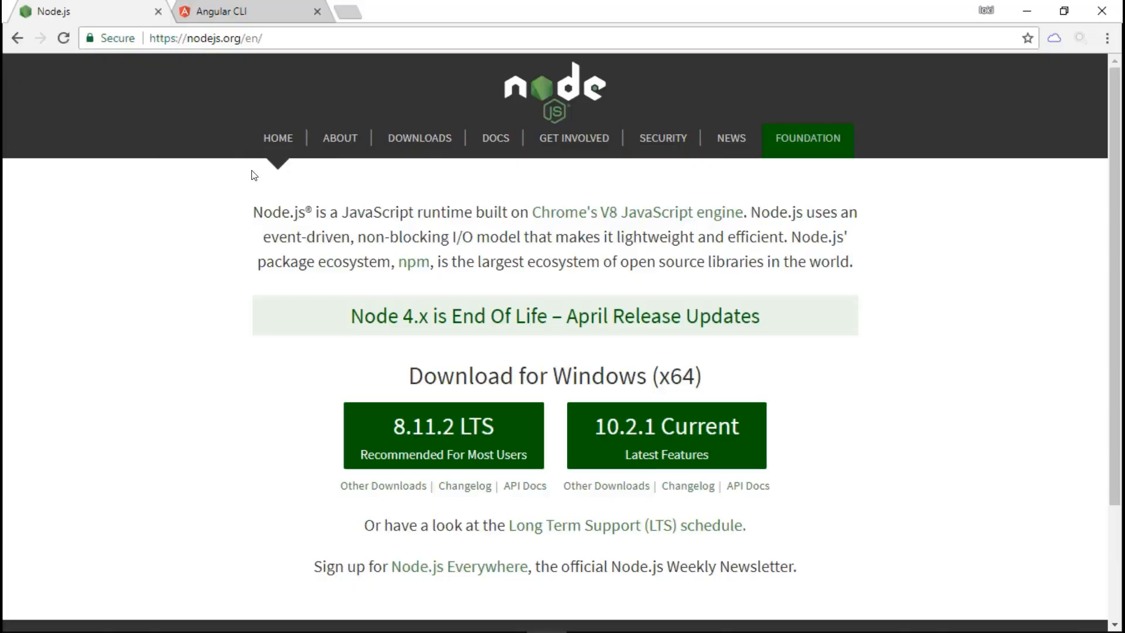
Go to the nodejs.org Downloads page and scroll to the LTS Windows Installer.
left_click(420, 138)
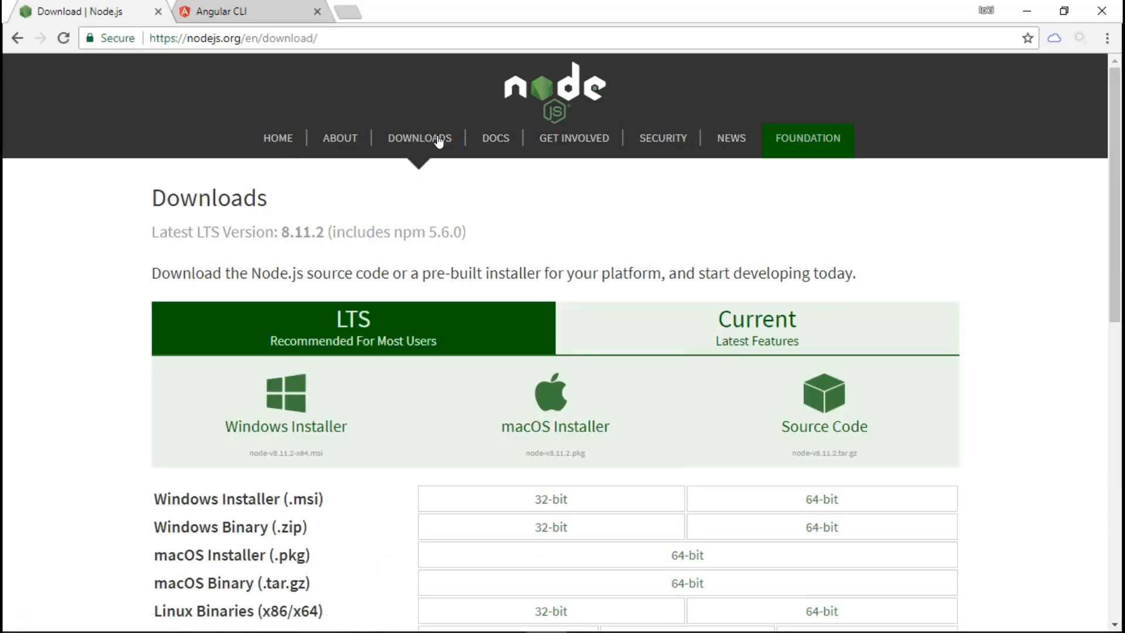
scroll("down", 3)
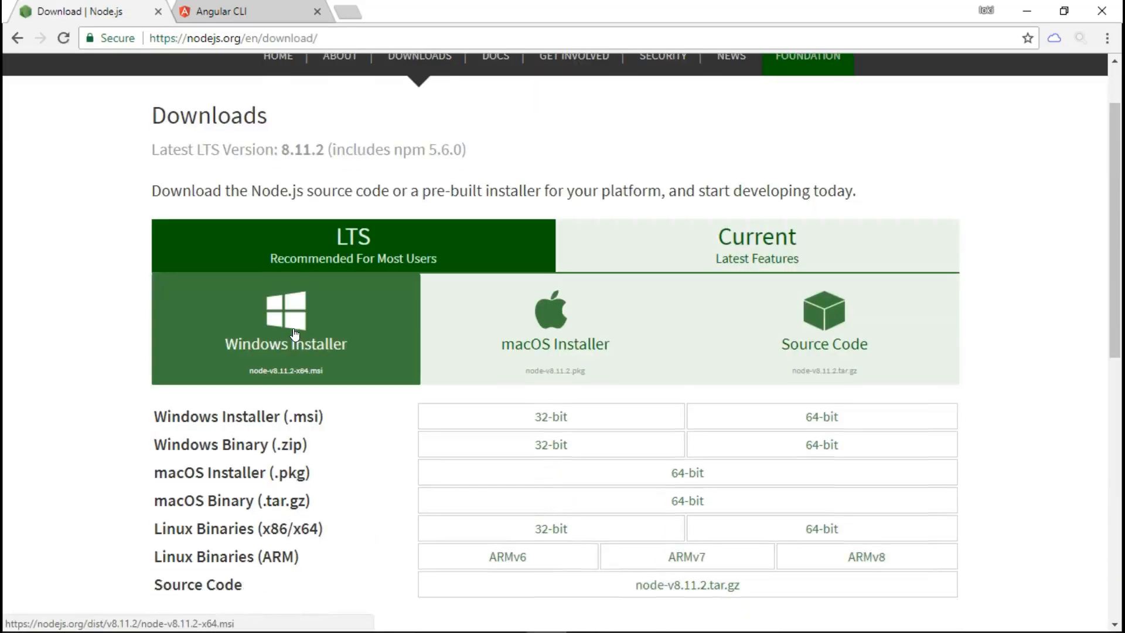
mouse_move(352, 328)
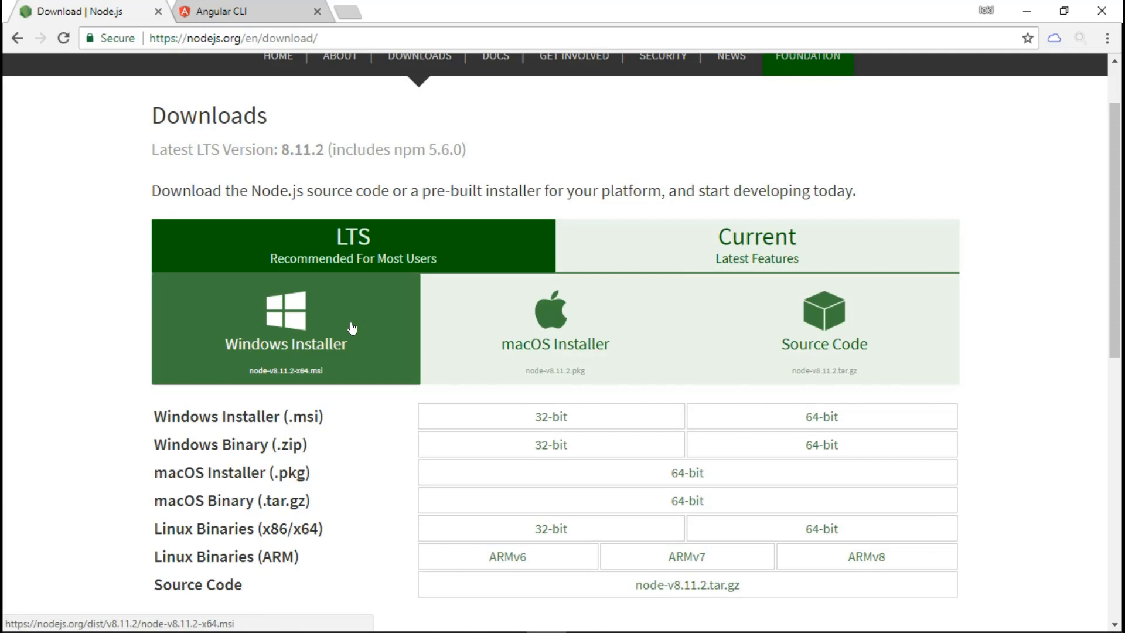
mouse_move(499, 316)
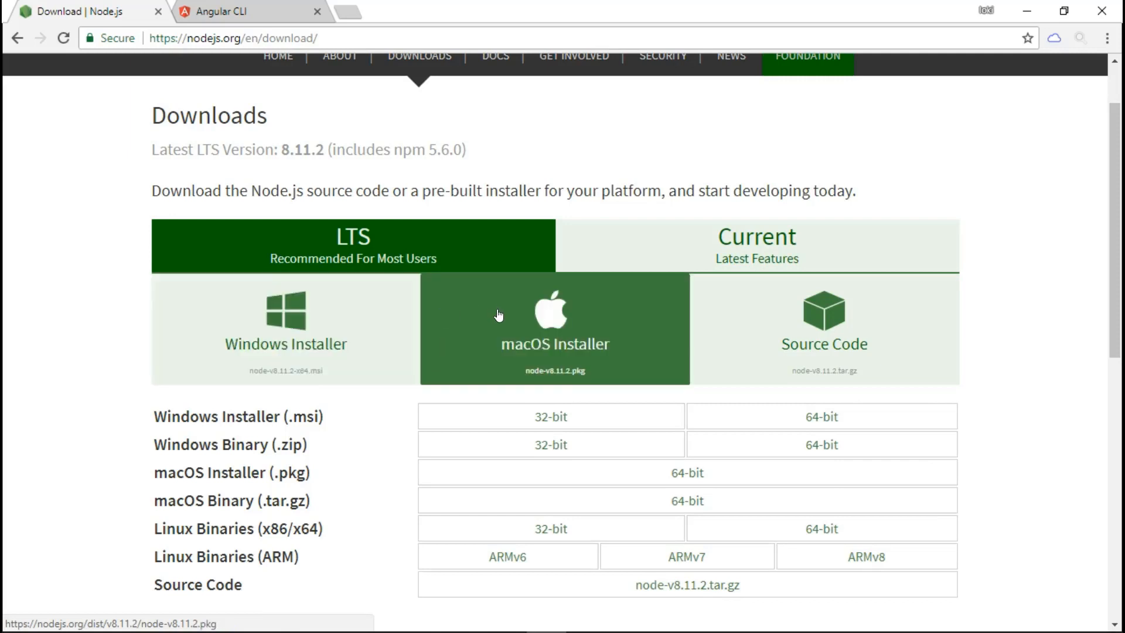
mouse_move(285, 315)
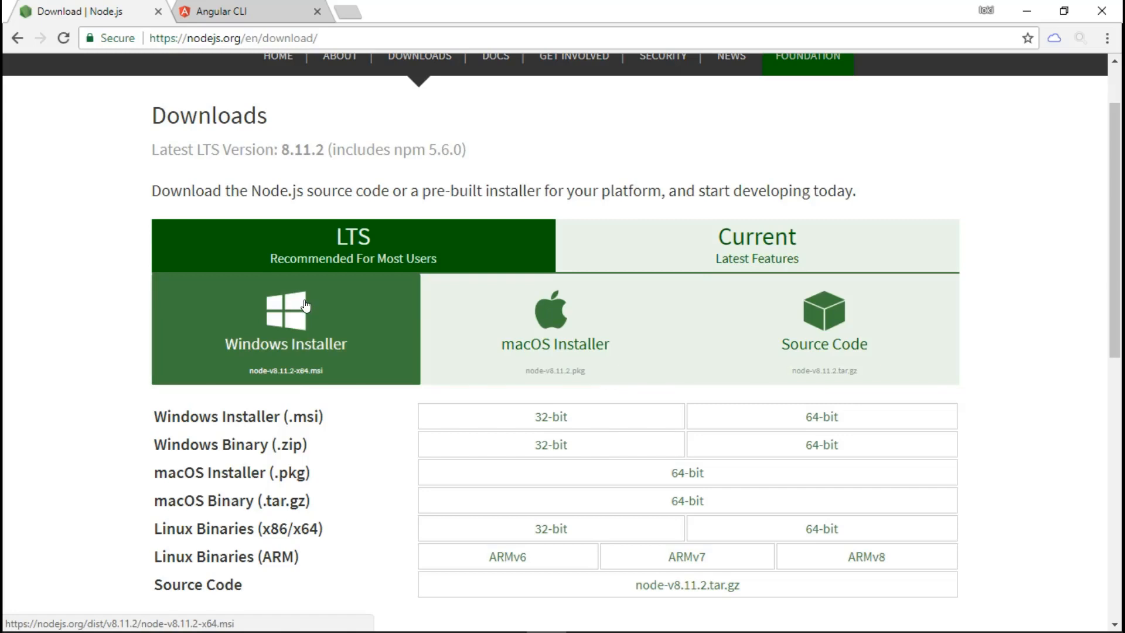
mouse_move(213, 334)
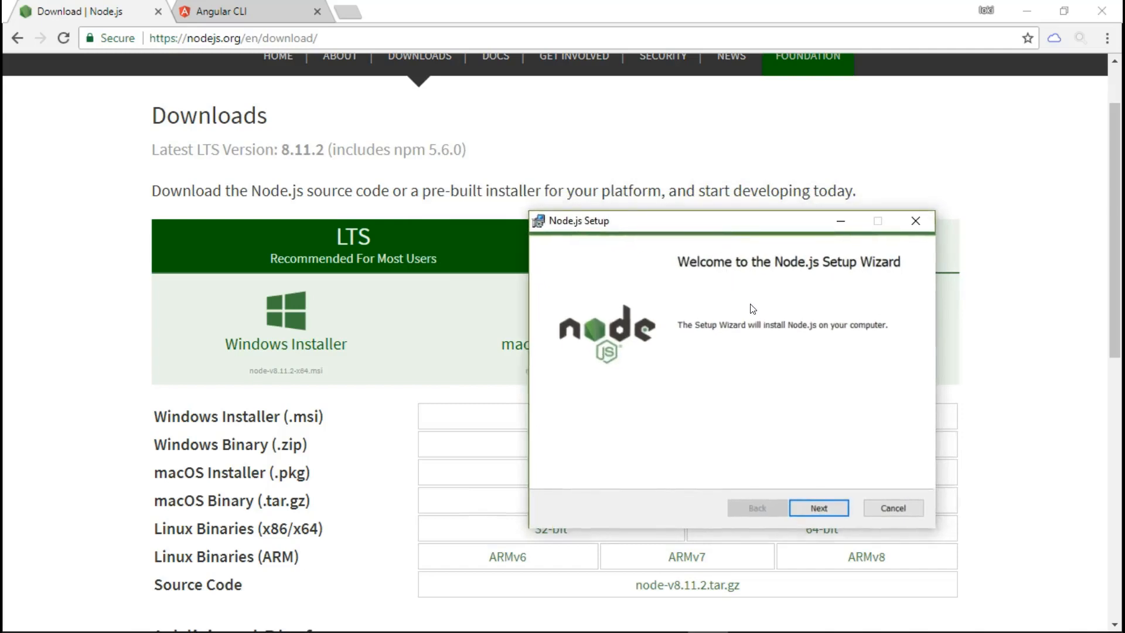
mouse_move(777, 391)
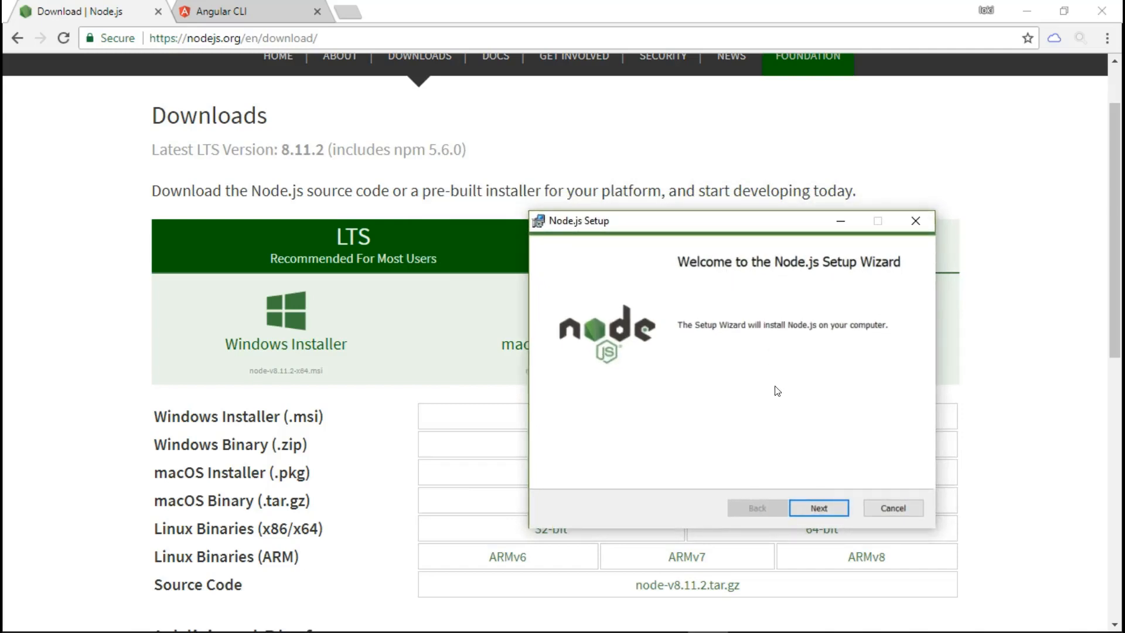
mouse_move(768, 229)
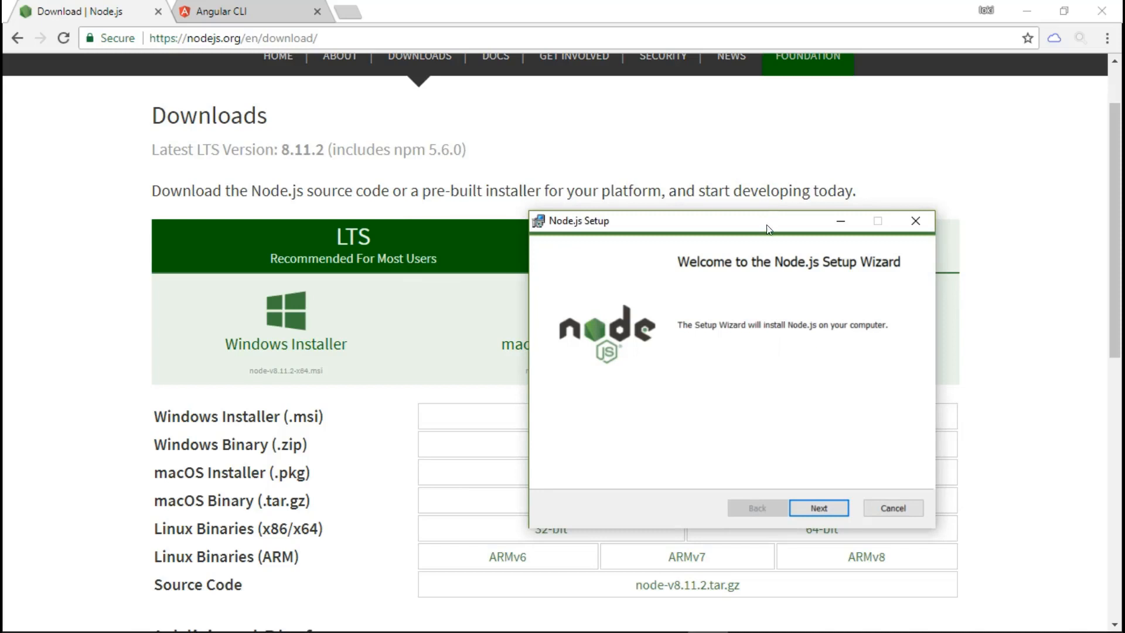
Start the Node.js Setup Wizard and accept the license agreement.
left_click_drag(768, 221, 699, 241)
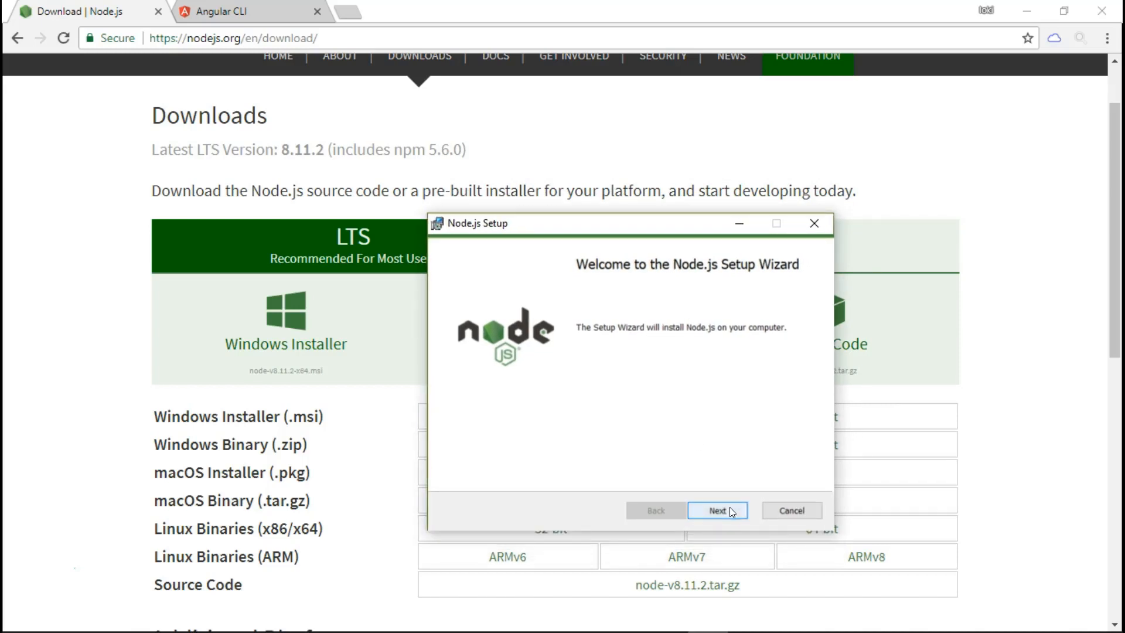
mouse_move(568, 234)
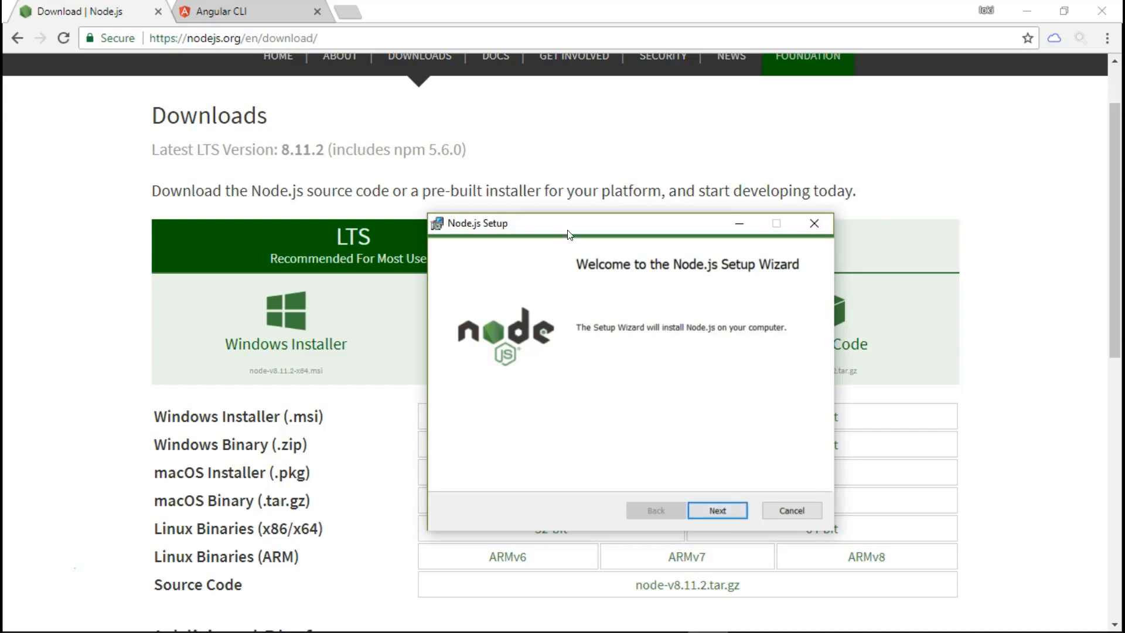
left_click(716, 510)
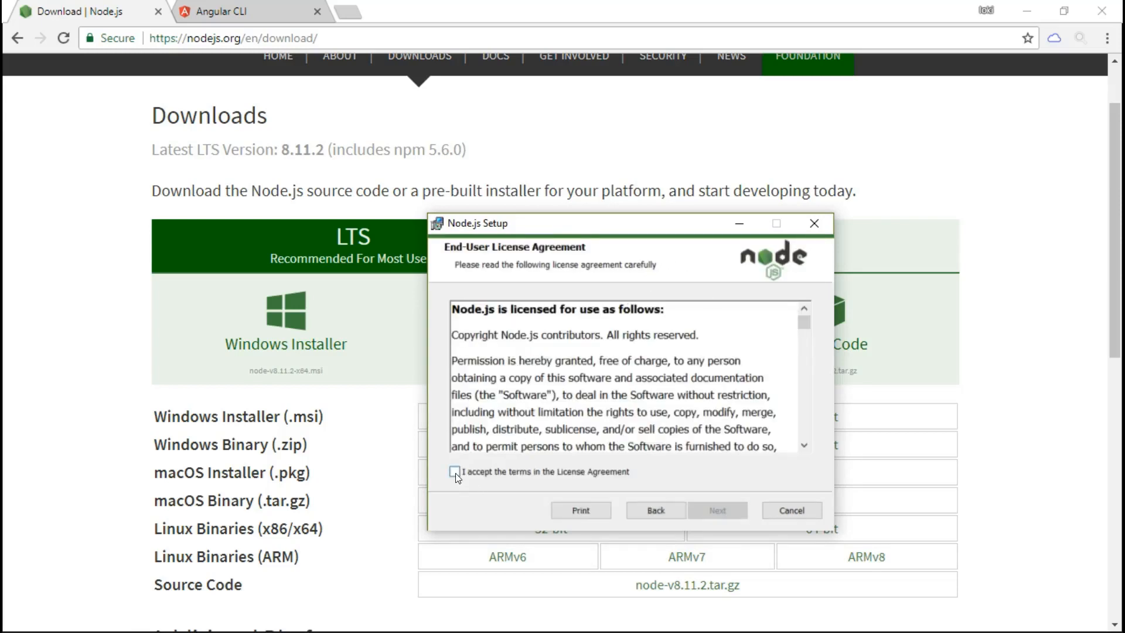
left_click(454, 471)
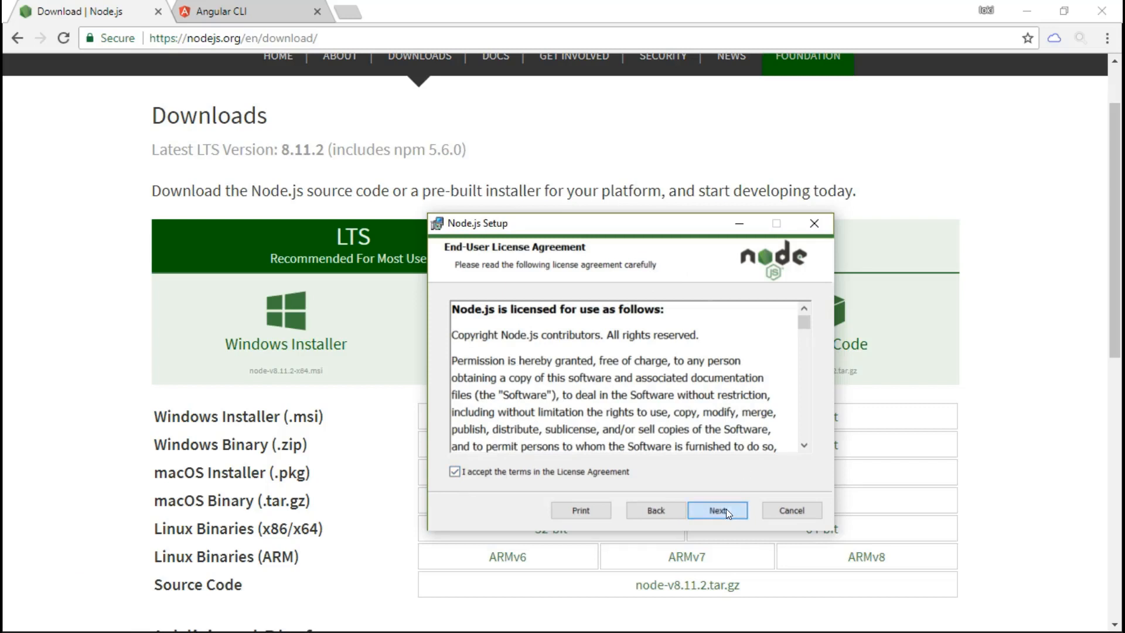
left_click(717, 510)
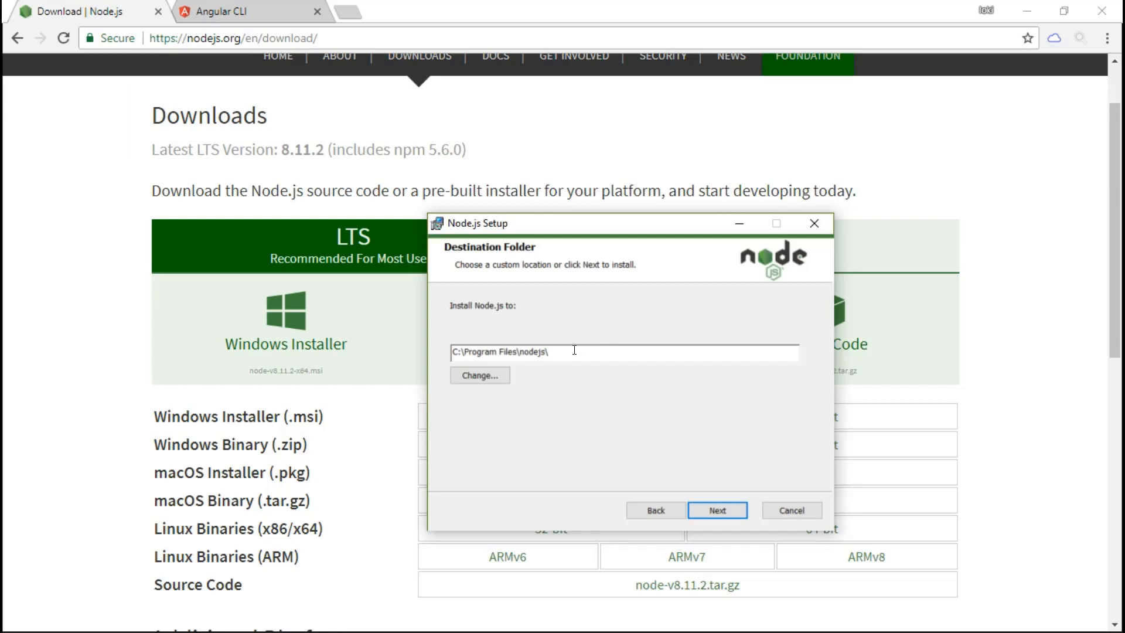
mouse_move(585, 351)
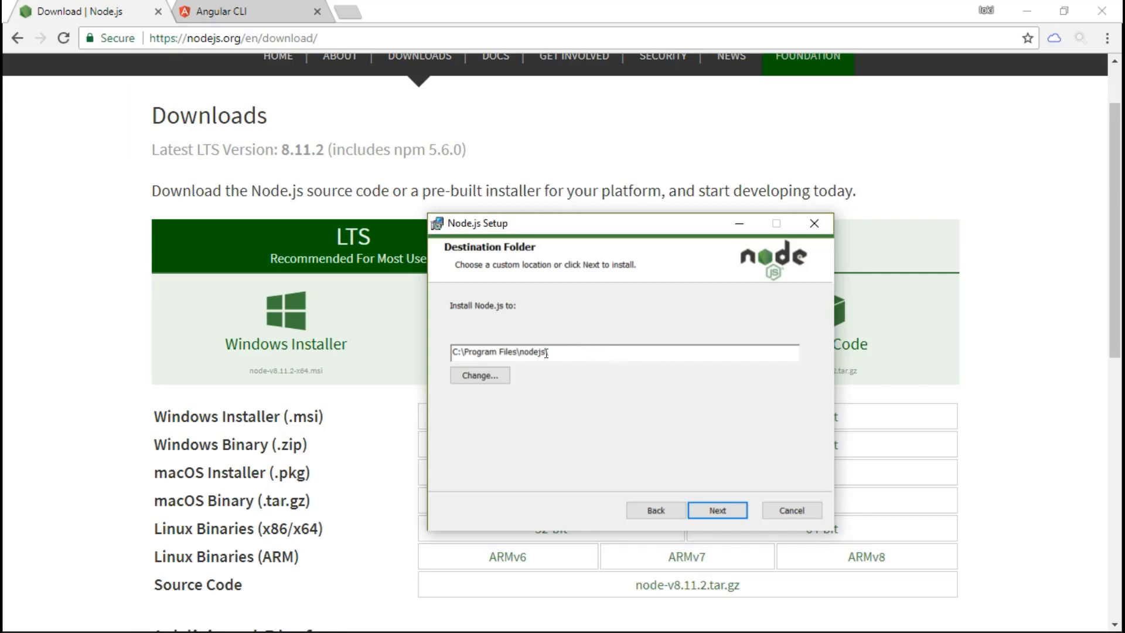
Keep the default install folder and features, then minimize the wizard at Ready to install.
left_click(718, 509)
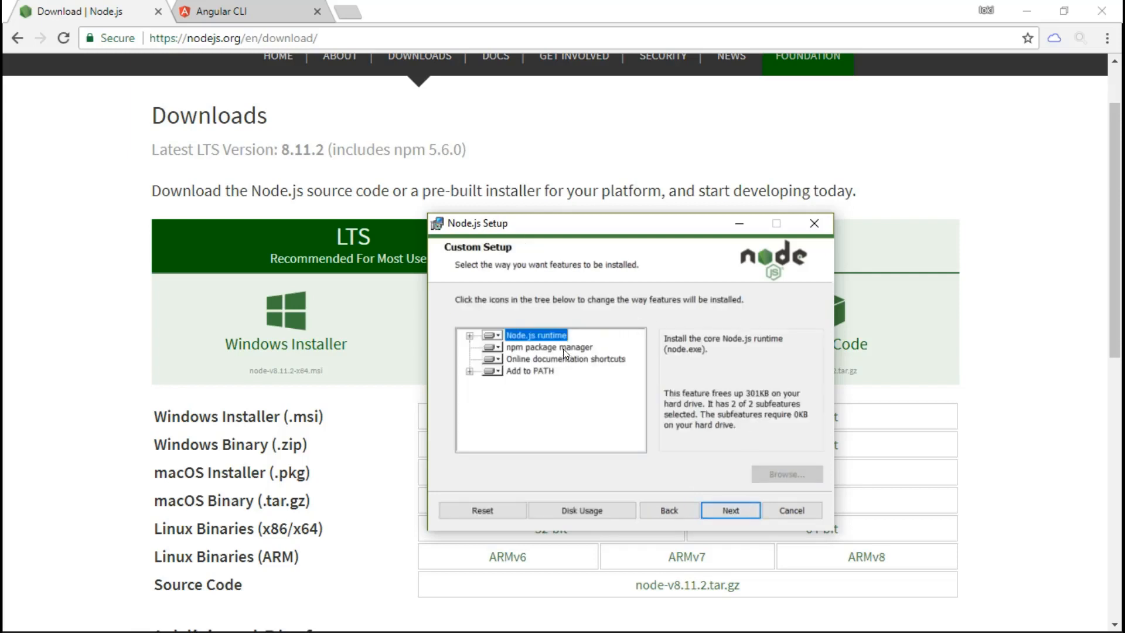
left_click(550, 347)
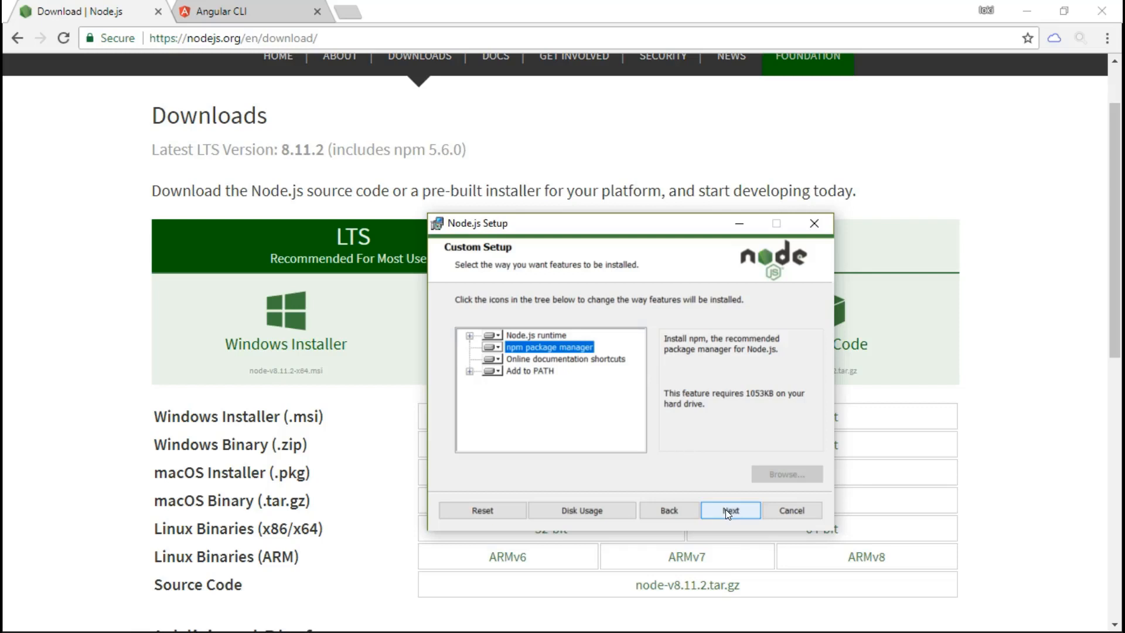
left_click(730, 510)
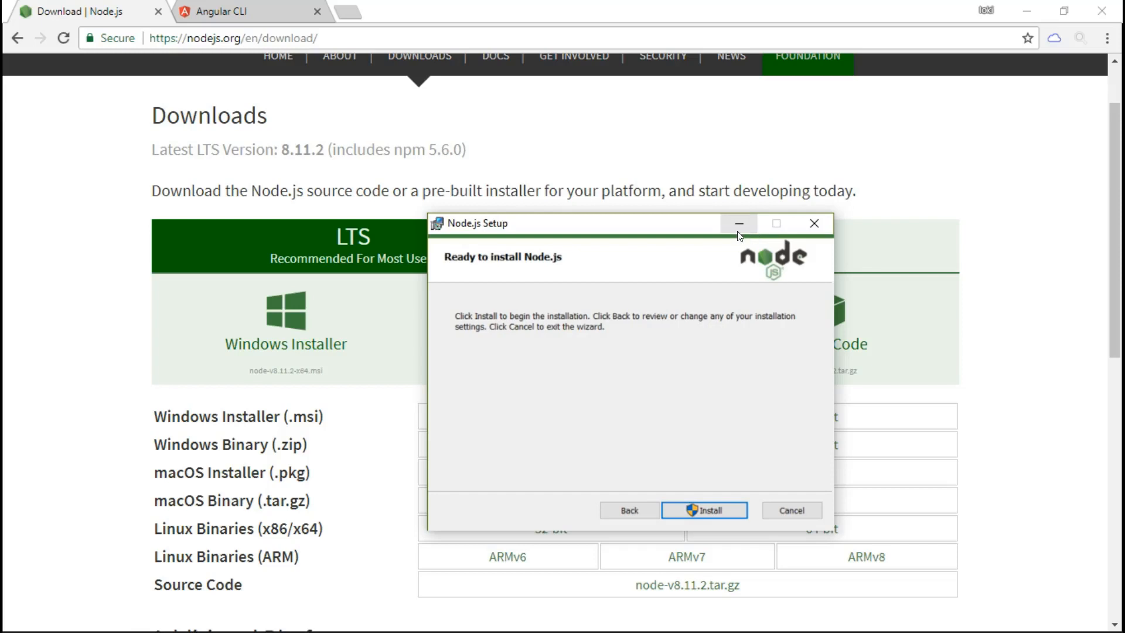
left_click(738, 222)
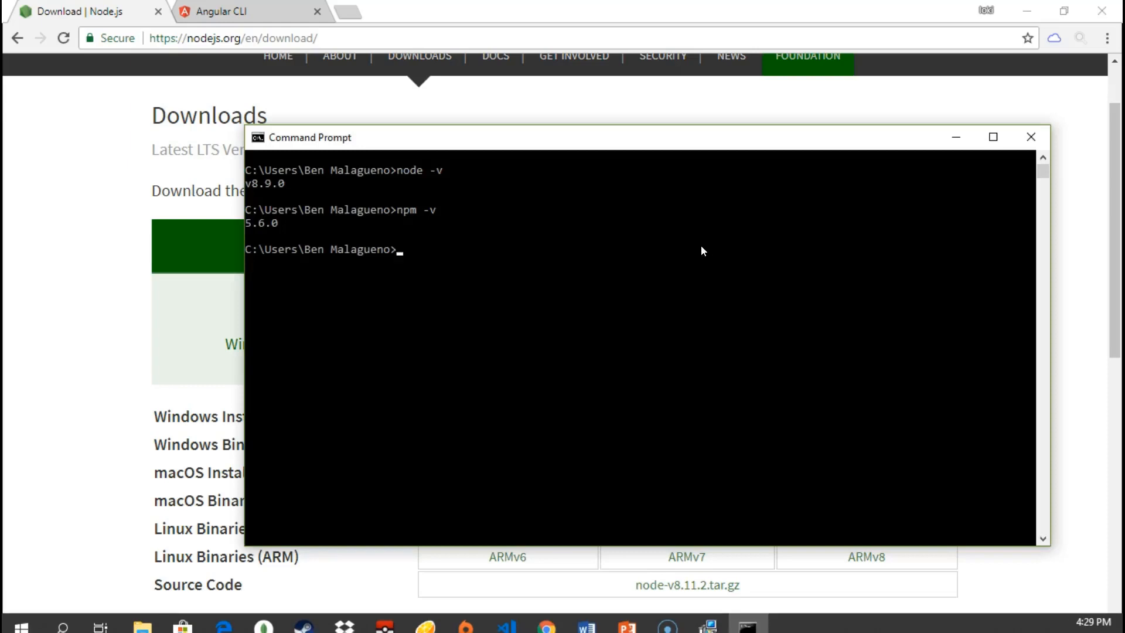
mouse_move(1008, 160)
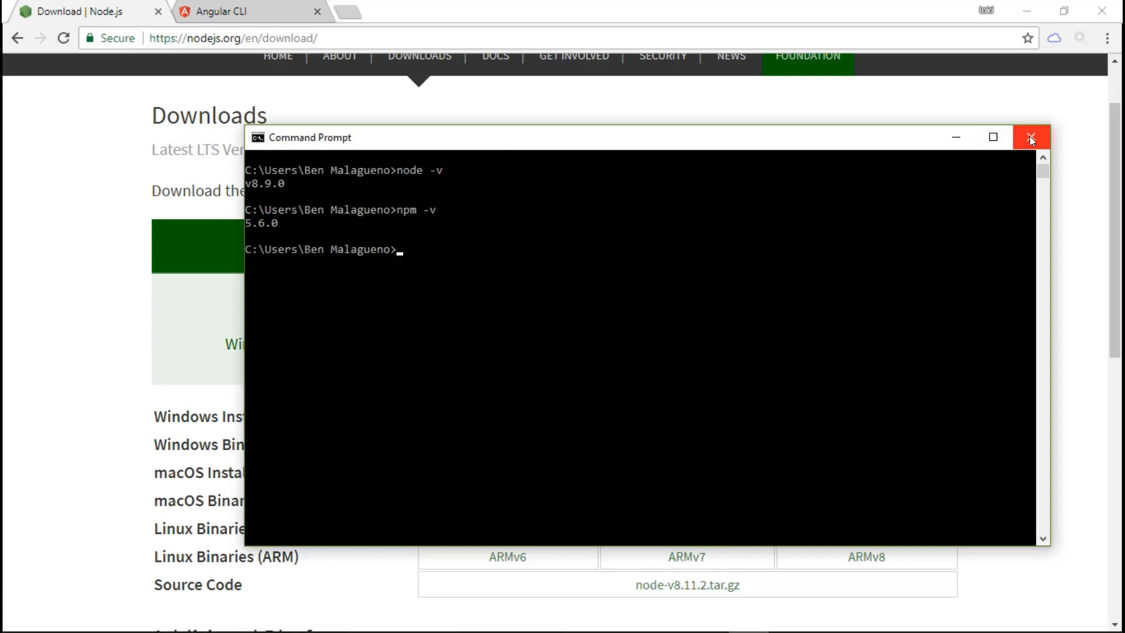
Close the Command Prompt window that showed the version checks.
left_click(1031, 137)
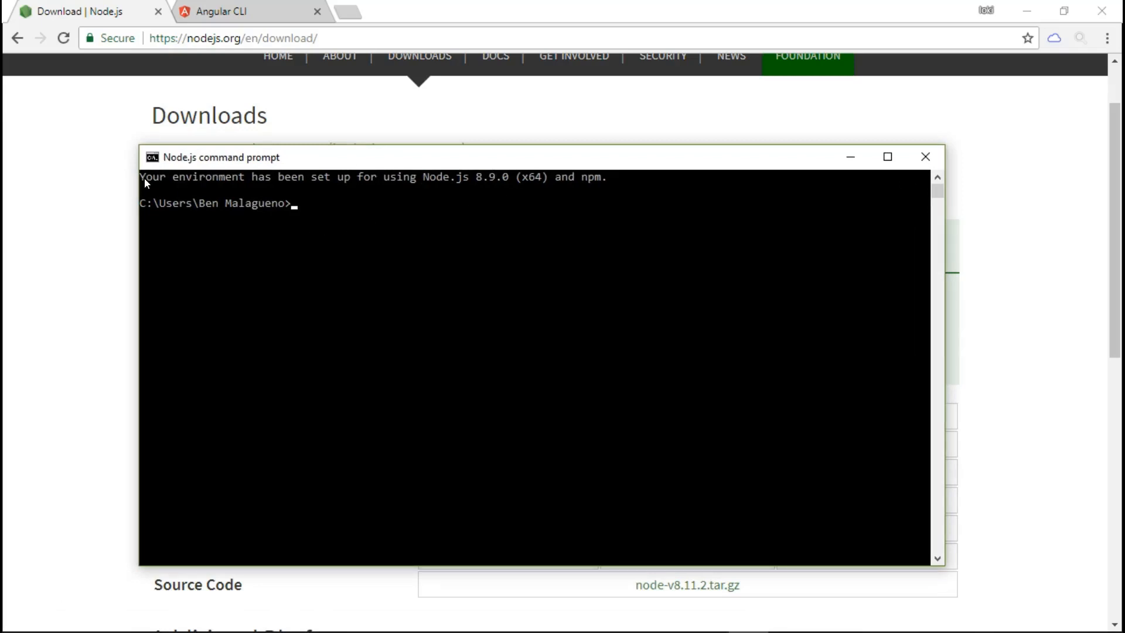
mouse_move(496, 229)
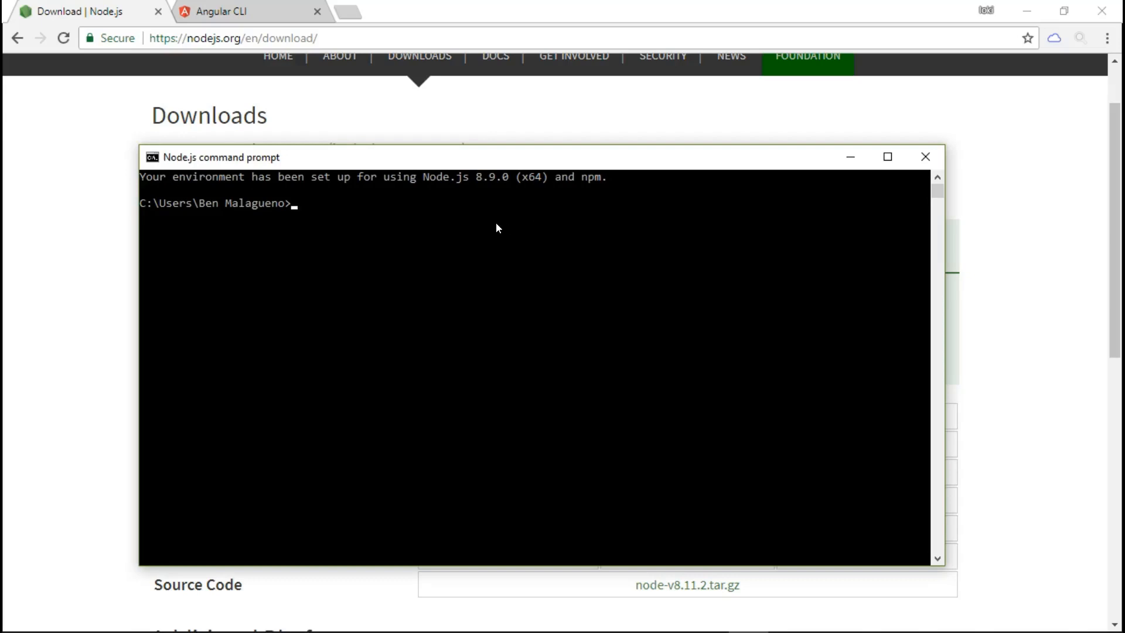
mouse_move(454, 198)
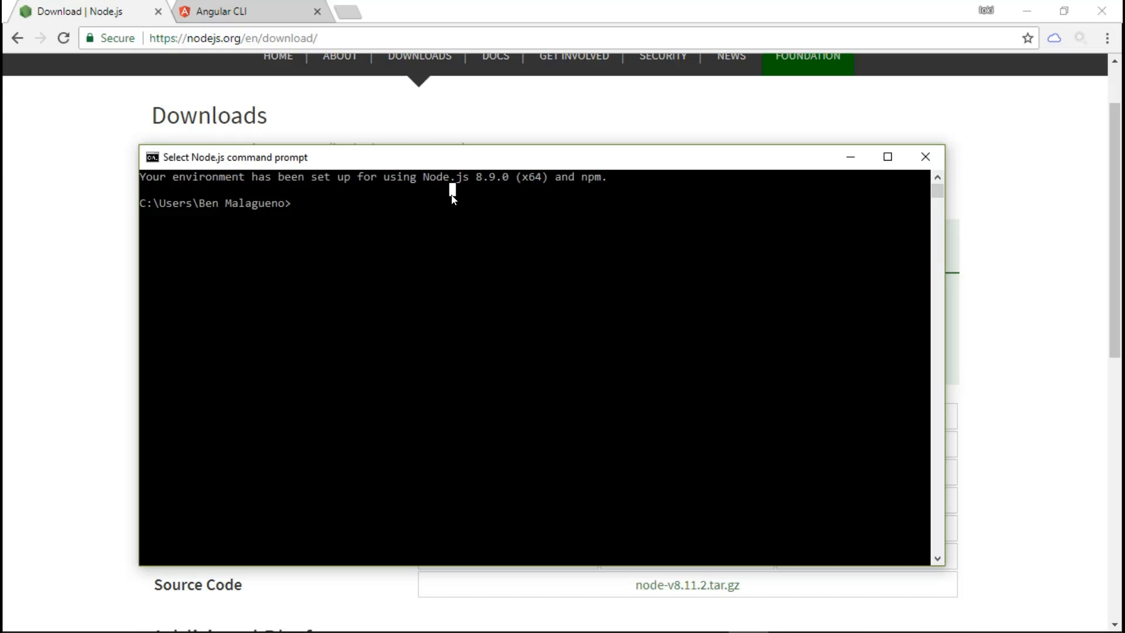
Run node -v in the Node.js command prompt, reporting v8.9.0.
type("node")
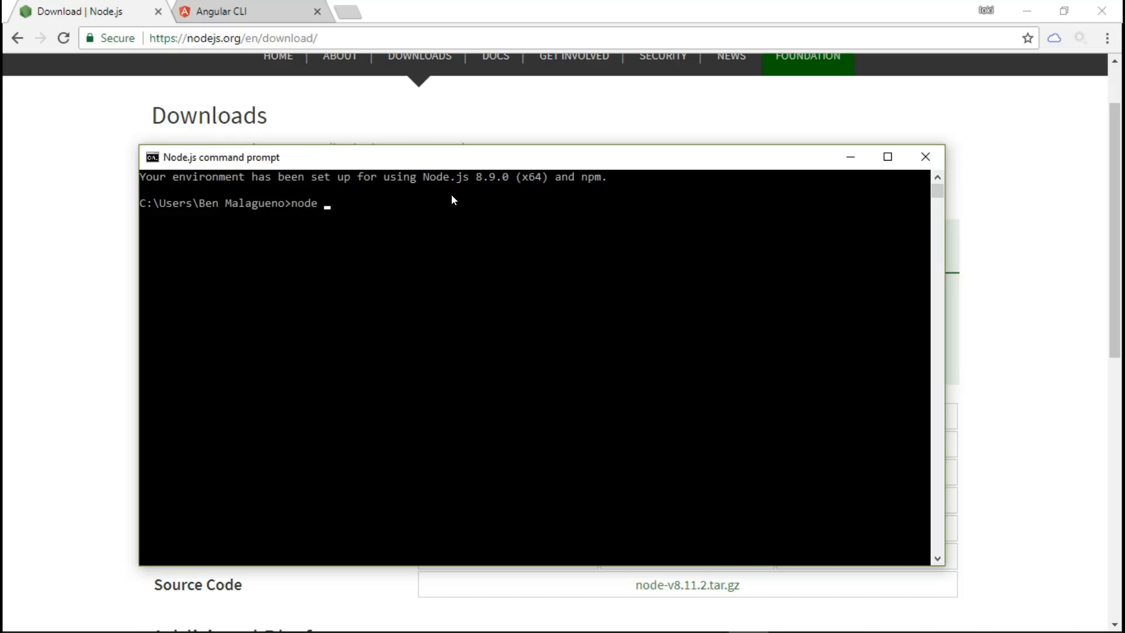
type("-v")
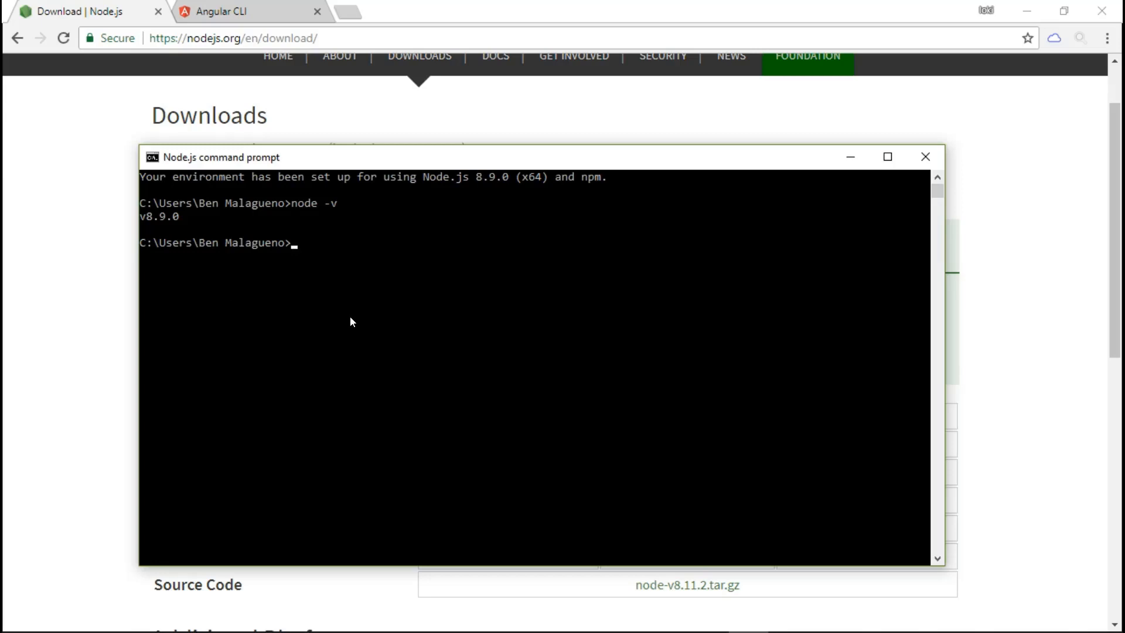
mouse_move(365, 334)
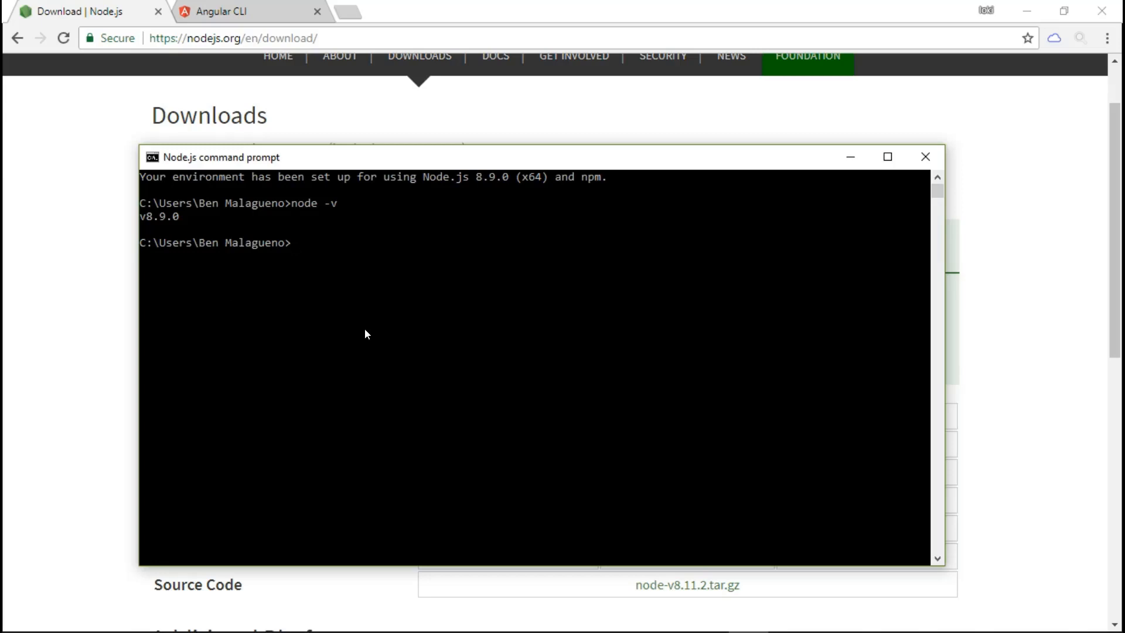
mouse_move(407, 330)
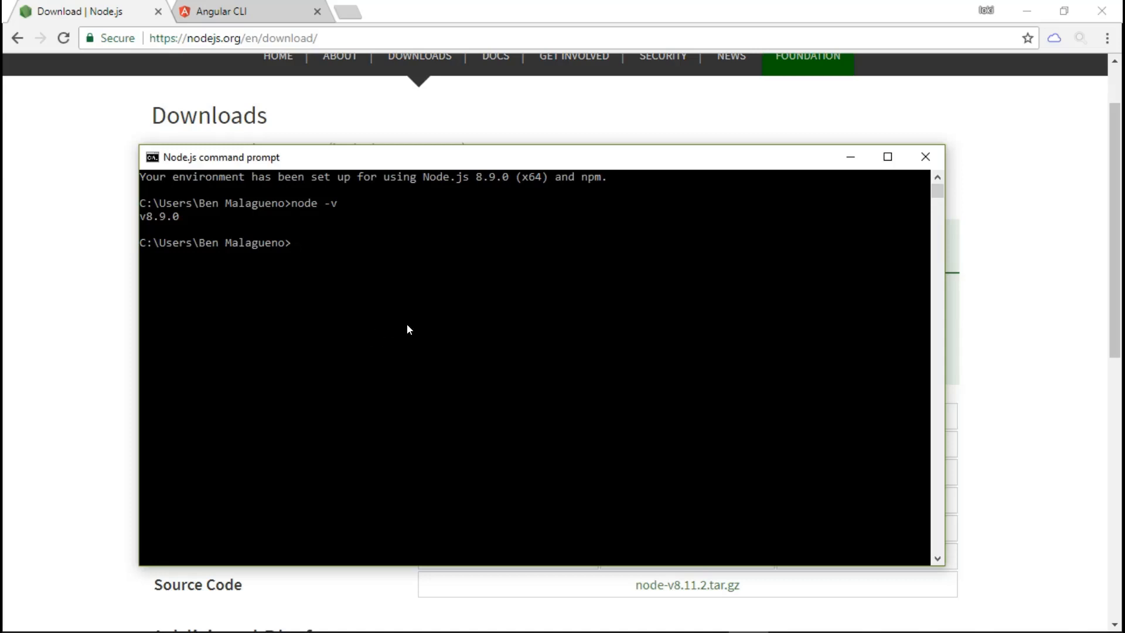
mouse_move(294, 298)
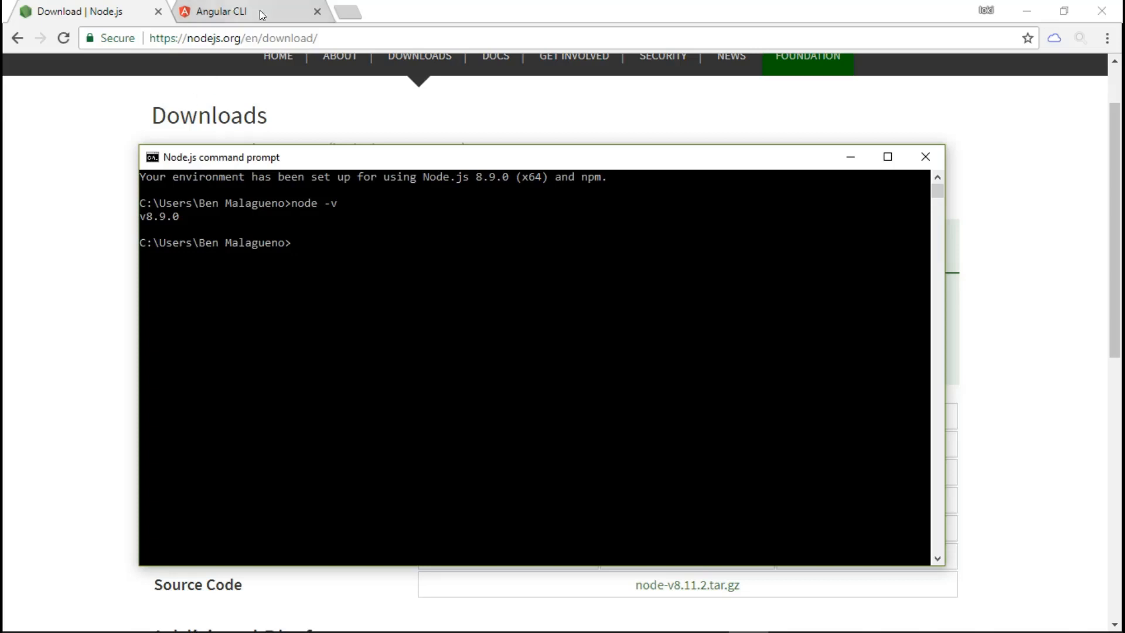
Review the cli.angular.io page's npm install, ng new, generate and serve commands.
left_click(223, 12)
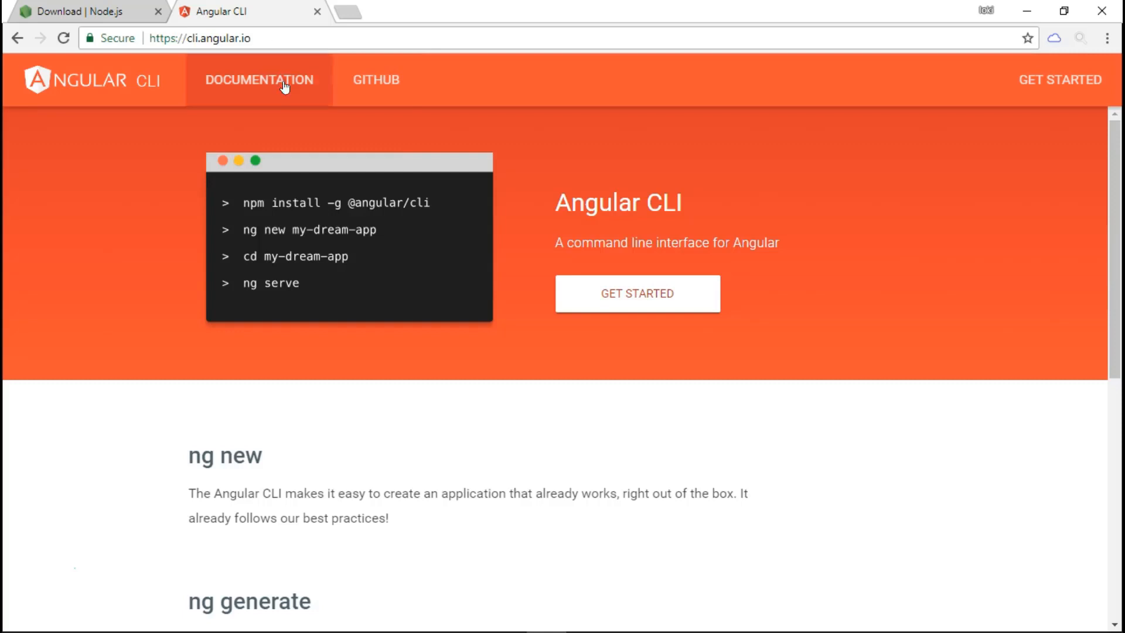
mouse_move(382, 253)
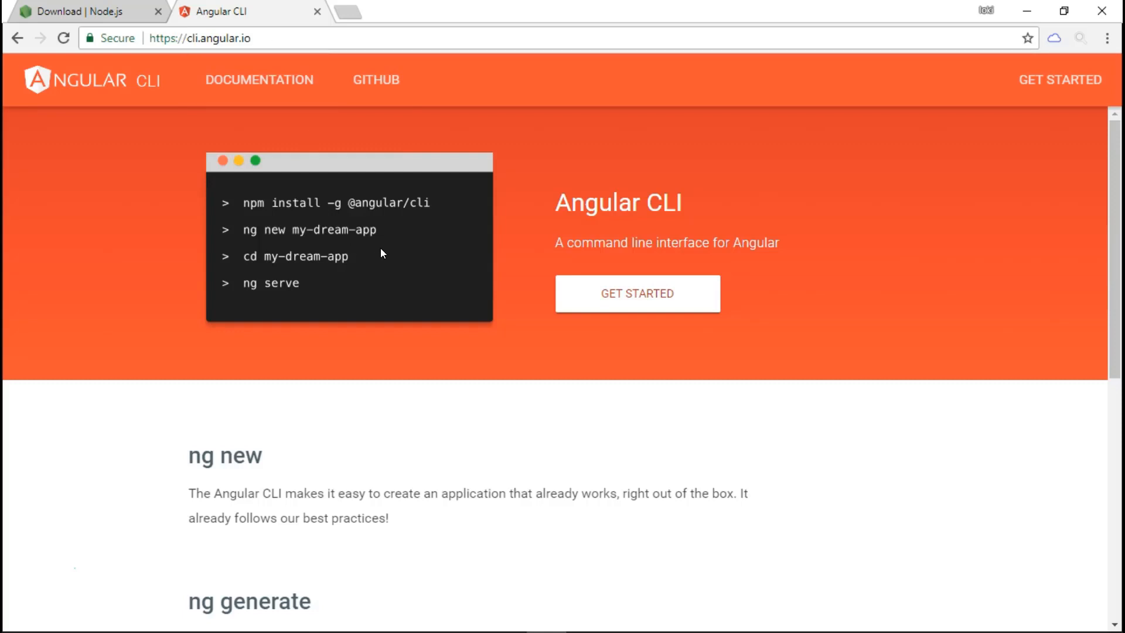
mouse_move(371, 318)
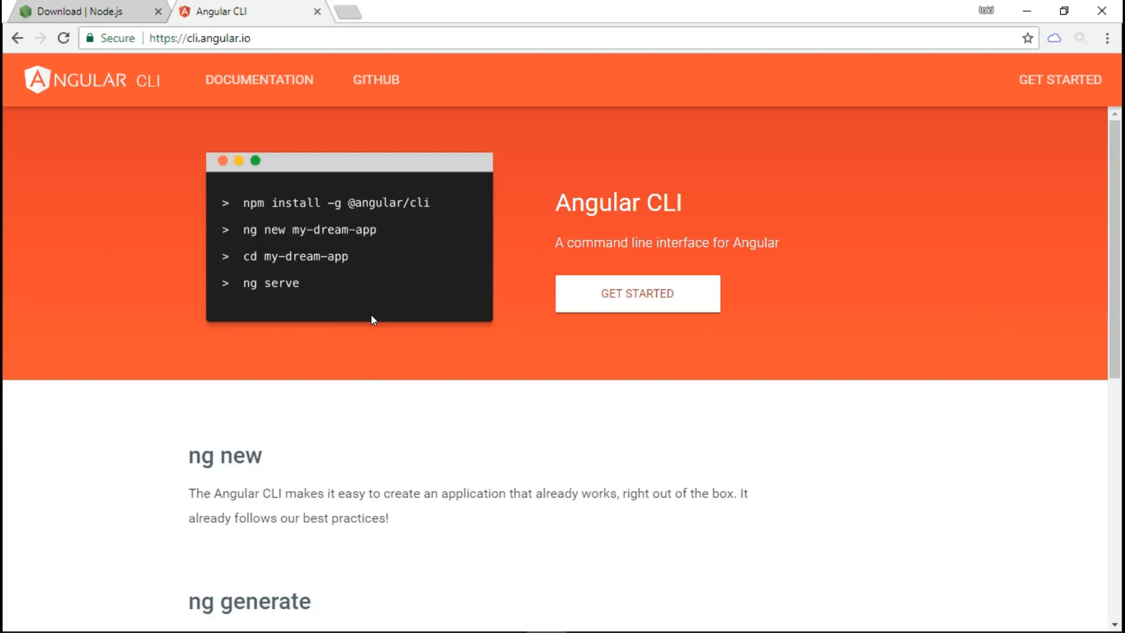
scroll("down", 3)
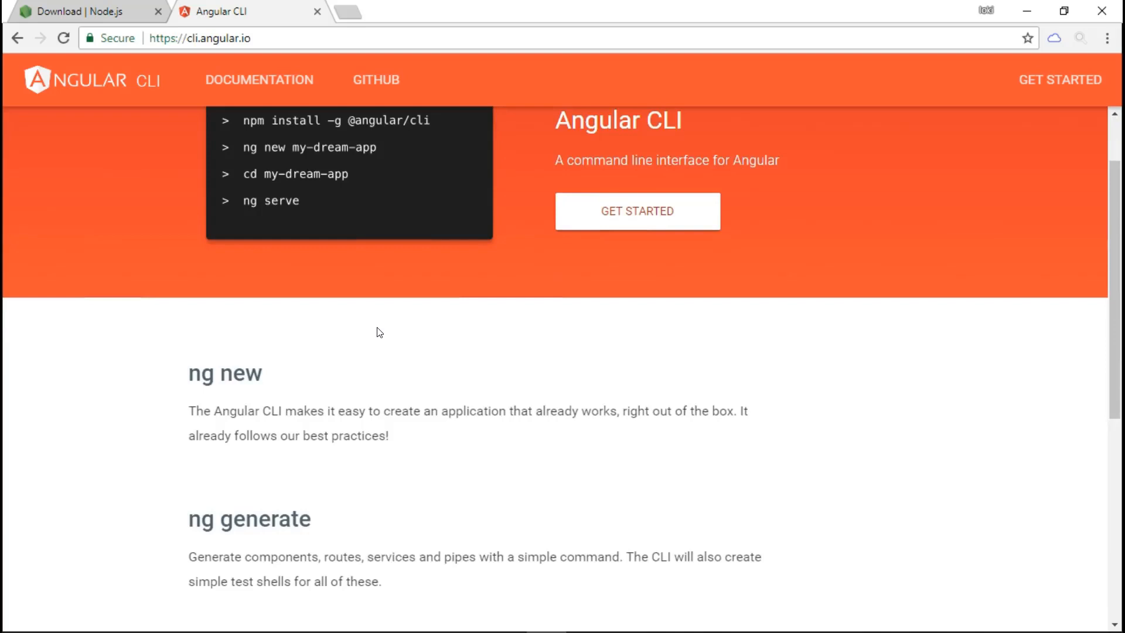
mouse_move(353, 362)
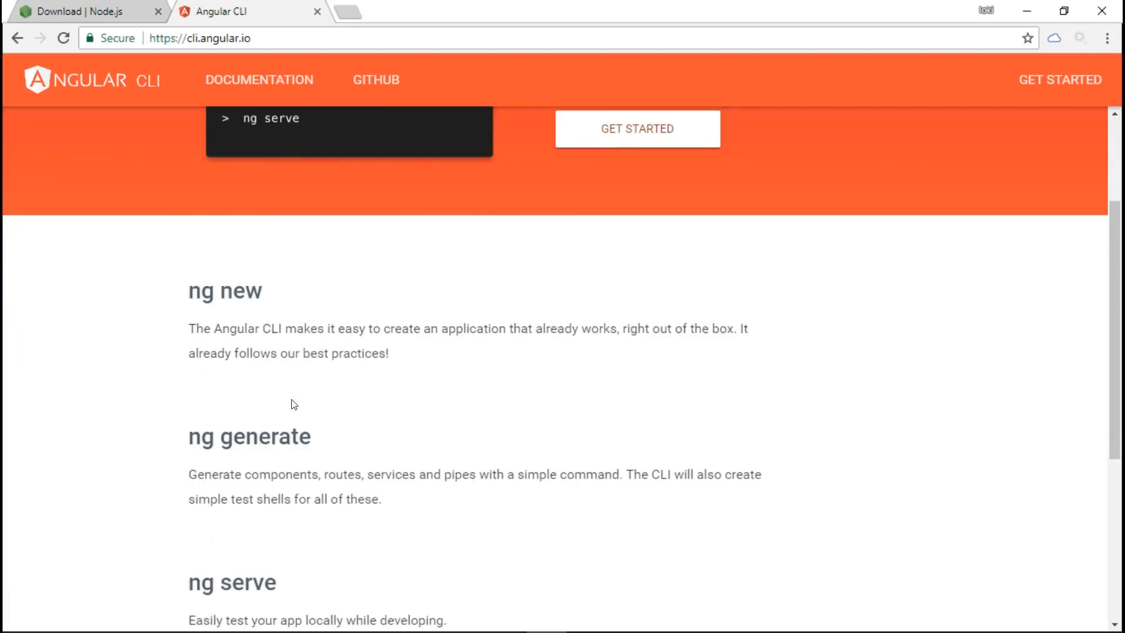
scroll("down", 3)
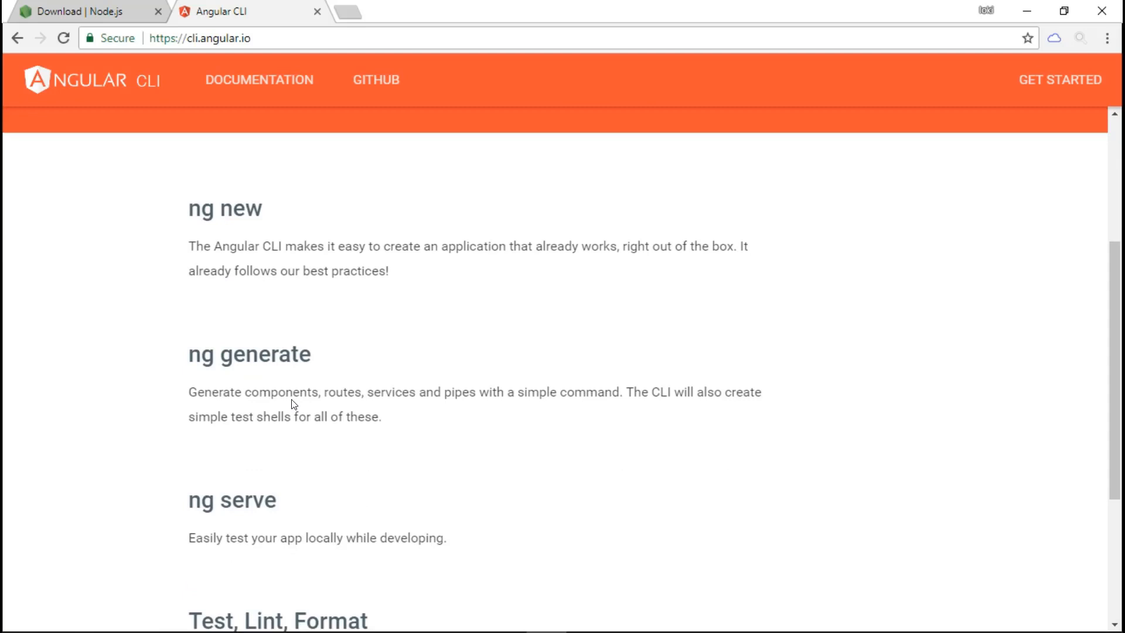
mouse_move(288, 364)
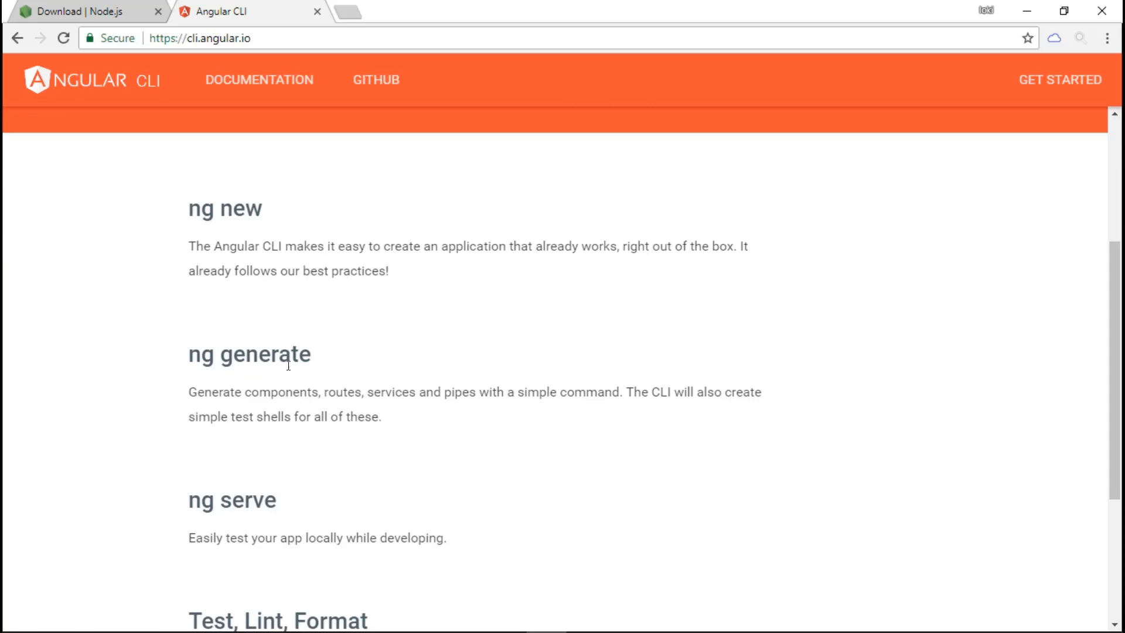
scroll("up", 3)
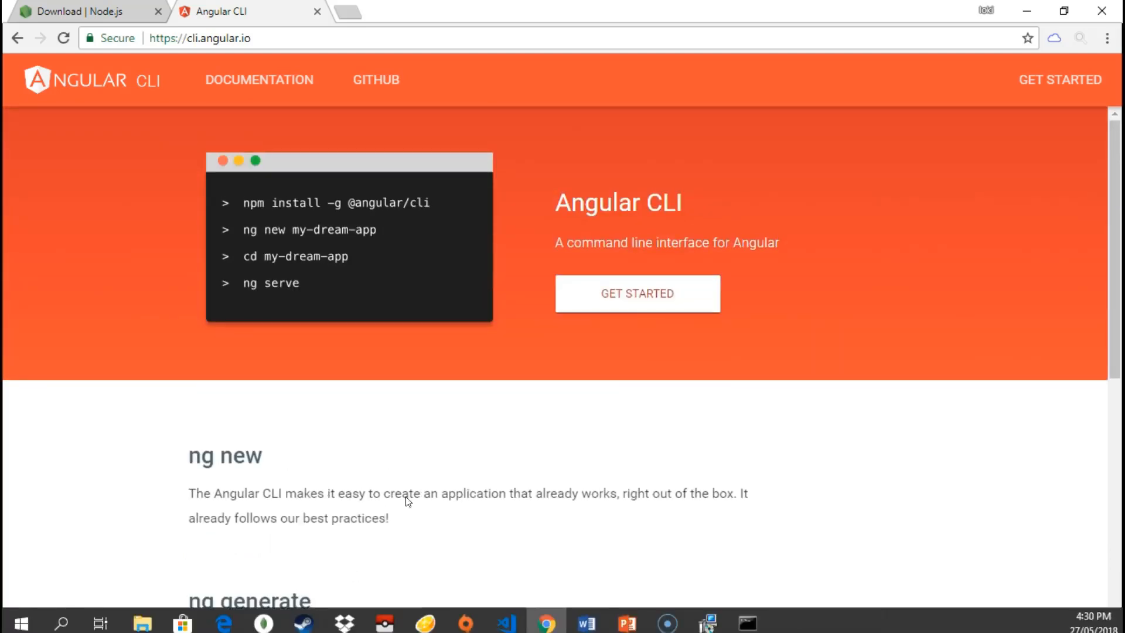
mouse_move(379, 231)
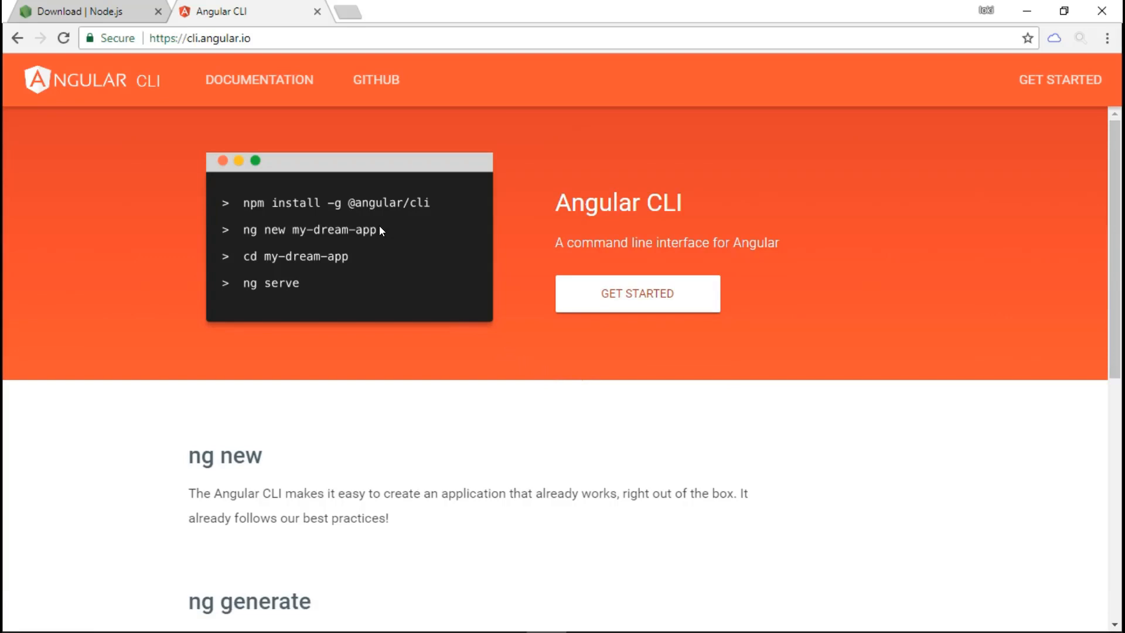
mouse_move(269, 209)
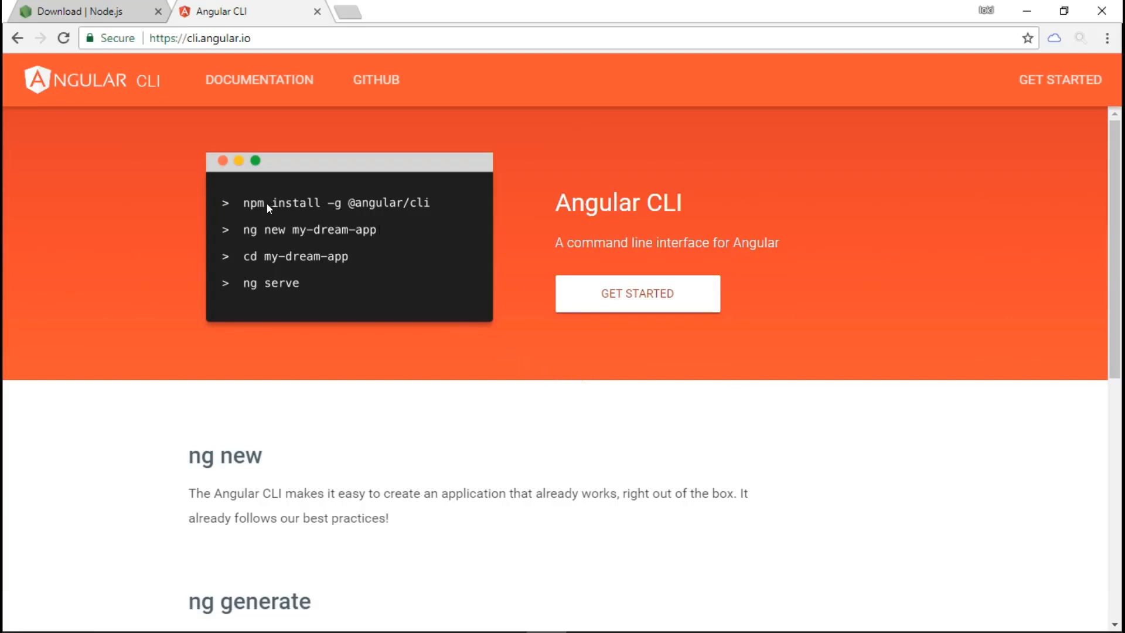
mouse_move(246, 210)
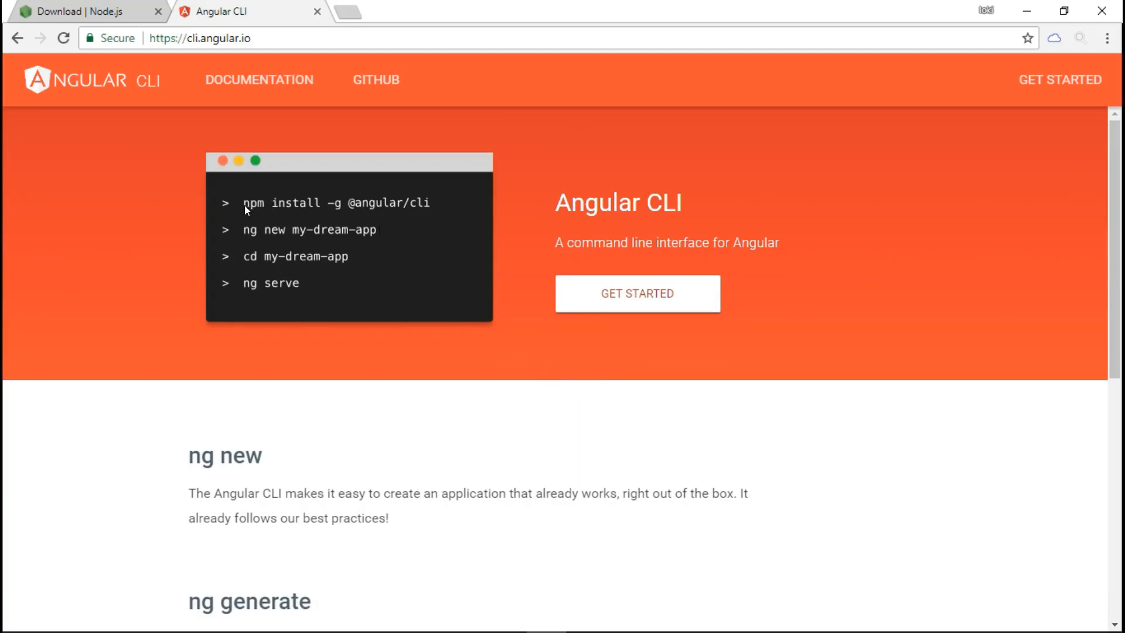
mouse_move(266, 209)
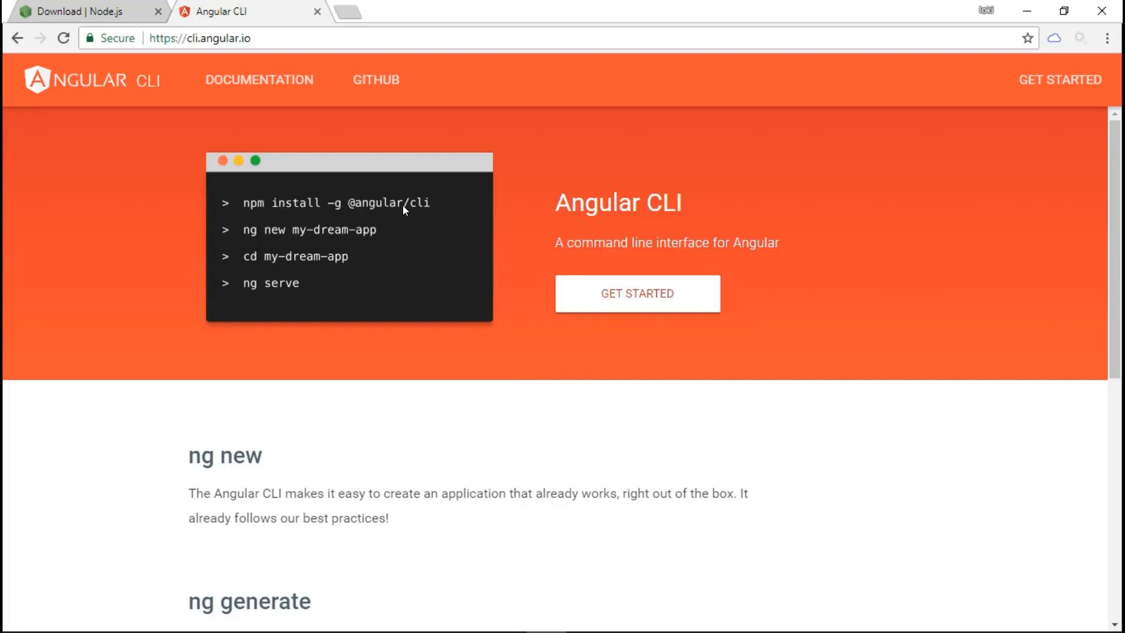
mouse_move(407, 212)
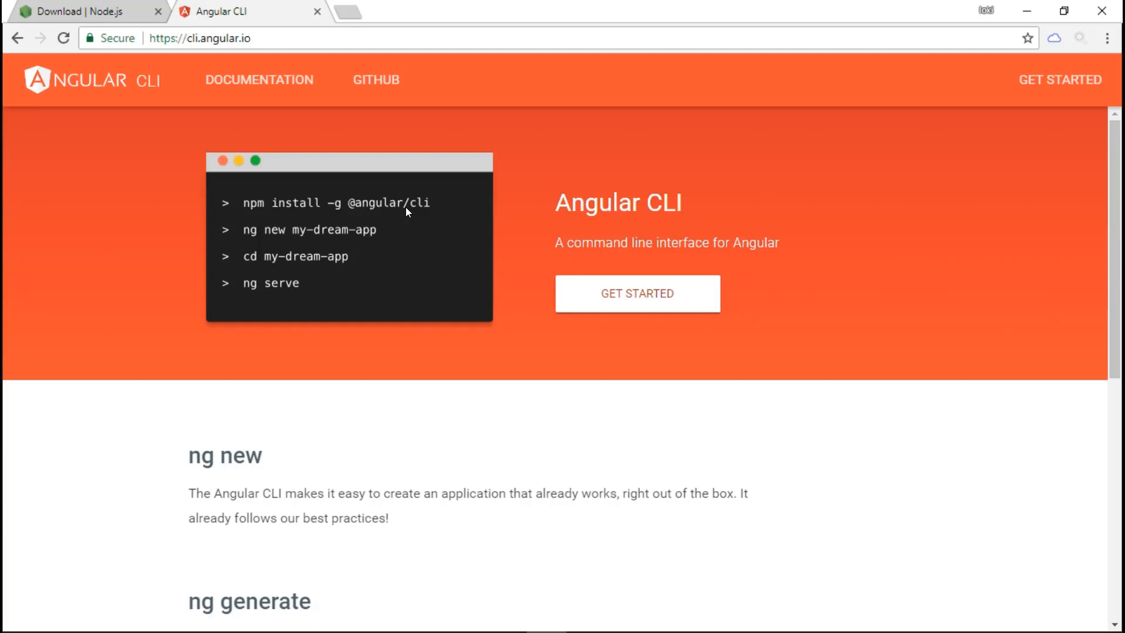
mouse_move(518, 359)
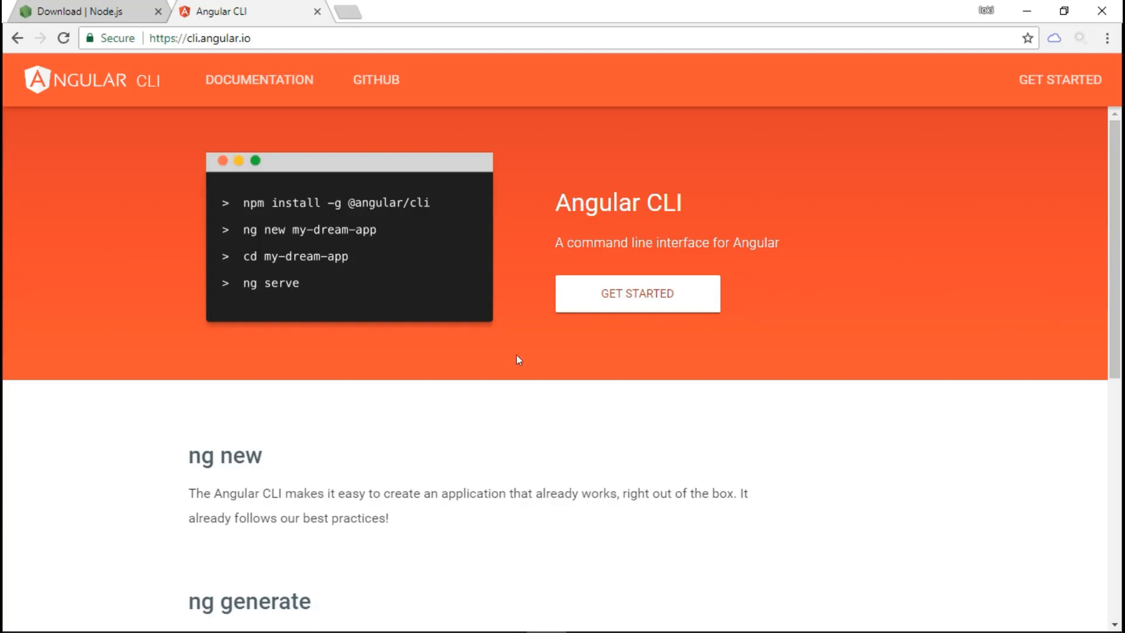
mouse_move(531, 339)
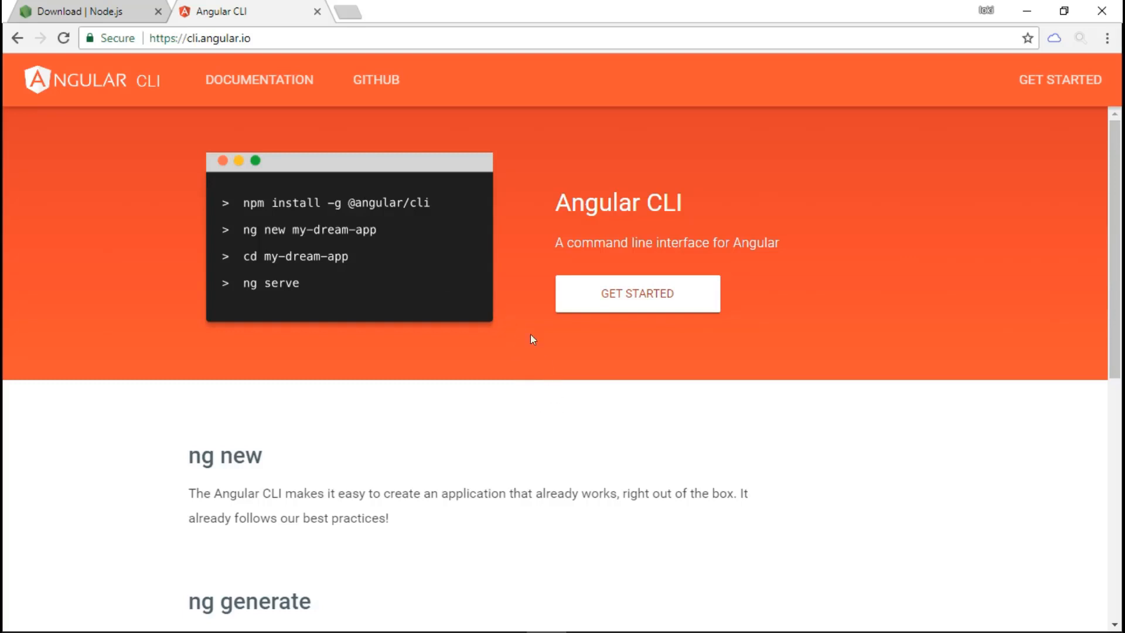
mouse_move(241, 209)
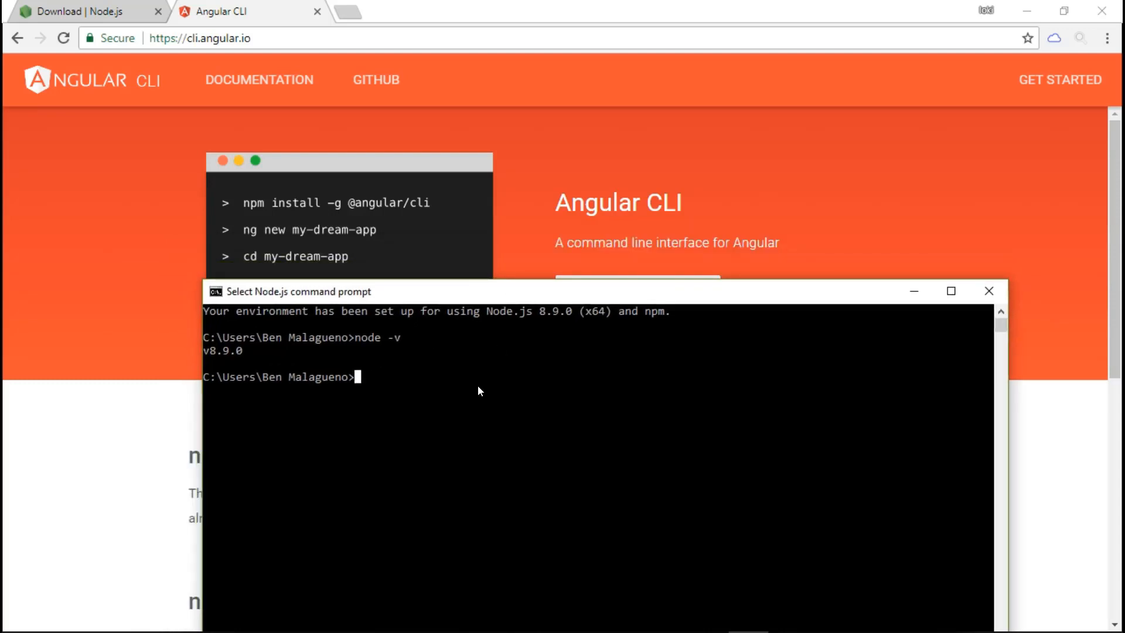
type("npm ins")
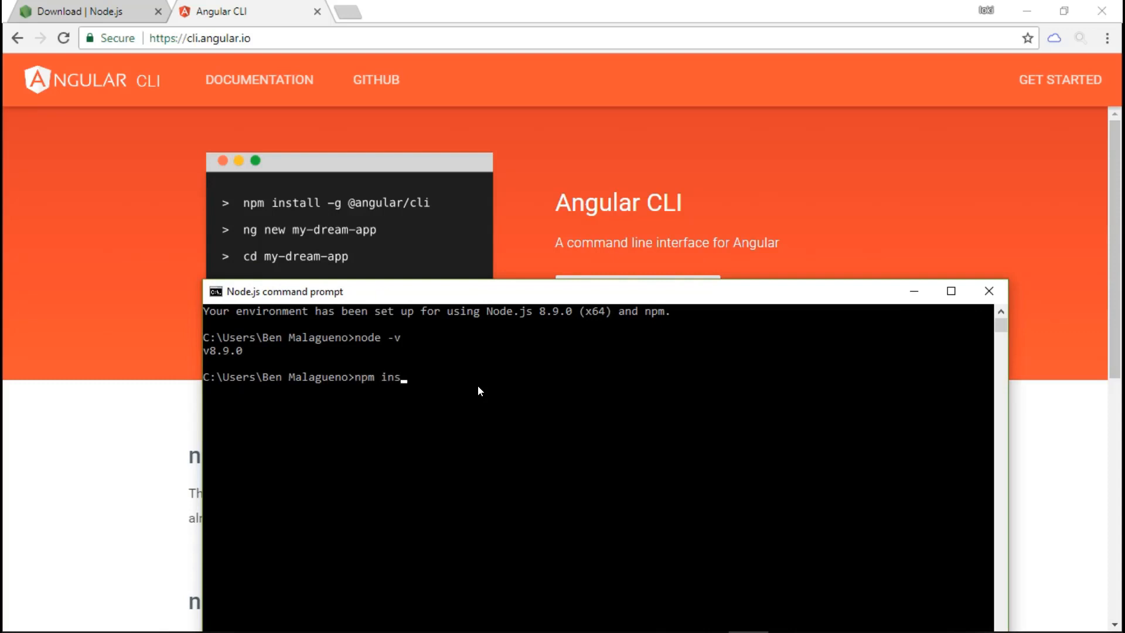
type("tall")
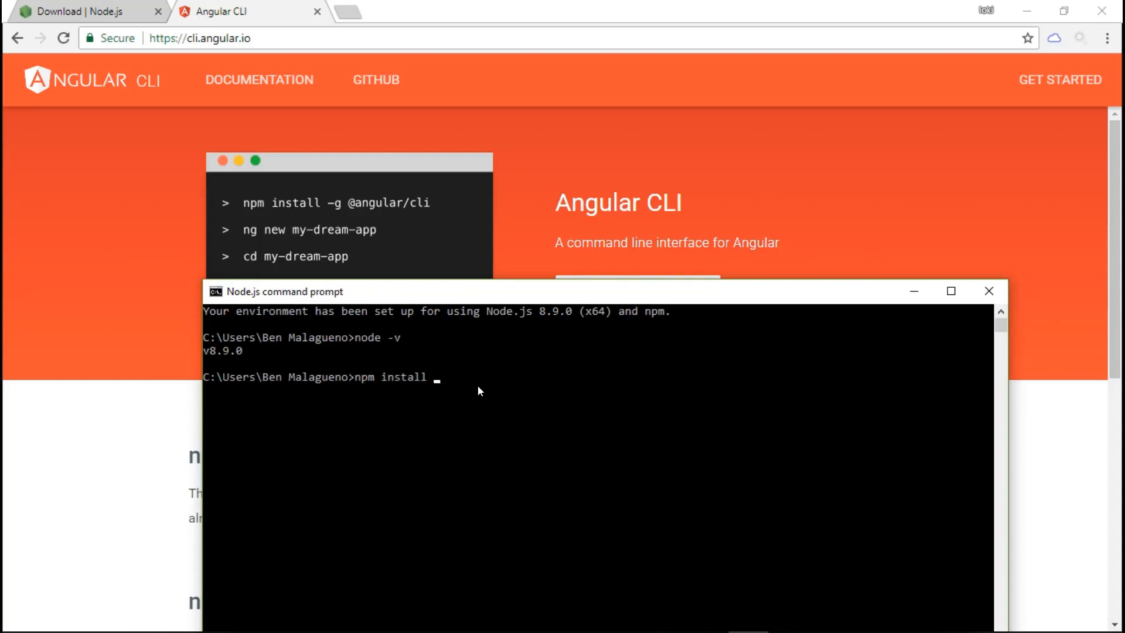
type("-g @")
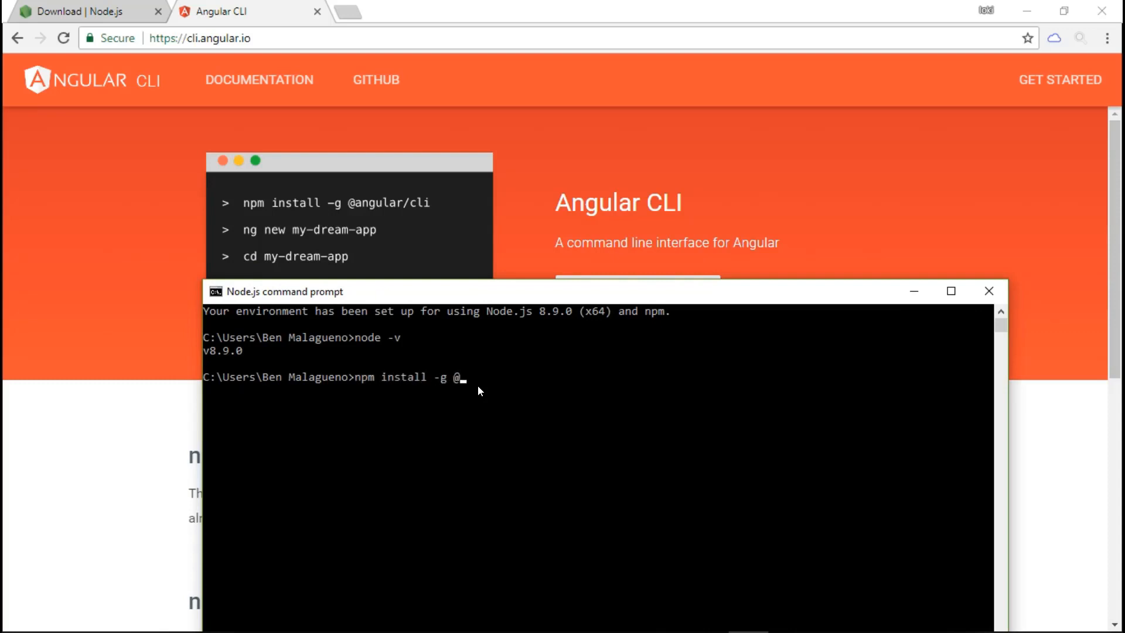
type("angular/cli")
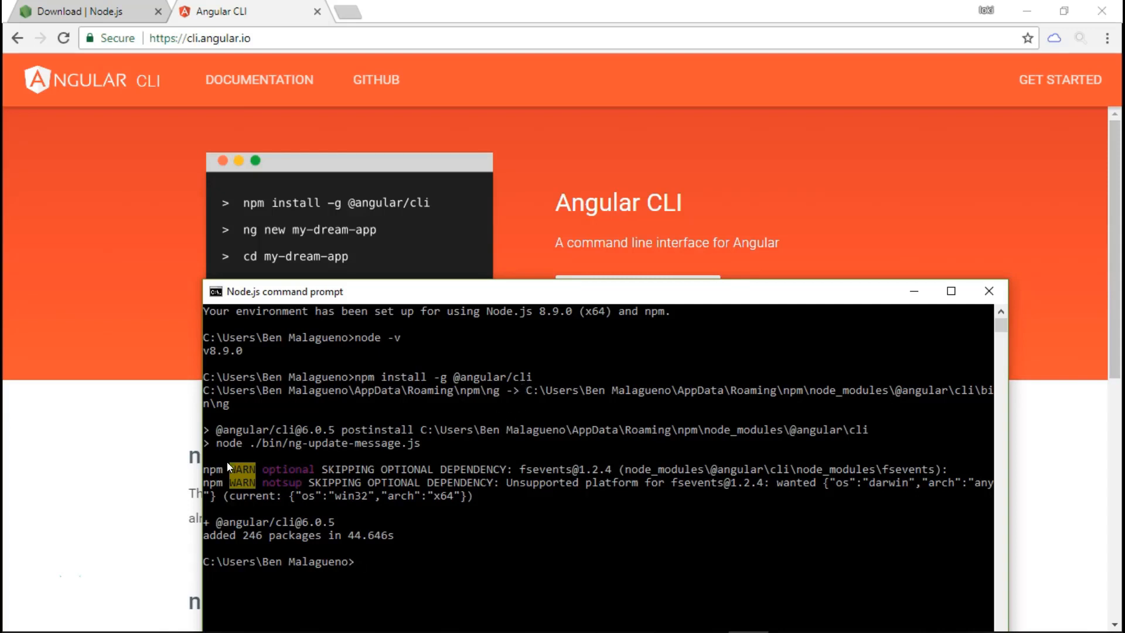
mouse_move(449, 422)
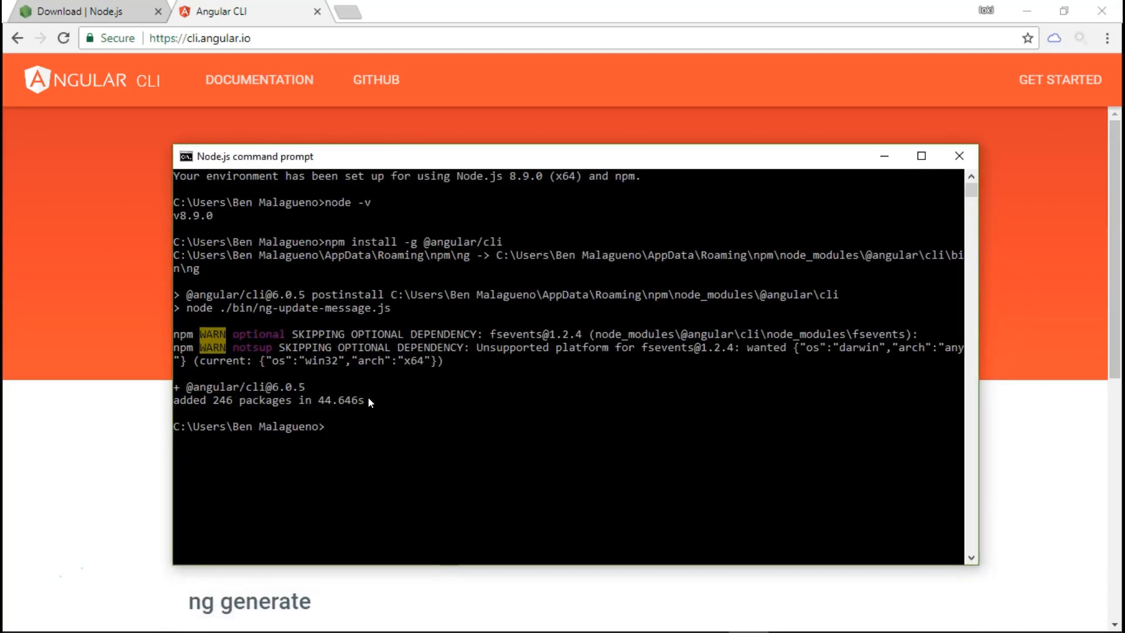
mouse_move(357, 426)
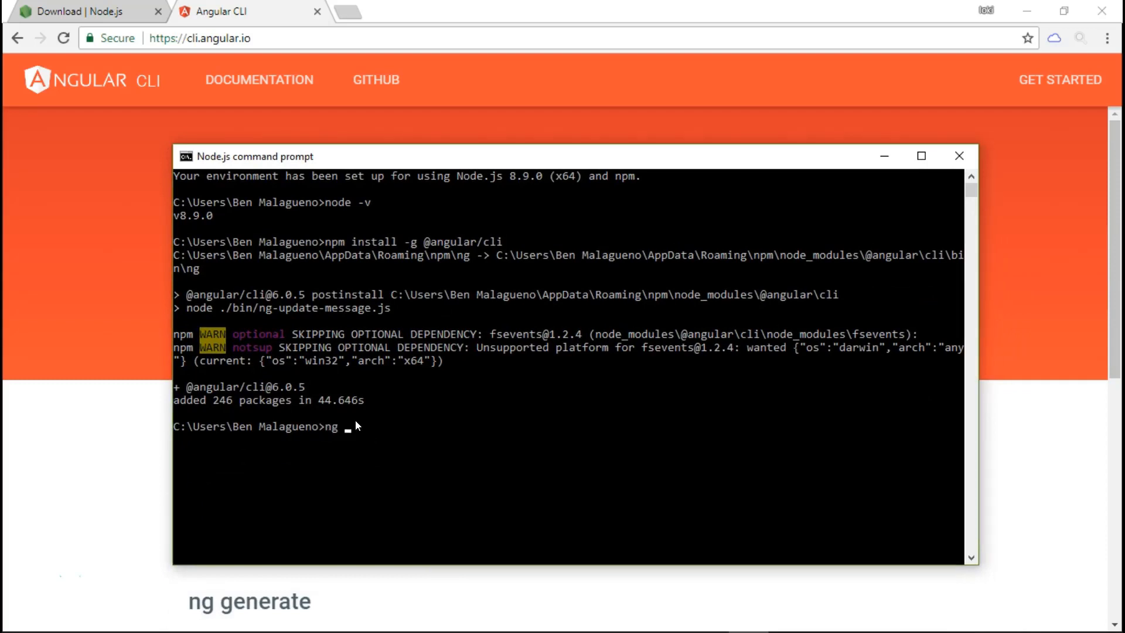
Run ng -v, reporting Angular CLI 6.0.5 on Node 8.9.0.
type("-v")
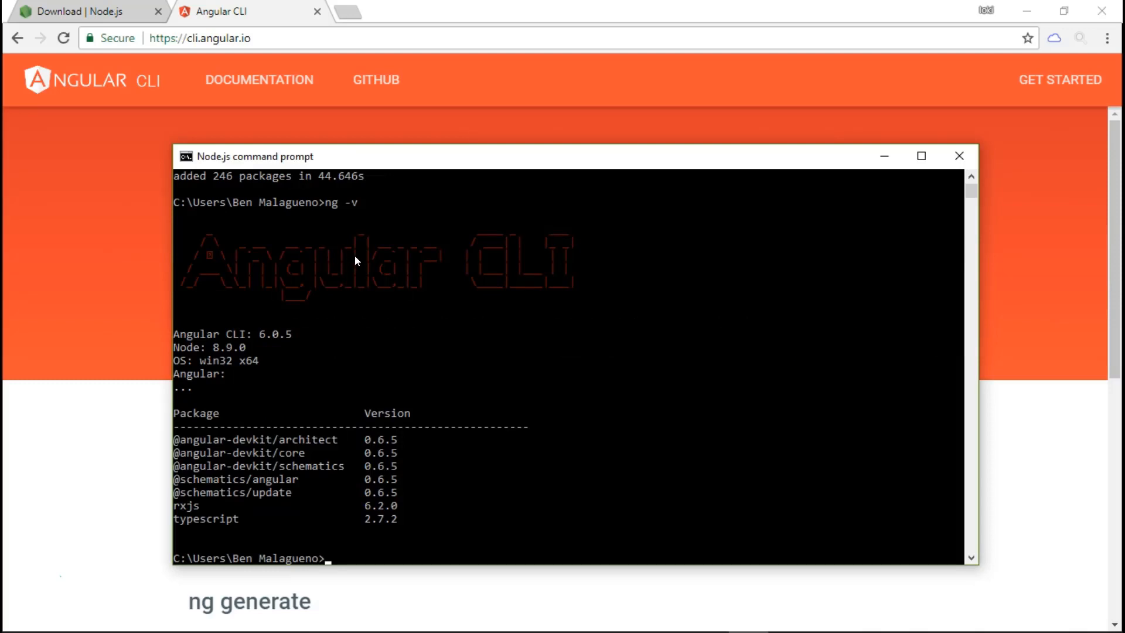
mouse_move(256, 340)
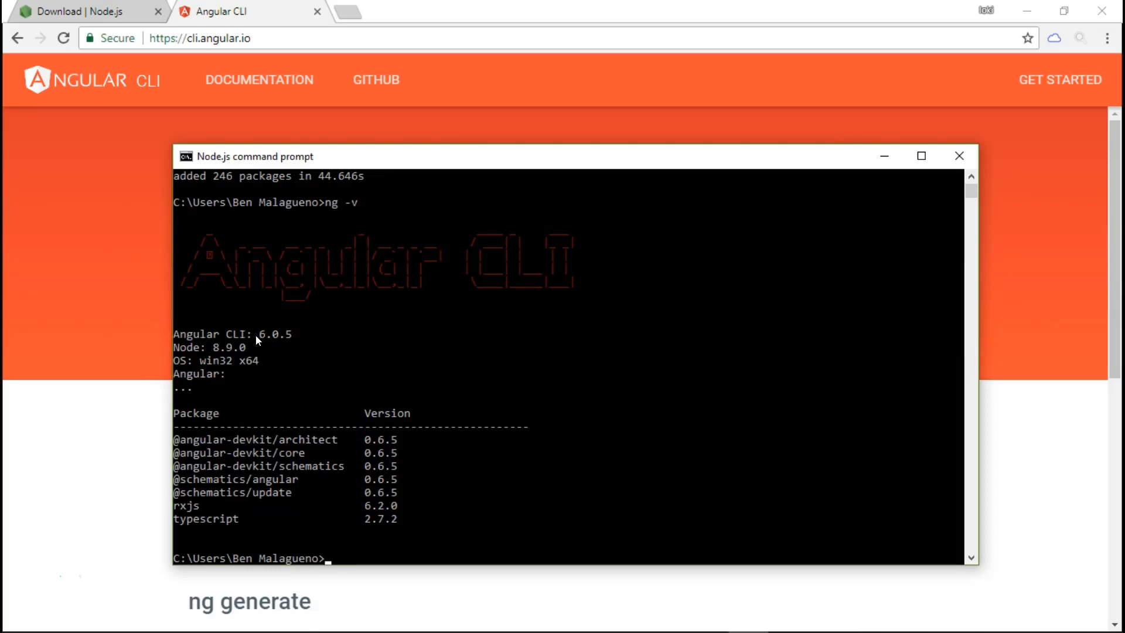
mouse_move(273, 337)
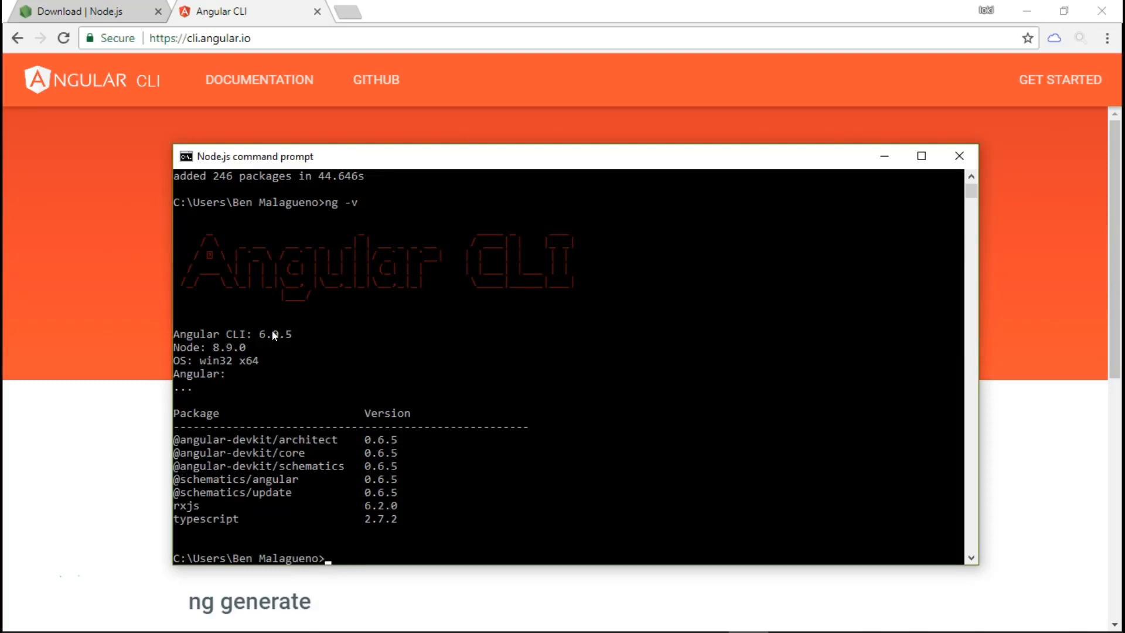
mouse_move(302, 337)
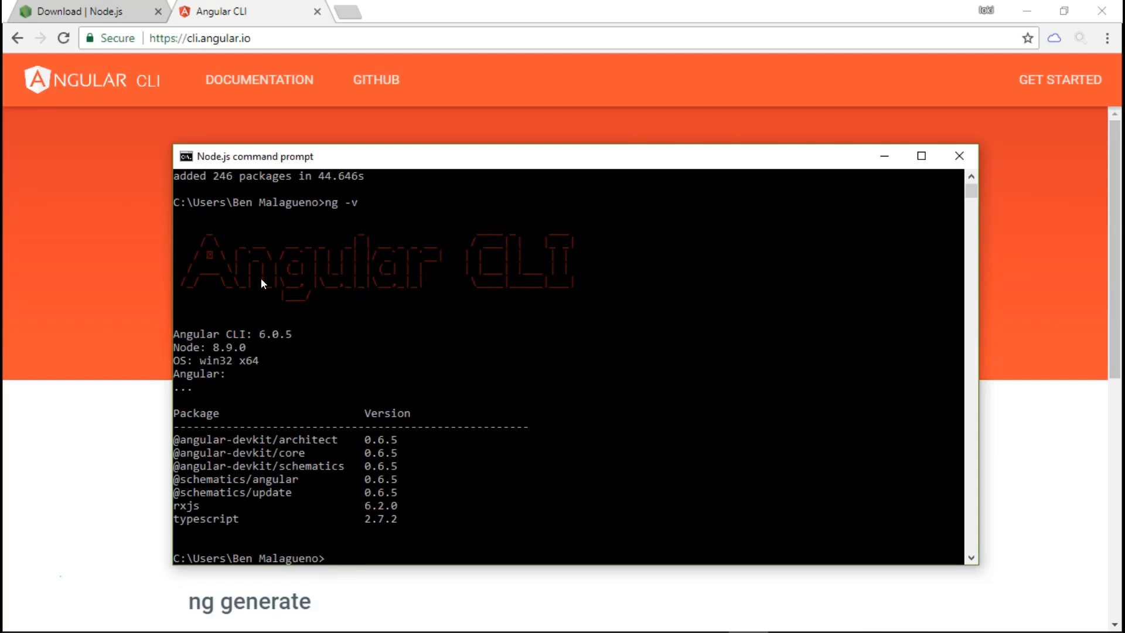
mouse_move(530, 284)
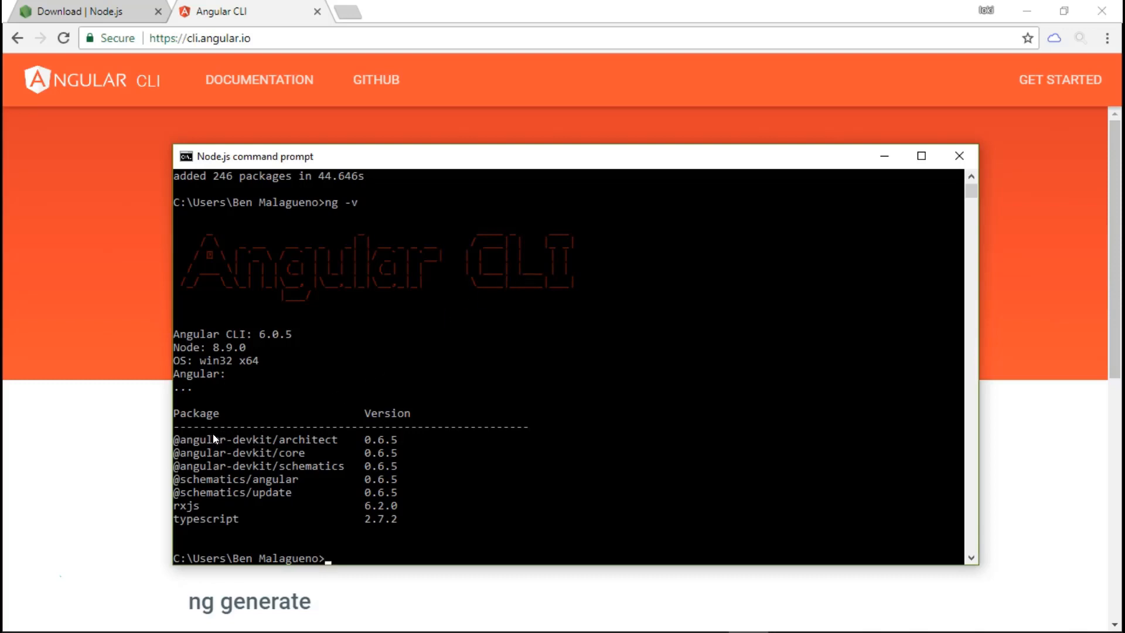
mouse_move(253, 471)
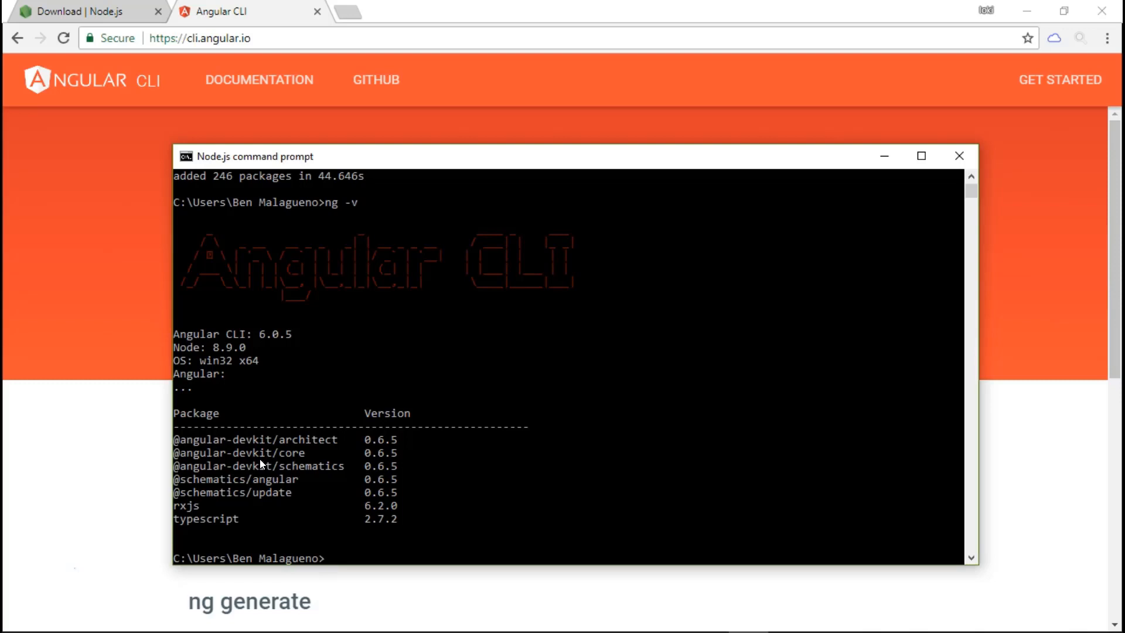
mouse_move(353, 474)
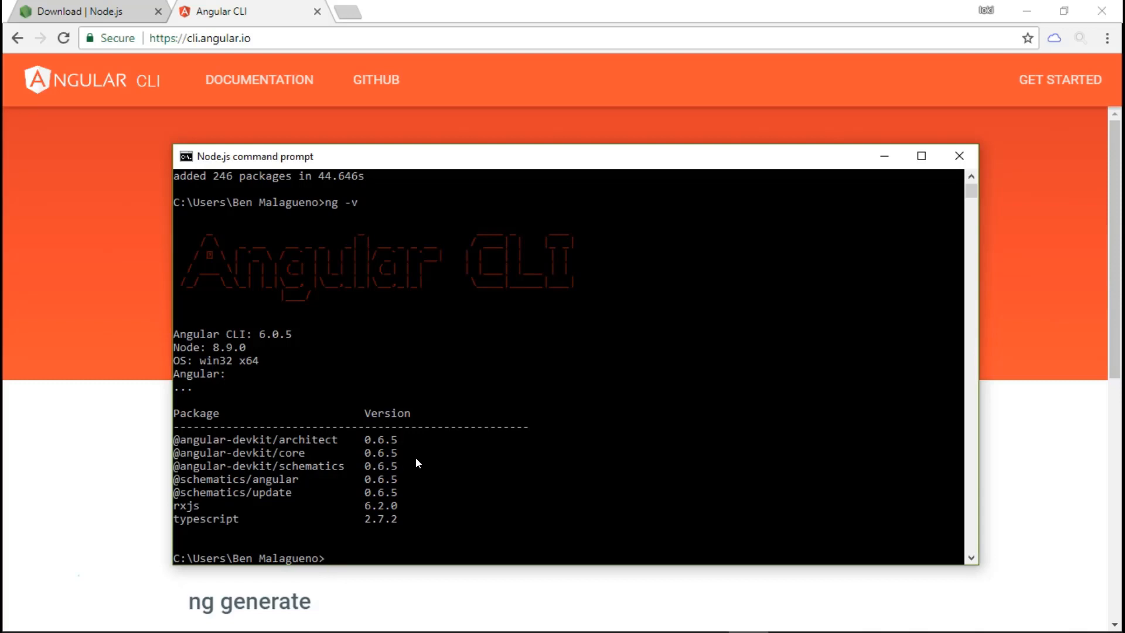
Change directory into ng6demo with cd ng6demo.
type("cd")
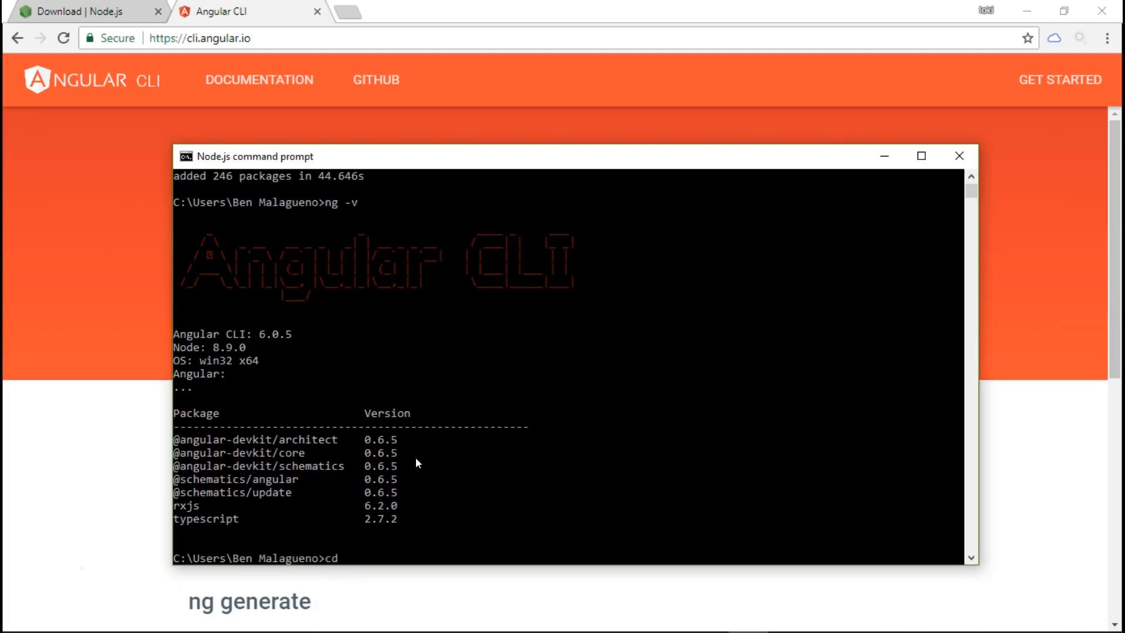
type("ng6demo")
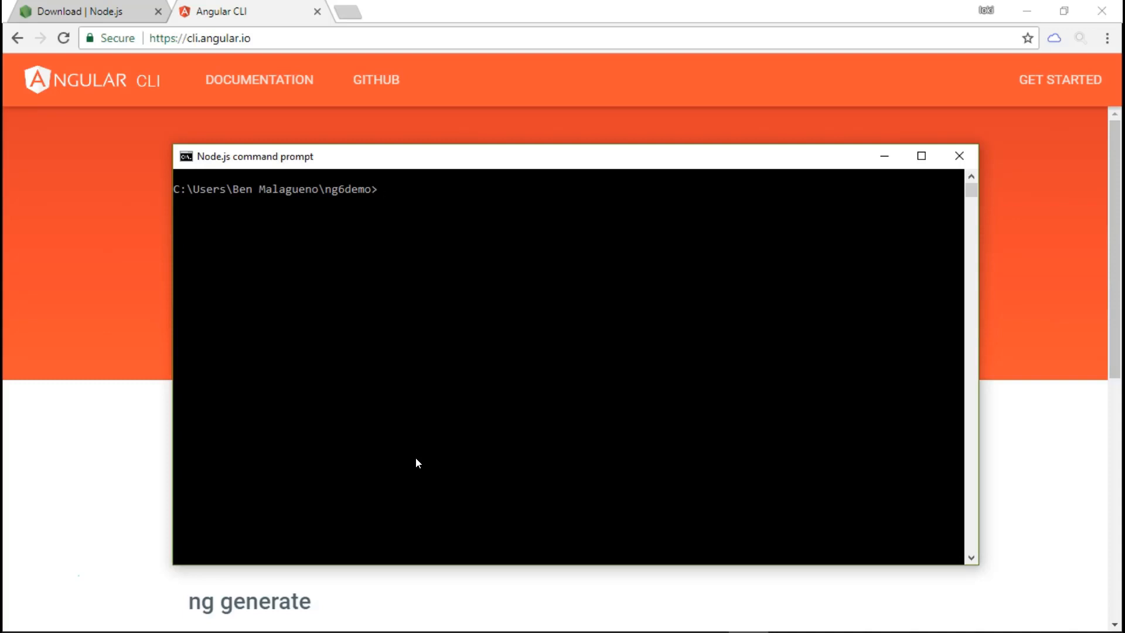
mouse_move(448, 429)
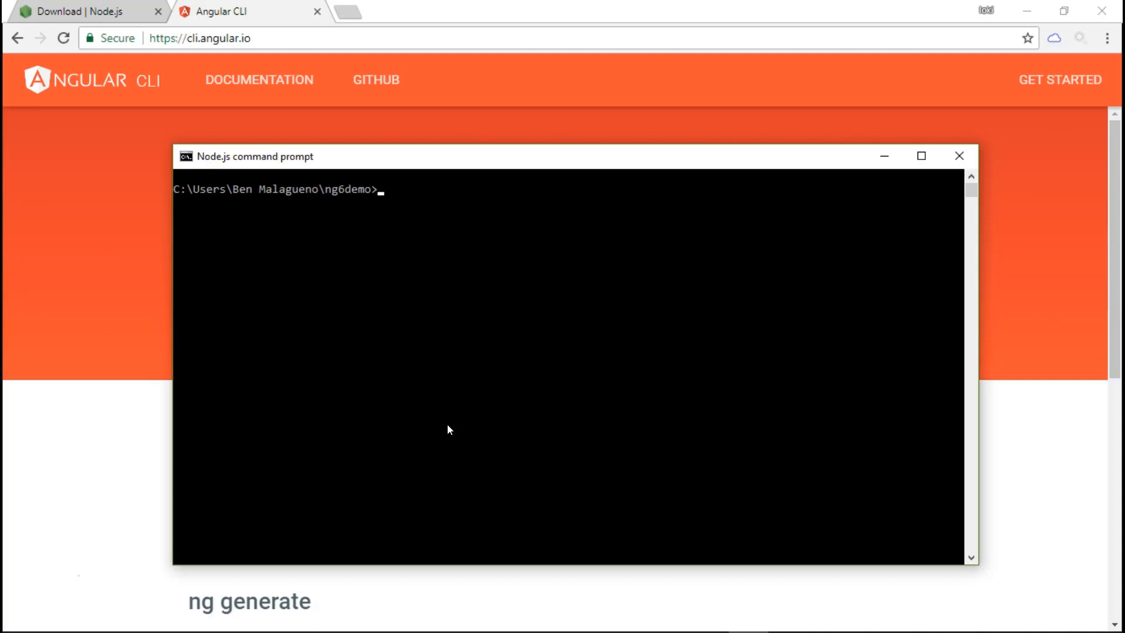
Run ng to list CLI commands, then enter ng new ng6app to create the project.
type("ng")
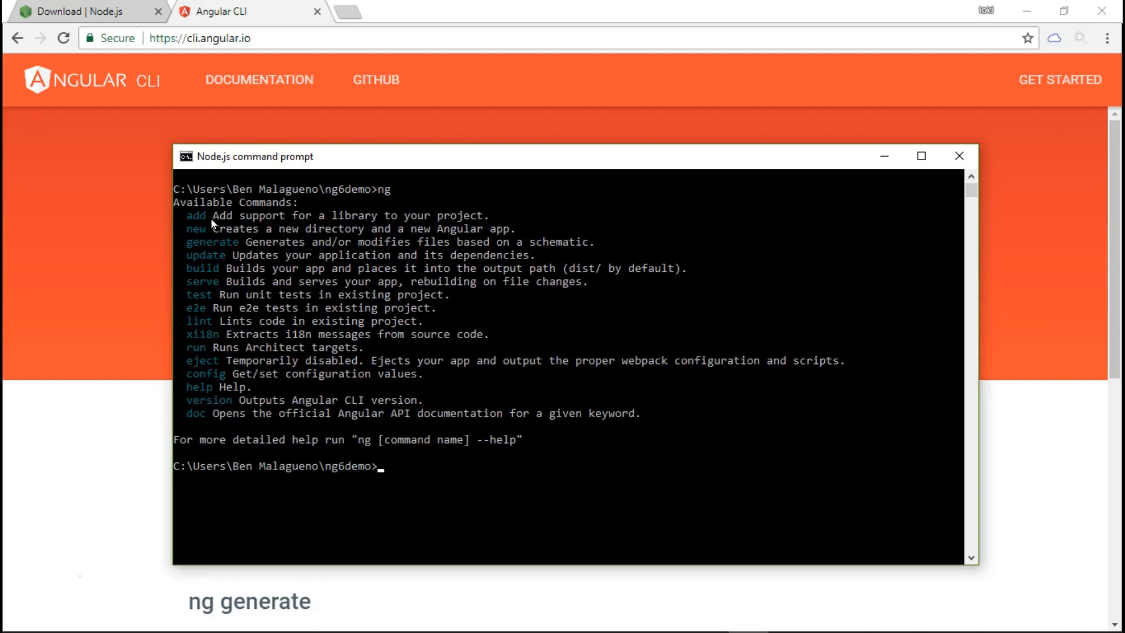
mouse_move(352, 373)
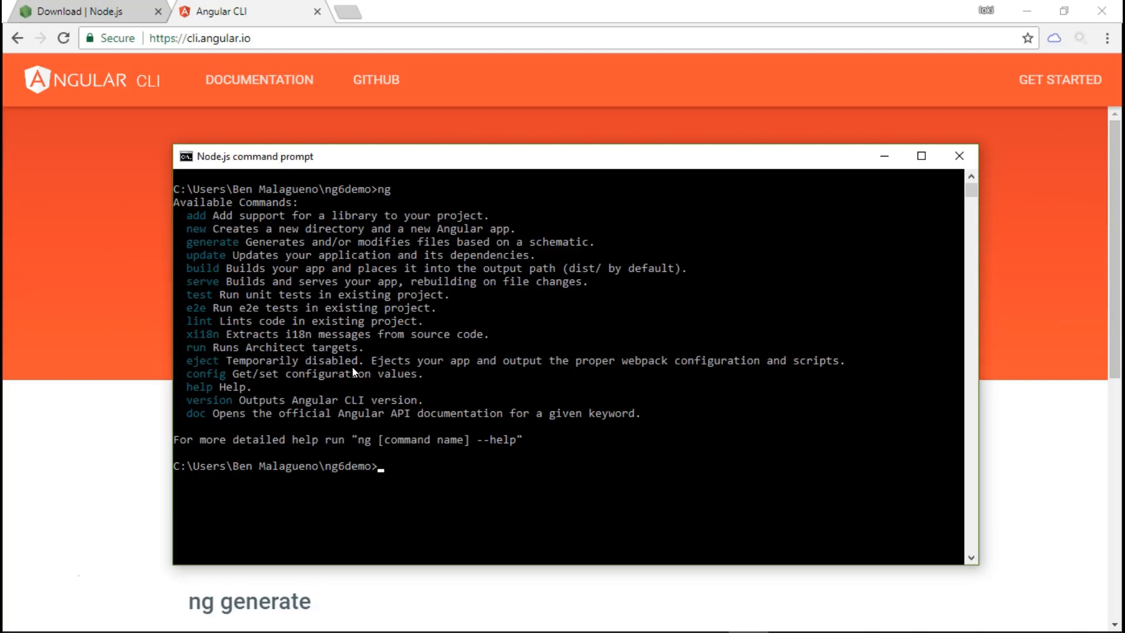
mouse_move(547, 424)
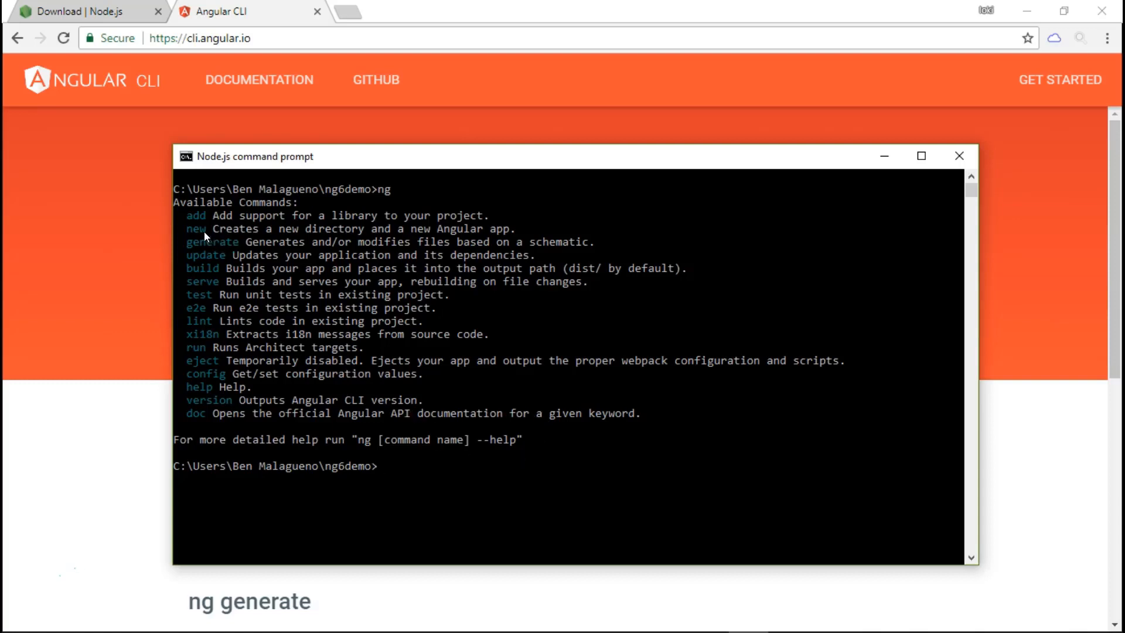
mouse_move(442, 429)
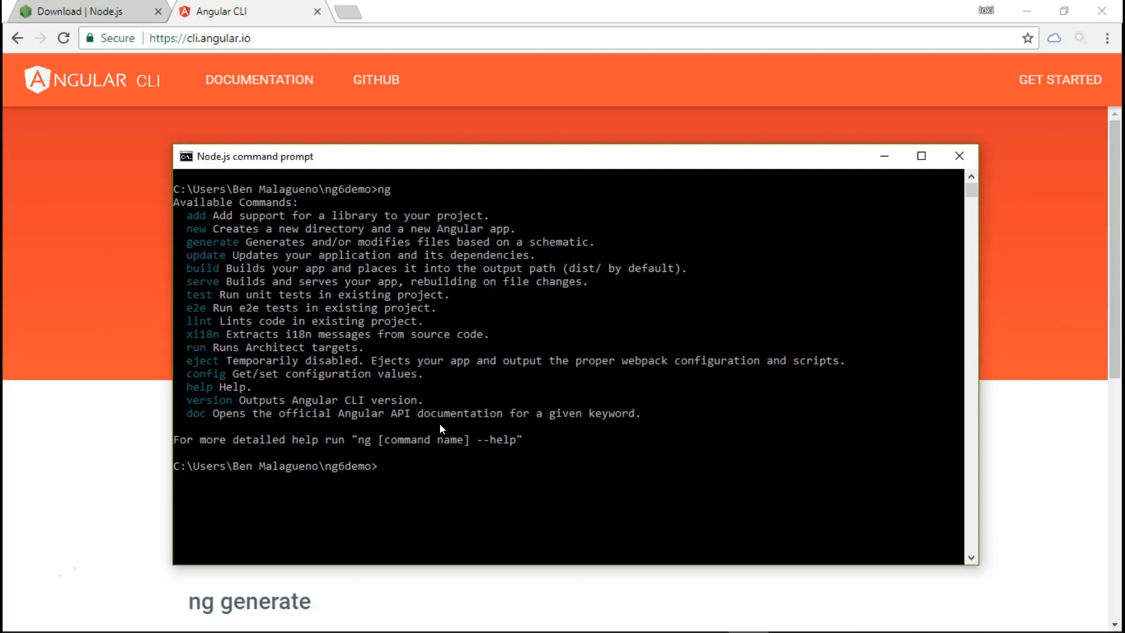
type("ng")
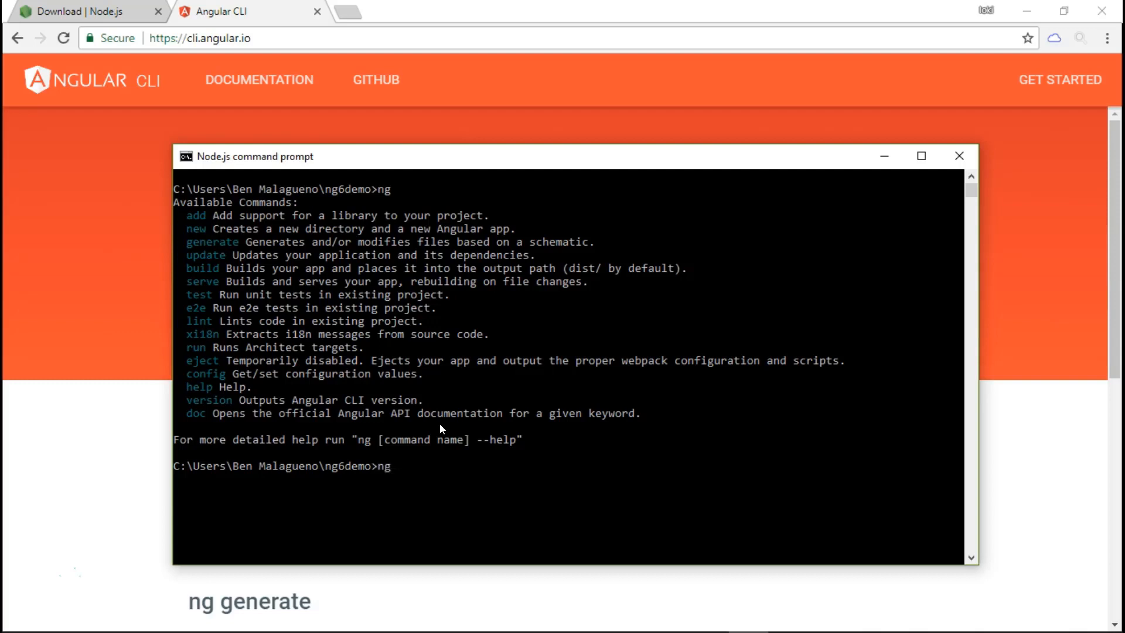
type("new")
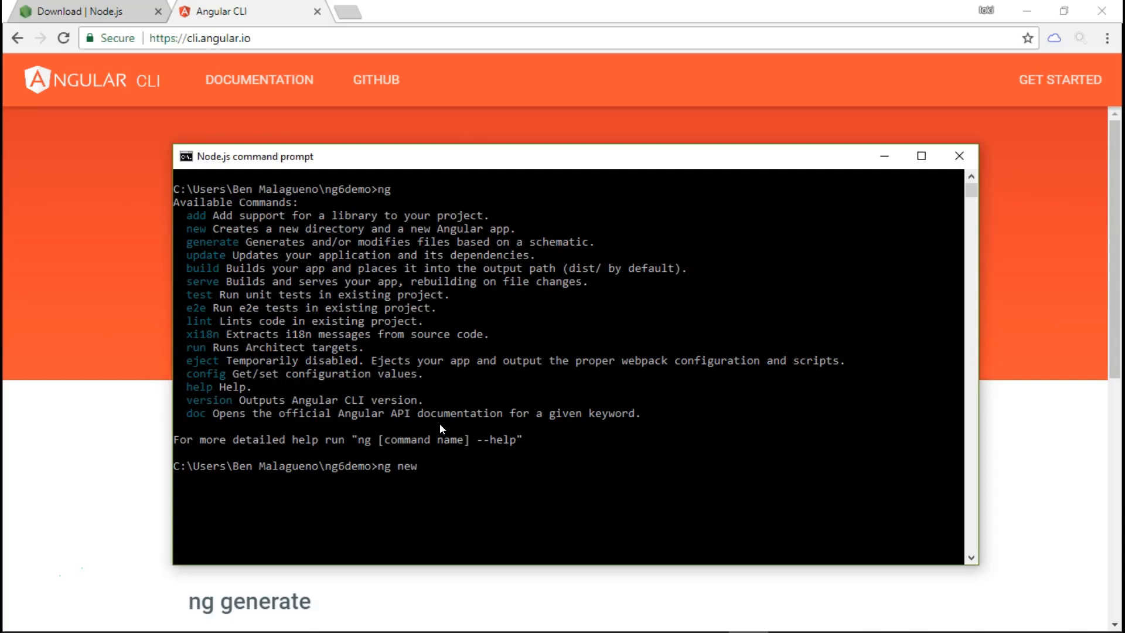
type("ng6")
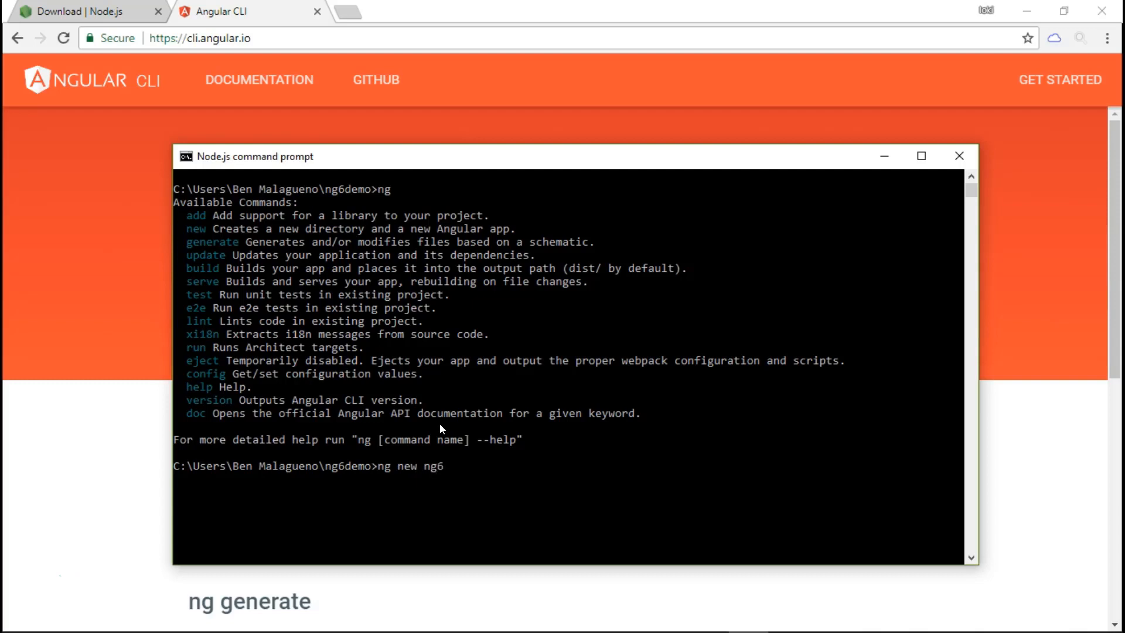
type("app")
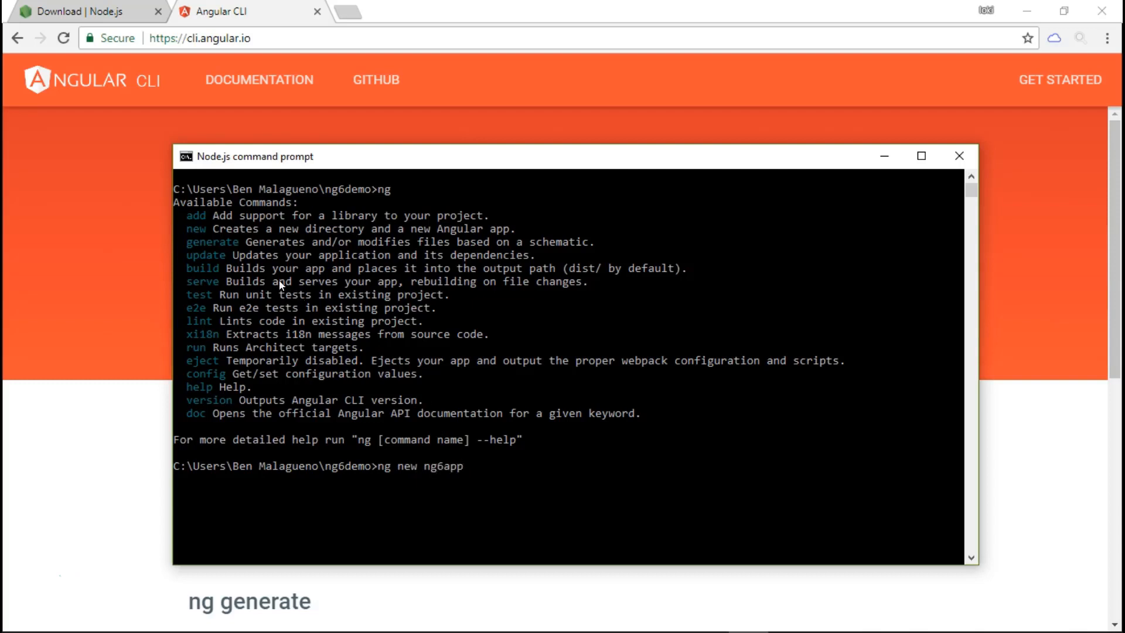
mouse_move(505, 471)
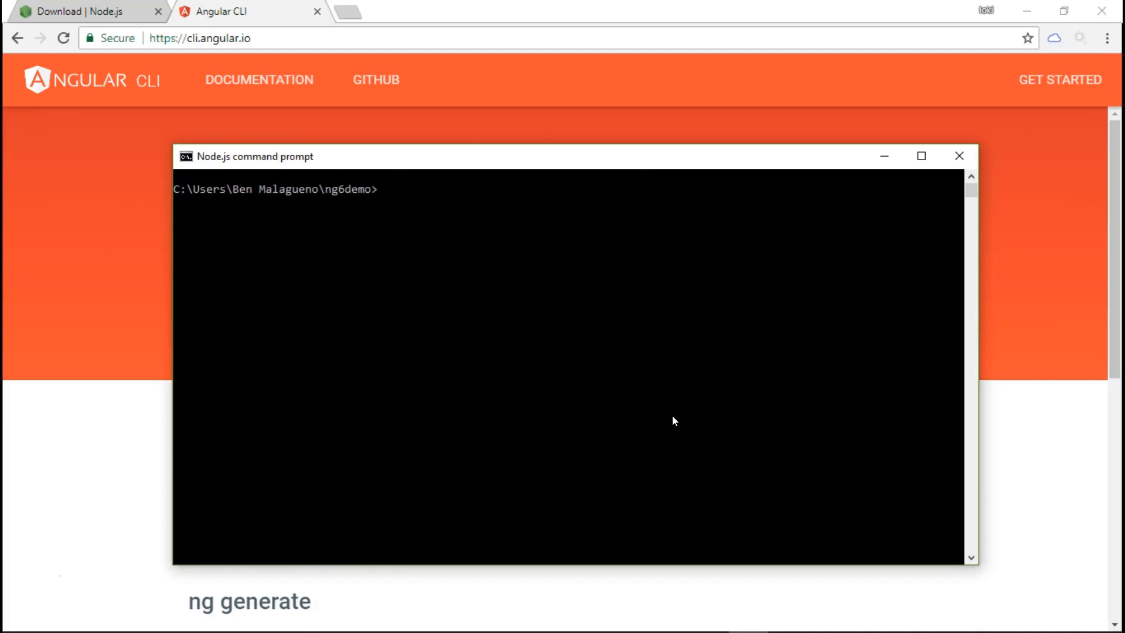
Enter the ng6app folder with cd and run ng -v, reporting Angular 6.0.3 with CLI 6.0.5.
type("cd")
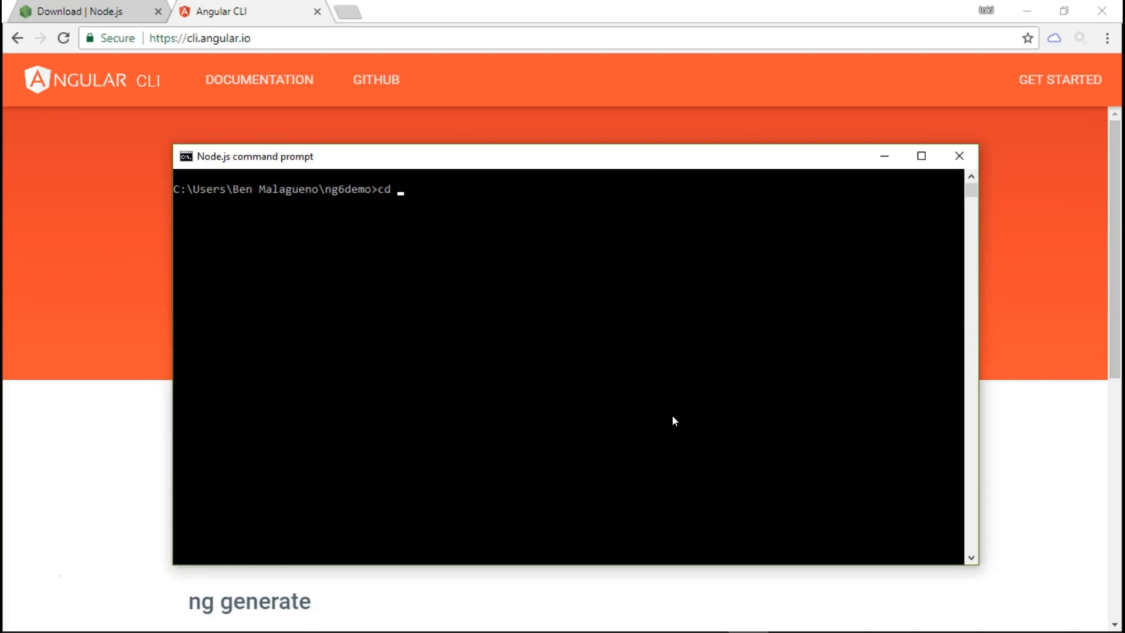
type("ng6")
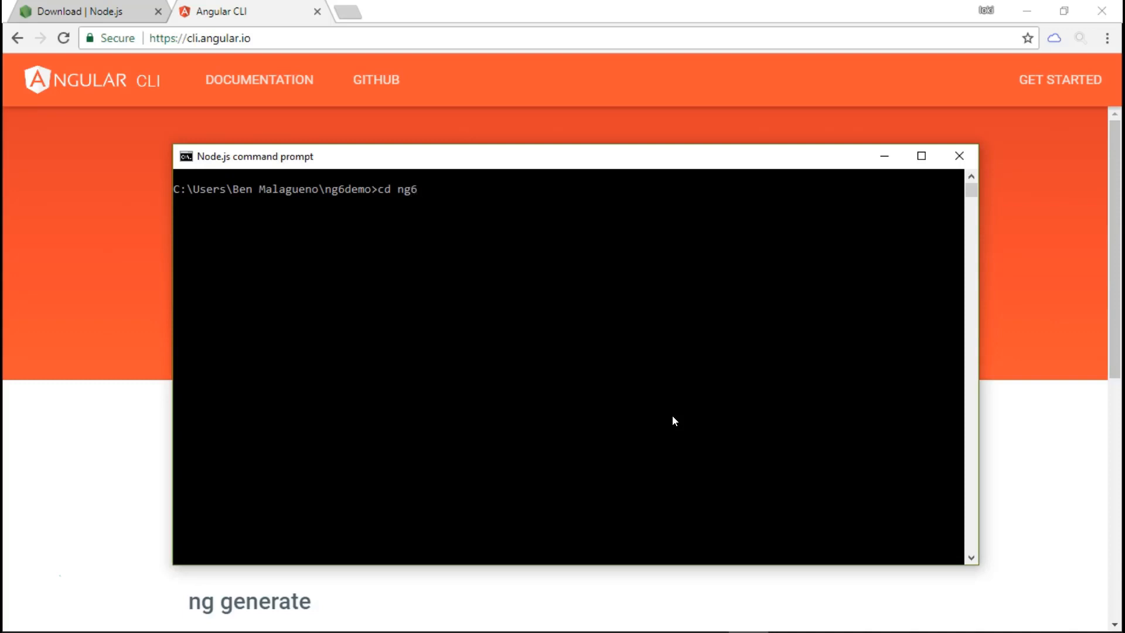
type("app")
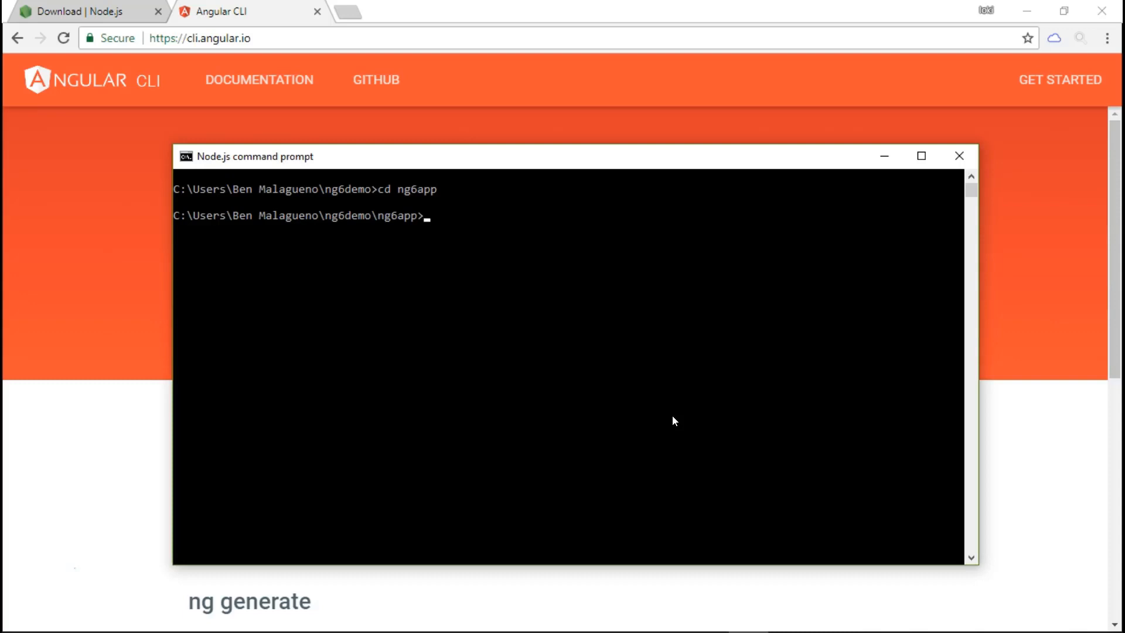
type("ng")
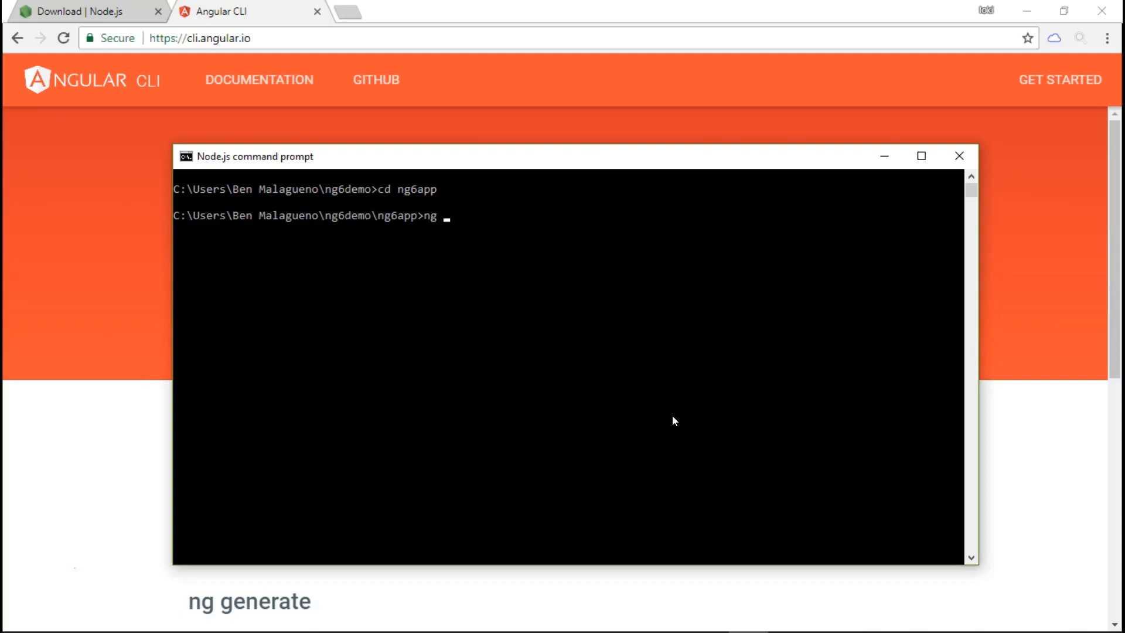
type("-v")
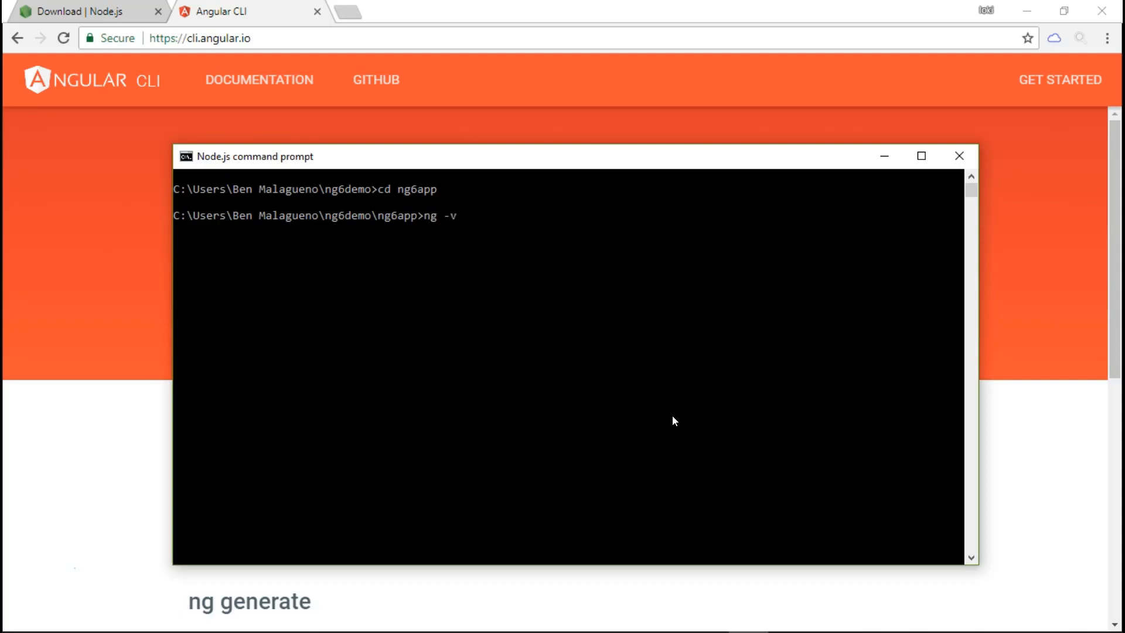
key("Enter")
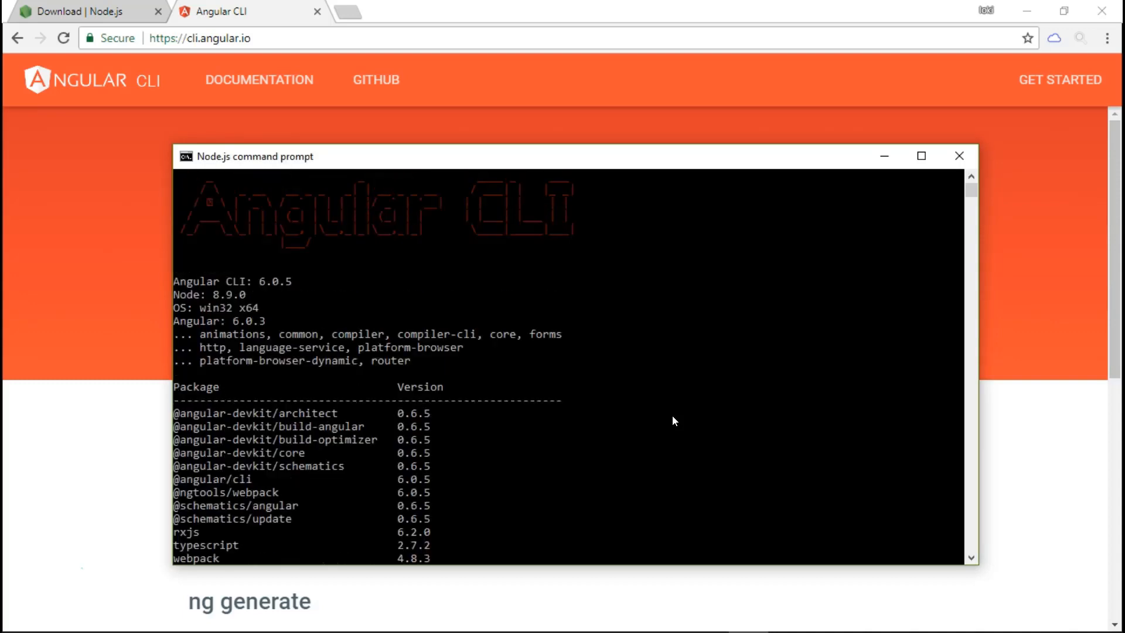
mouse_move(503, 340)
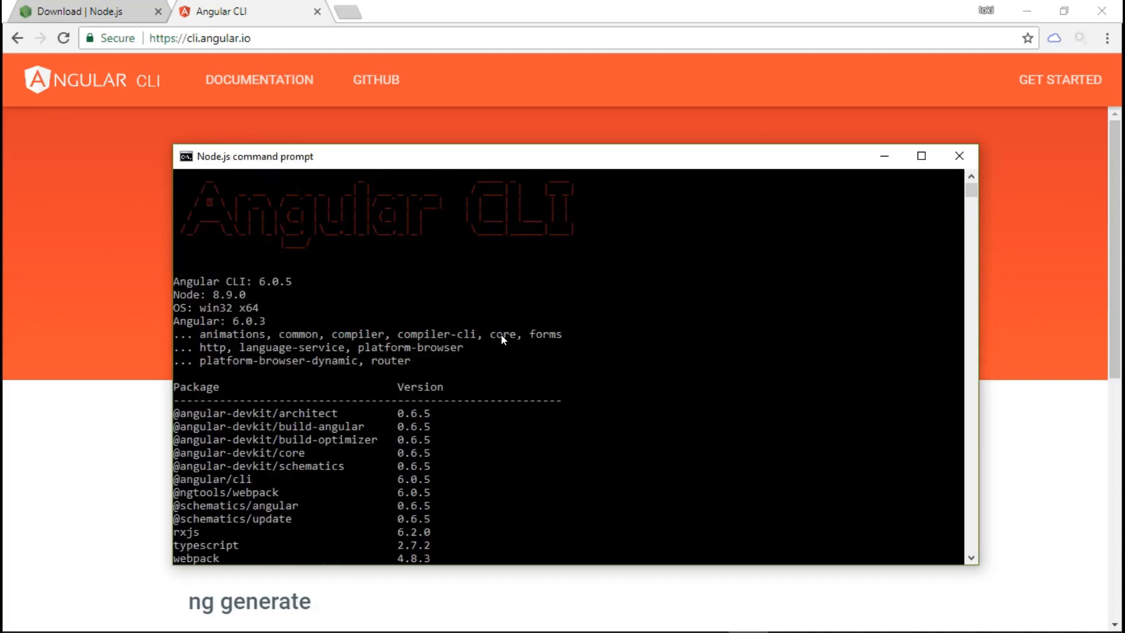
mouse_move(359, 297)
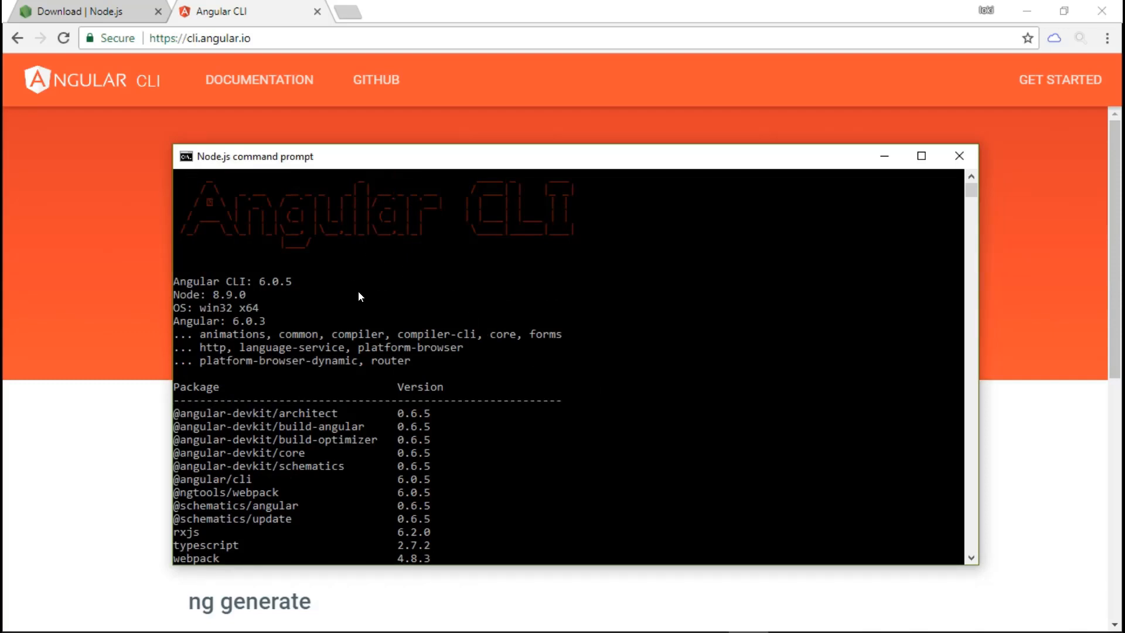
mouse_move(344, 388)
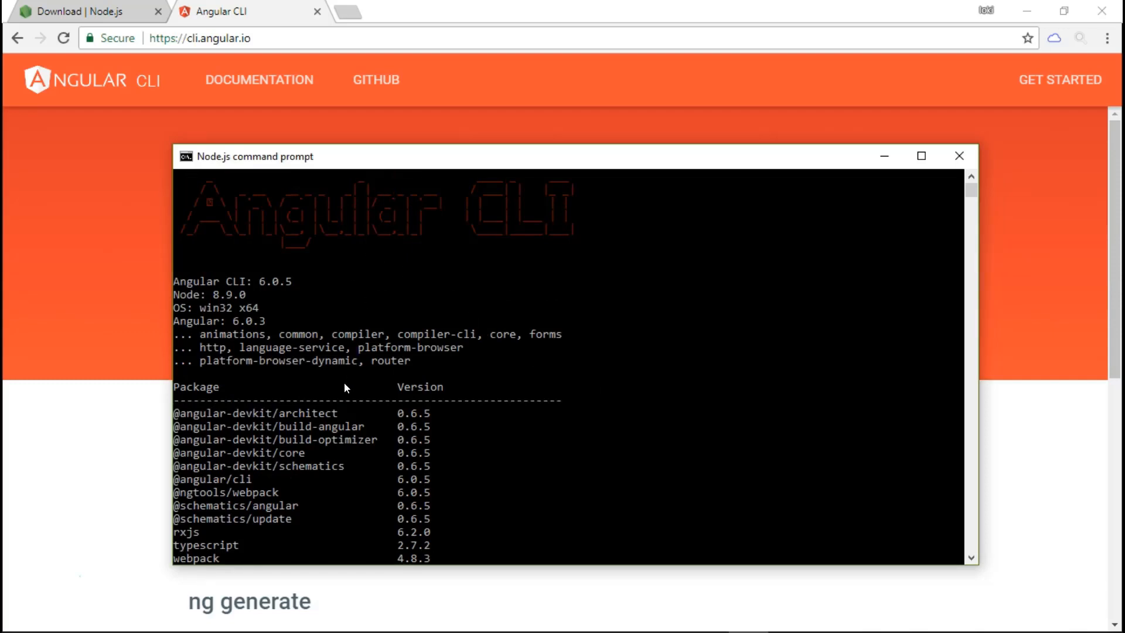
mouse_move(218, 349)
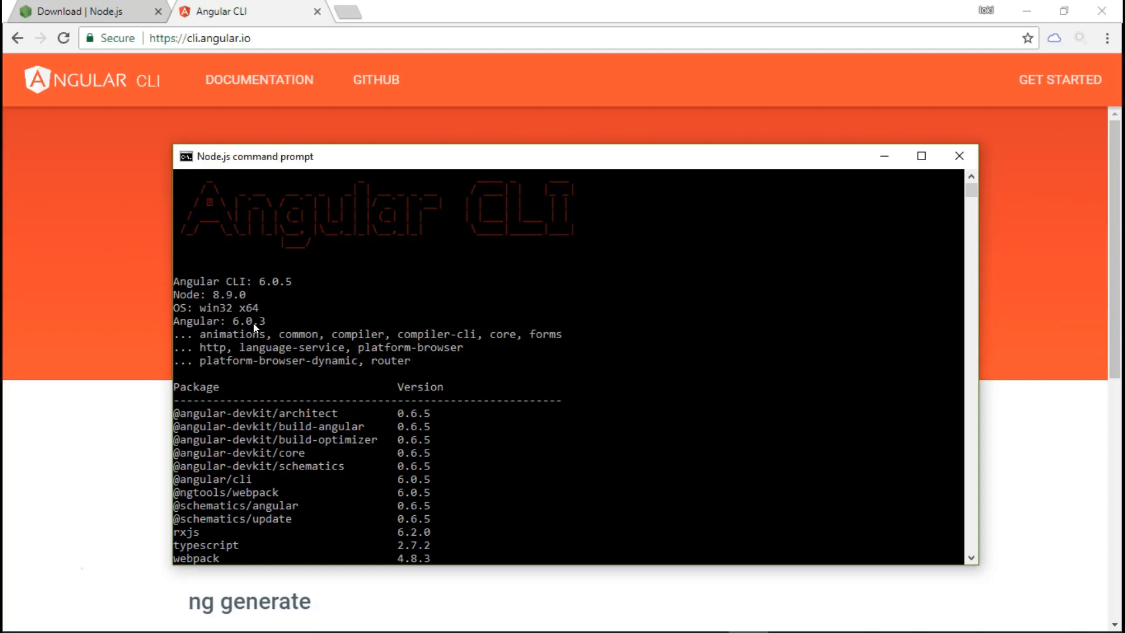
mouse_move(279, 329)
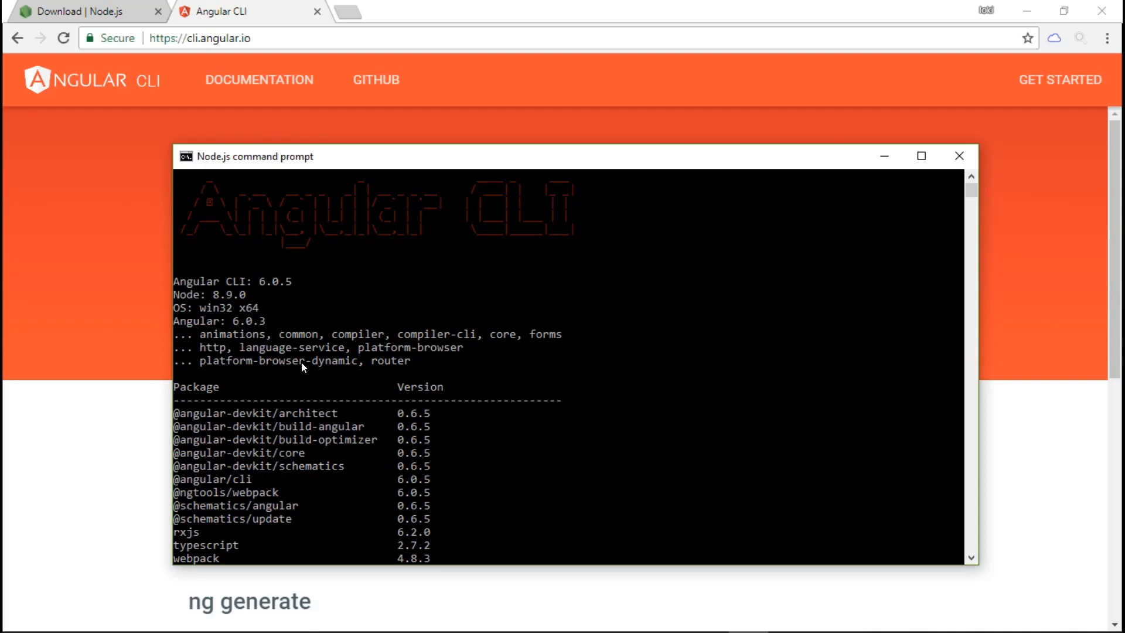
scroll("down", 3)
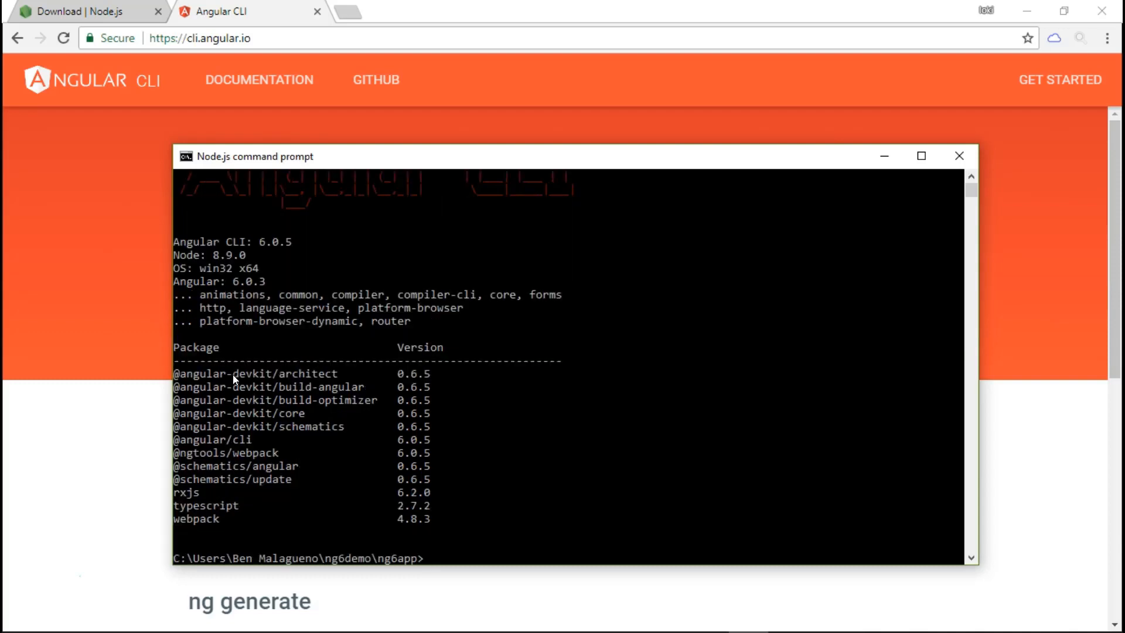
mouse_move(324, 472)
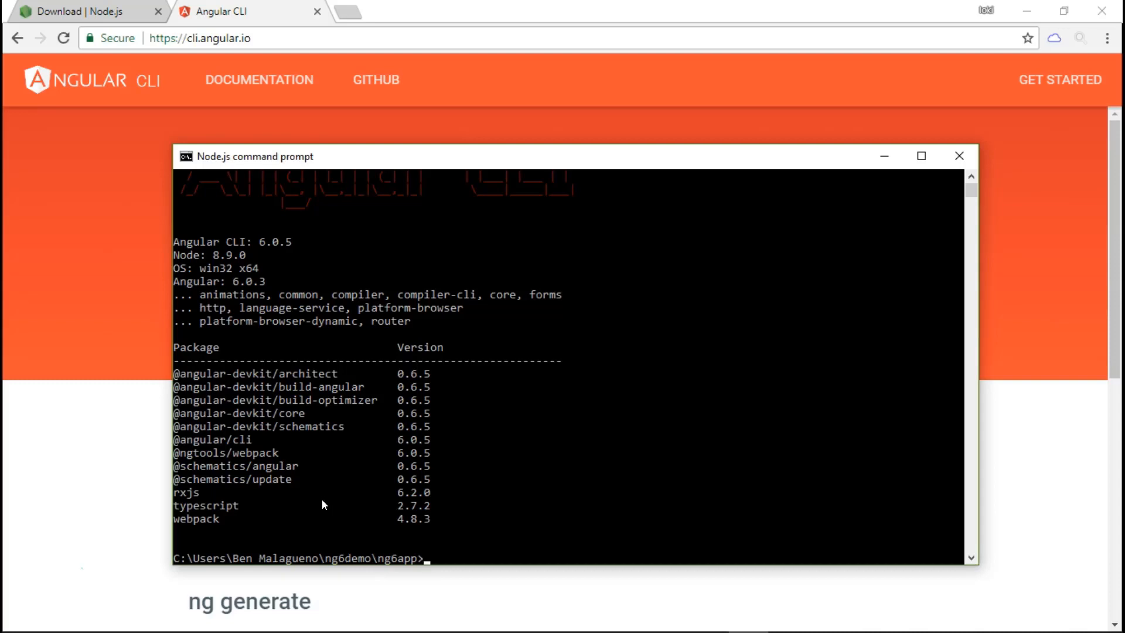
mouse_move(284, 482)
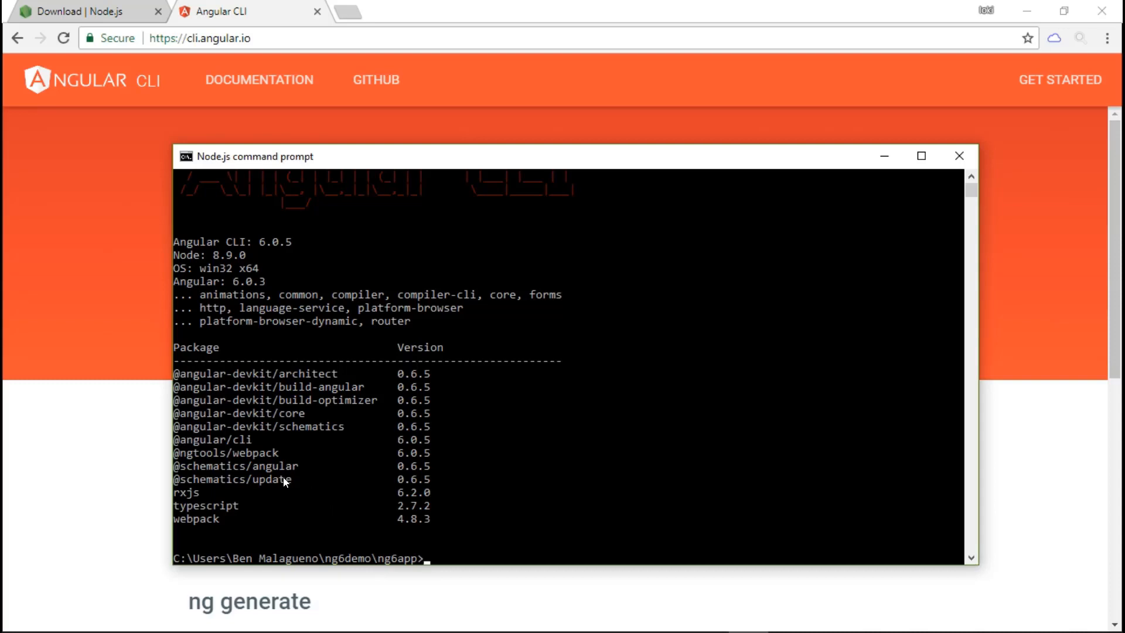
mouse_move(234, 478)
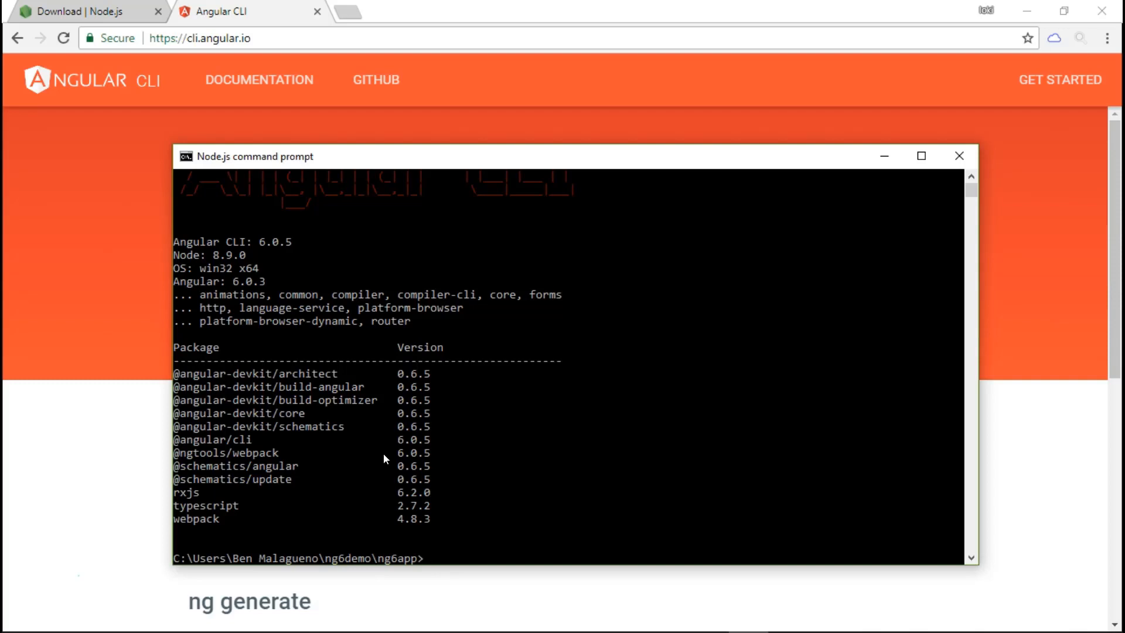
mouse_move(509, 478)
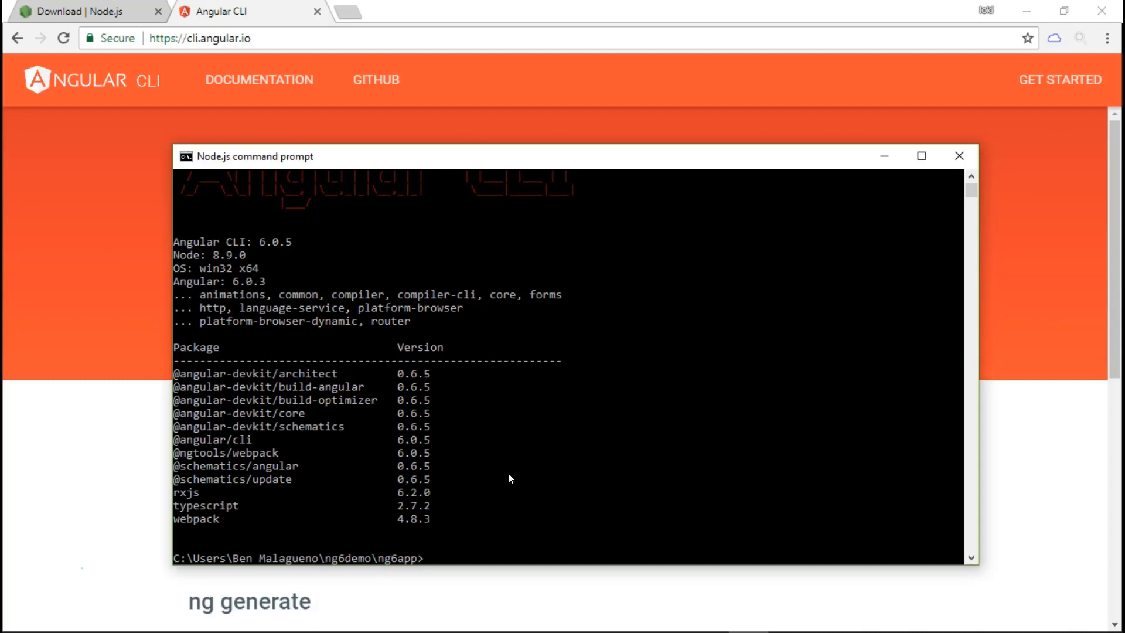
mouse_move(492, 481)
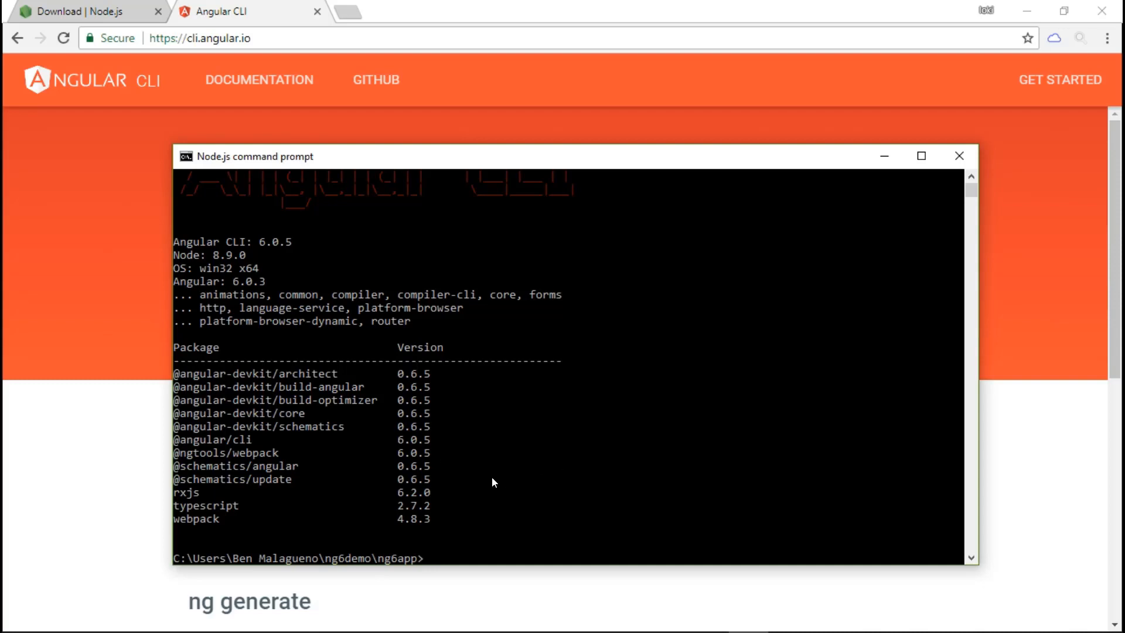
type("cls")
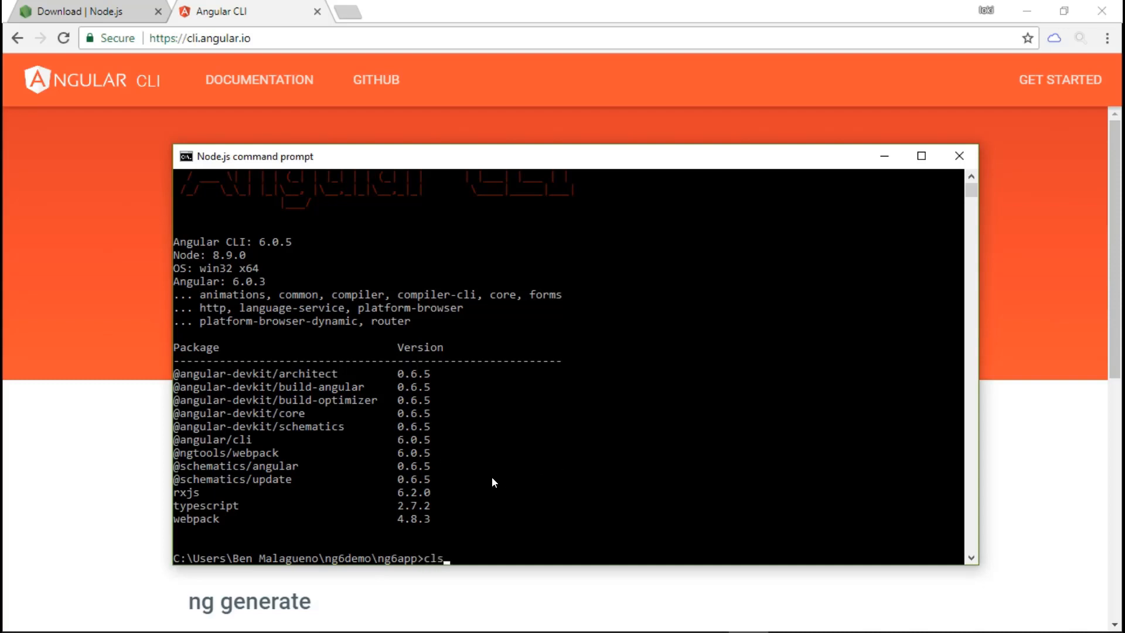
key("Enter")
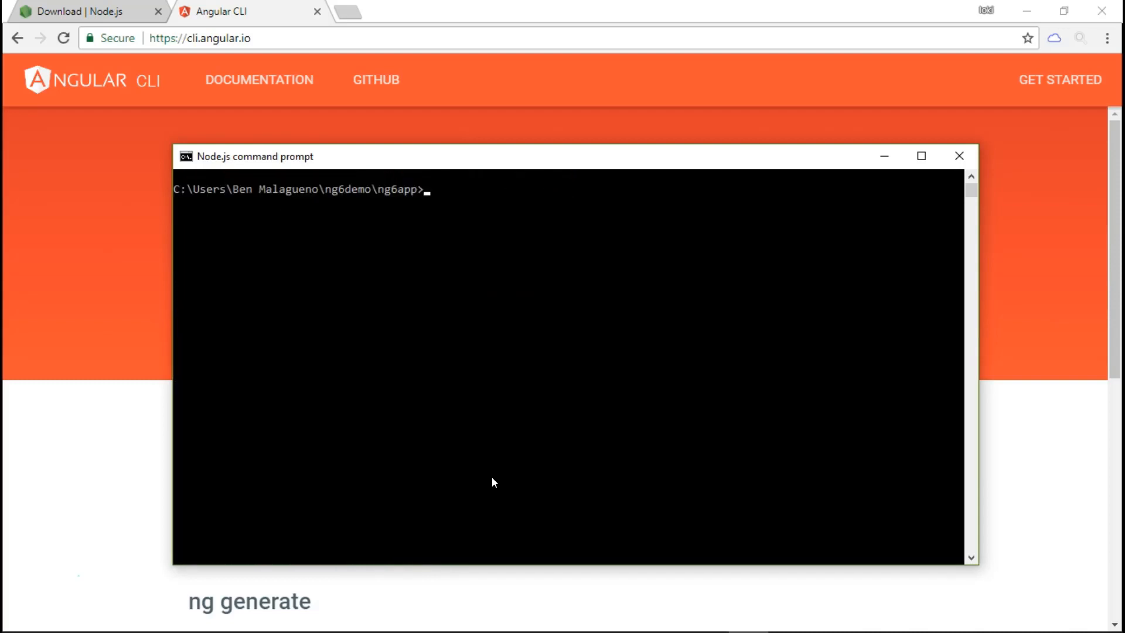
type("ng update")
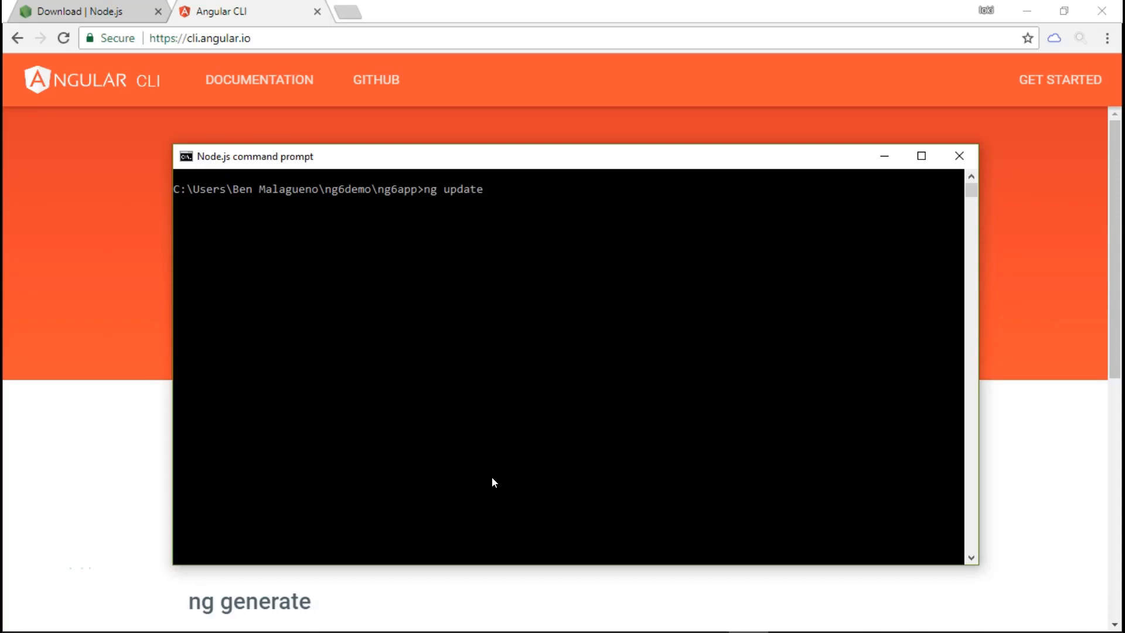
type("@")
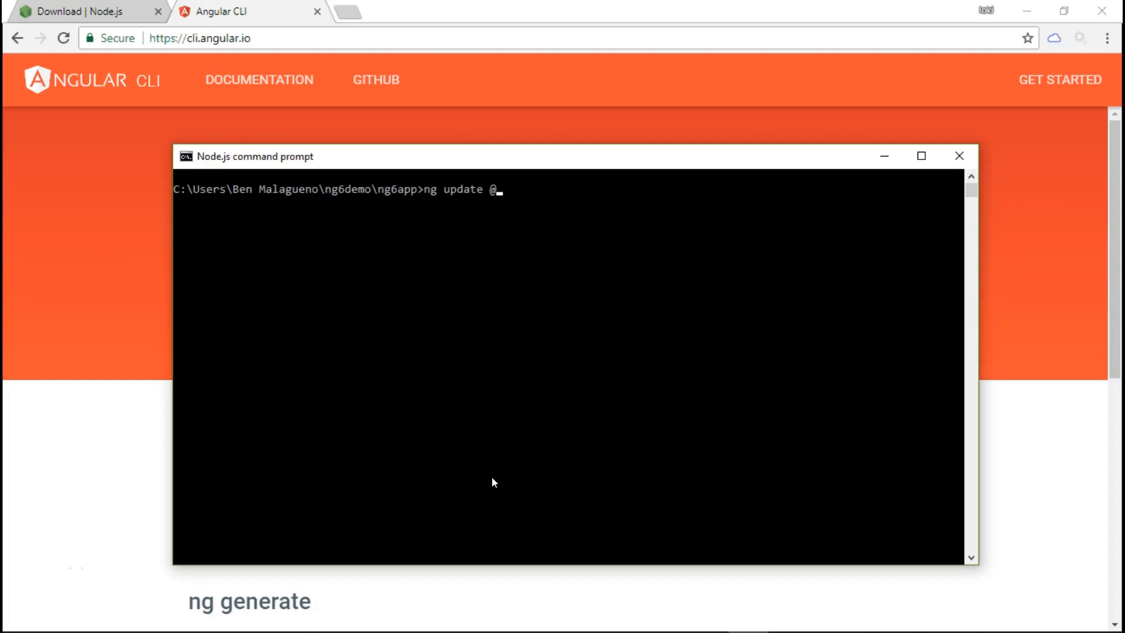
type("angular/")
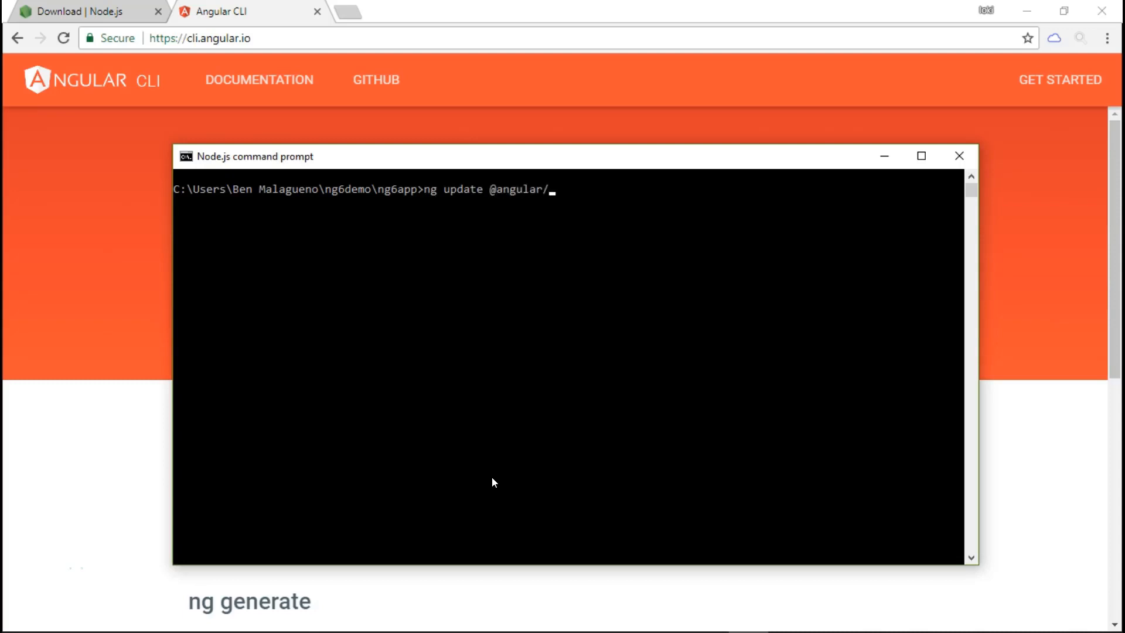
type("cli")
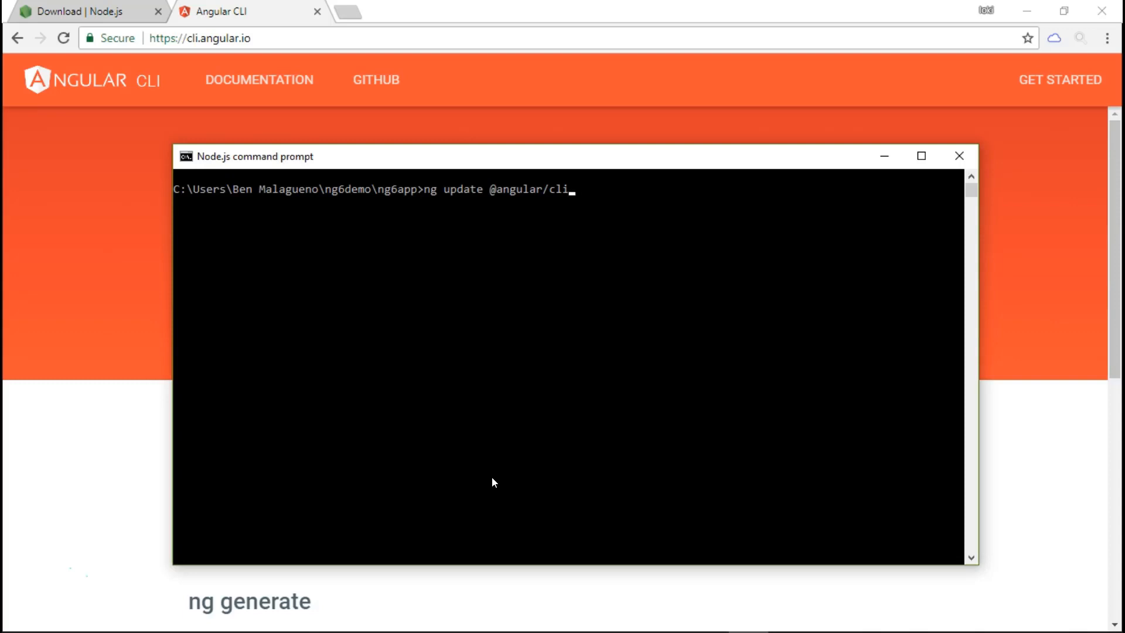
key("BackSpace")
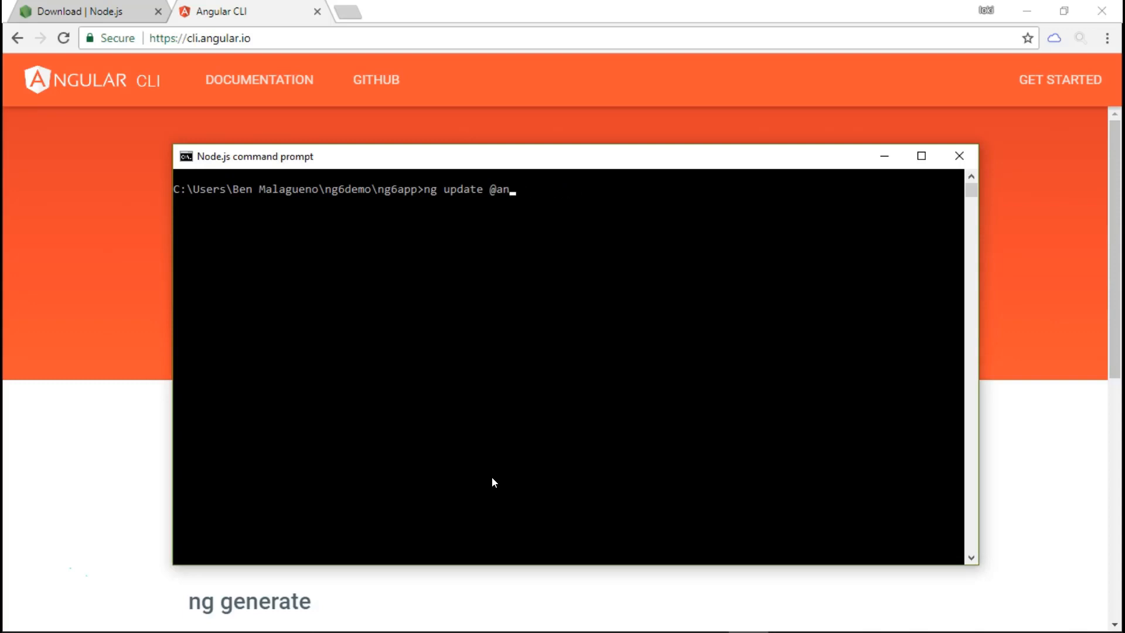
key("Backspace")
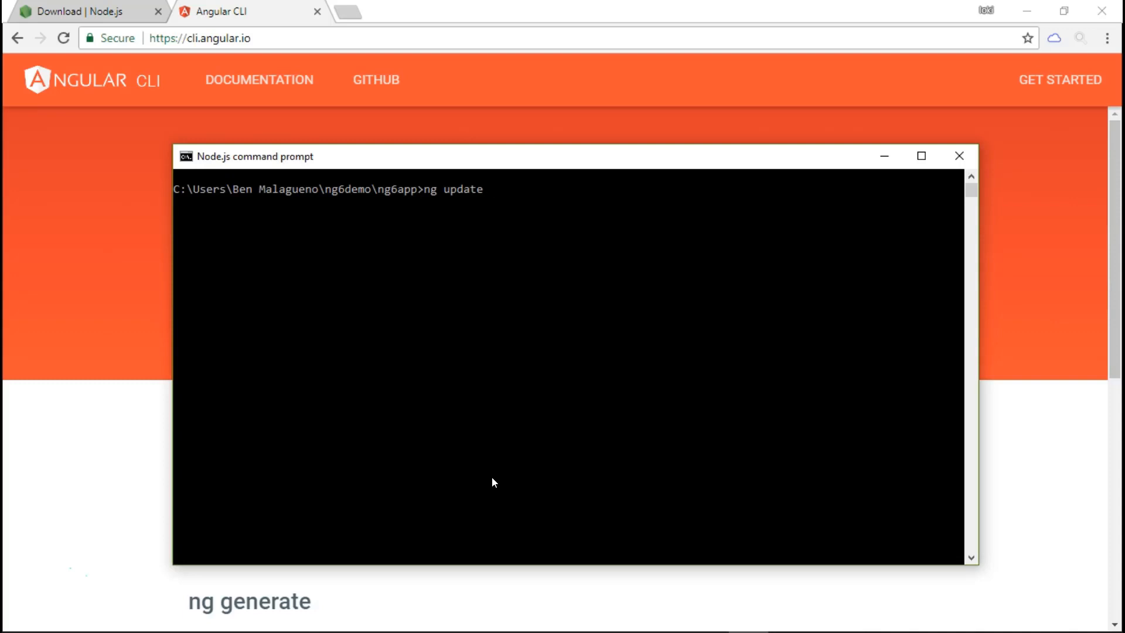
type("@angula")
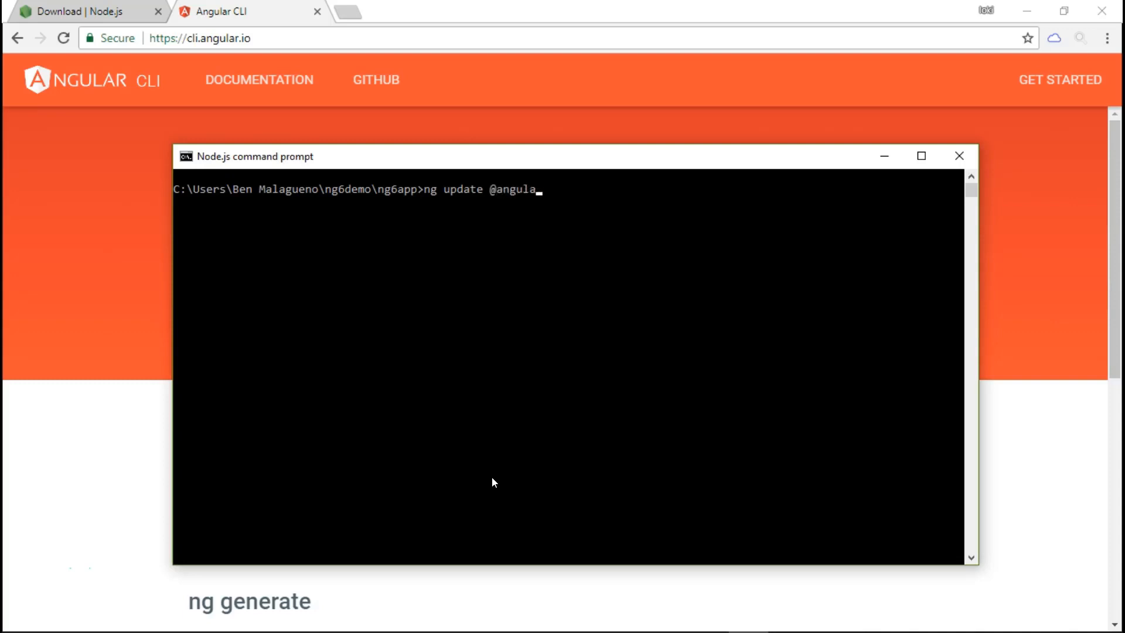
type("r")
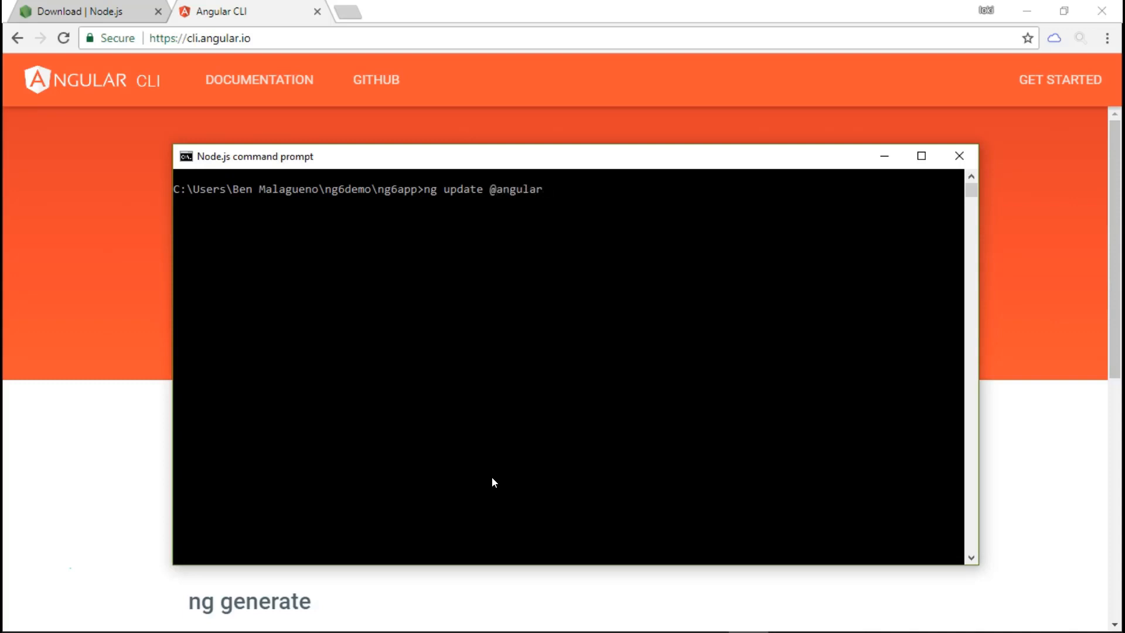
type("/core")
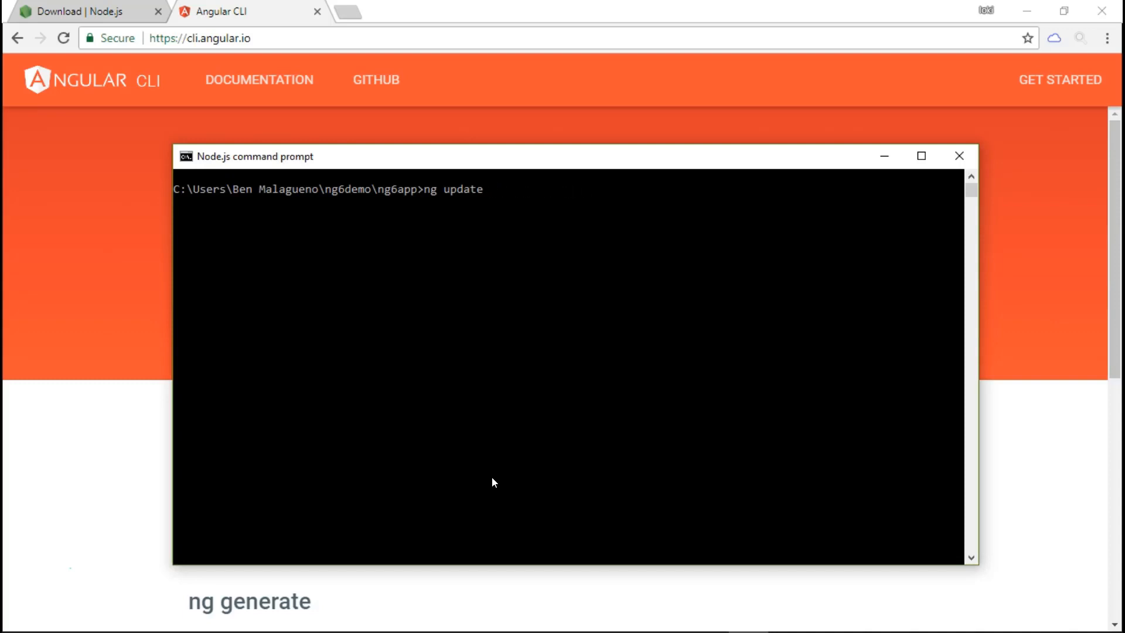
type("@")
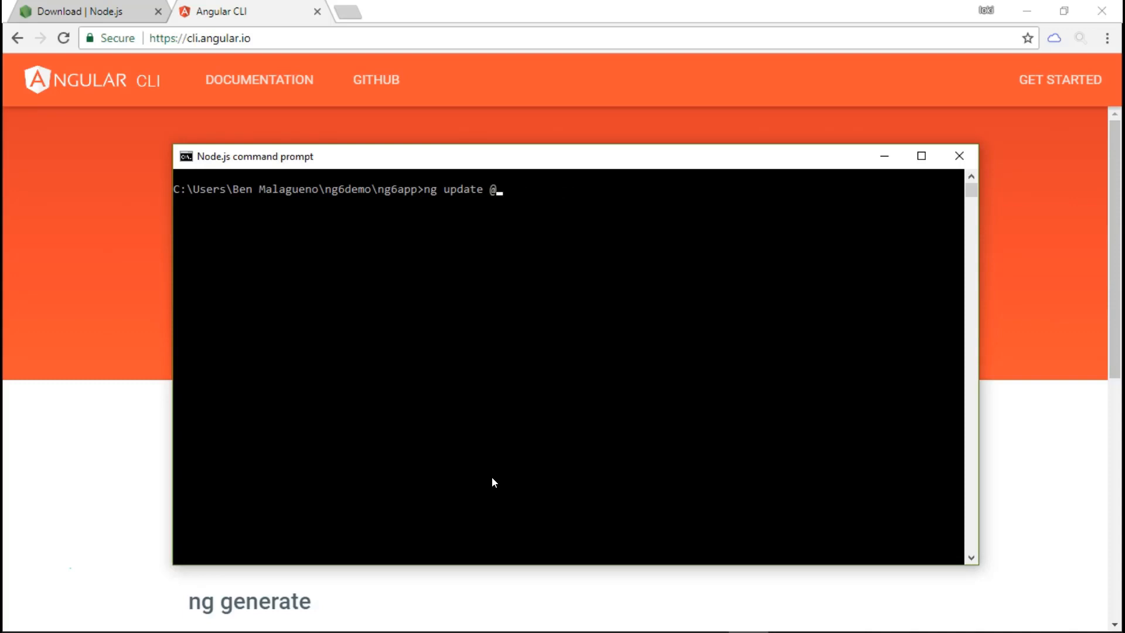
type("angular/m")
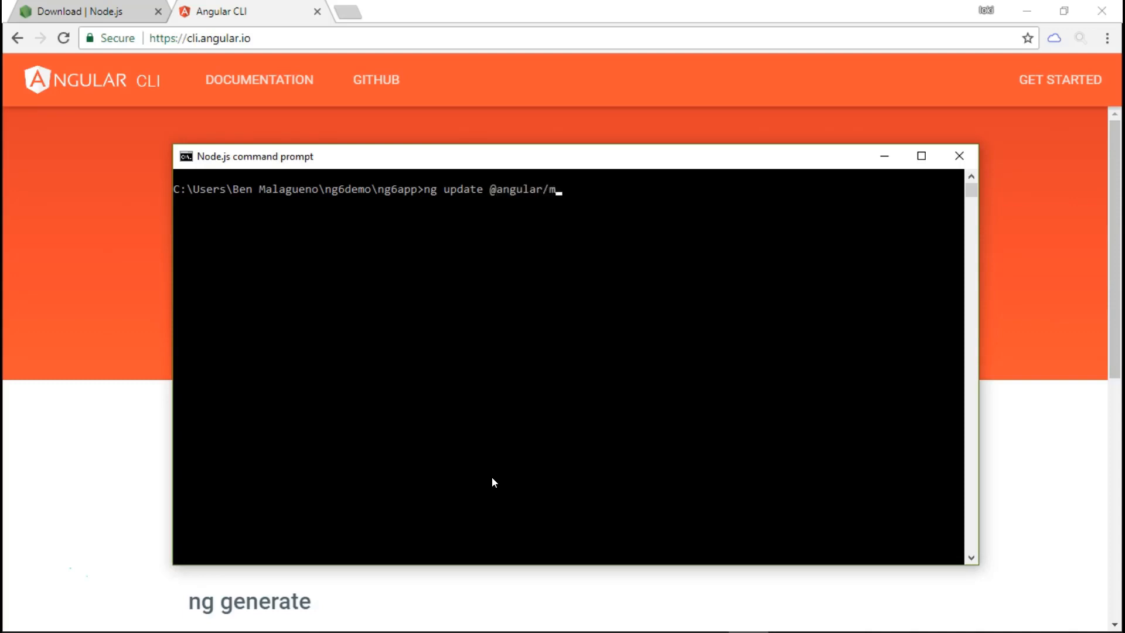
type("ateria")
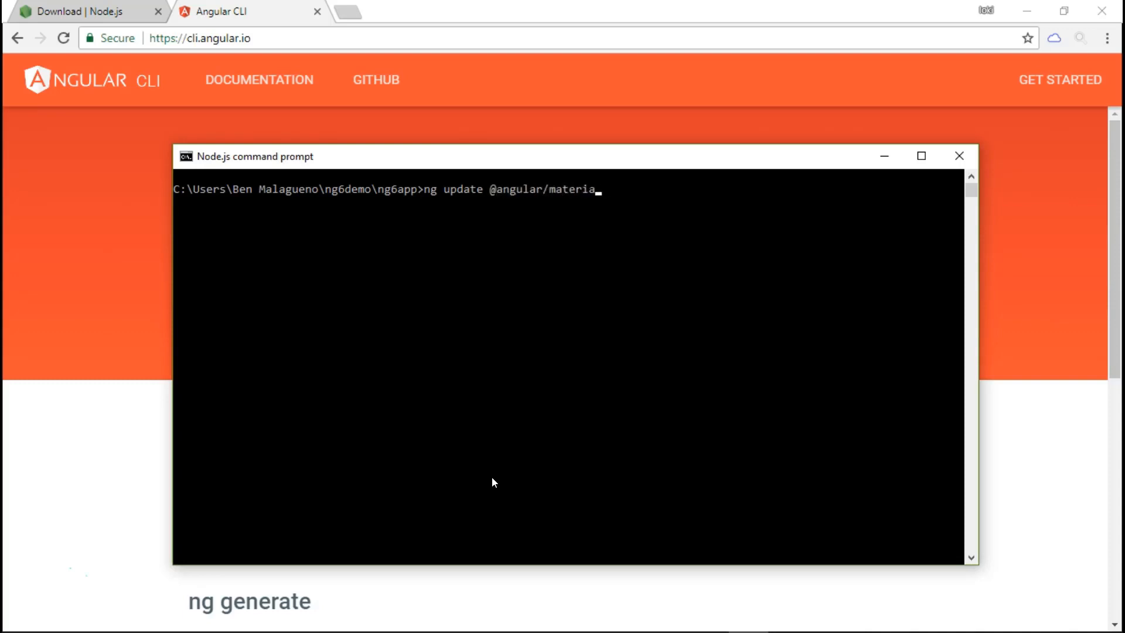
type("r")
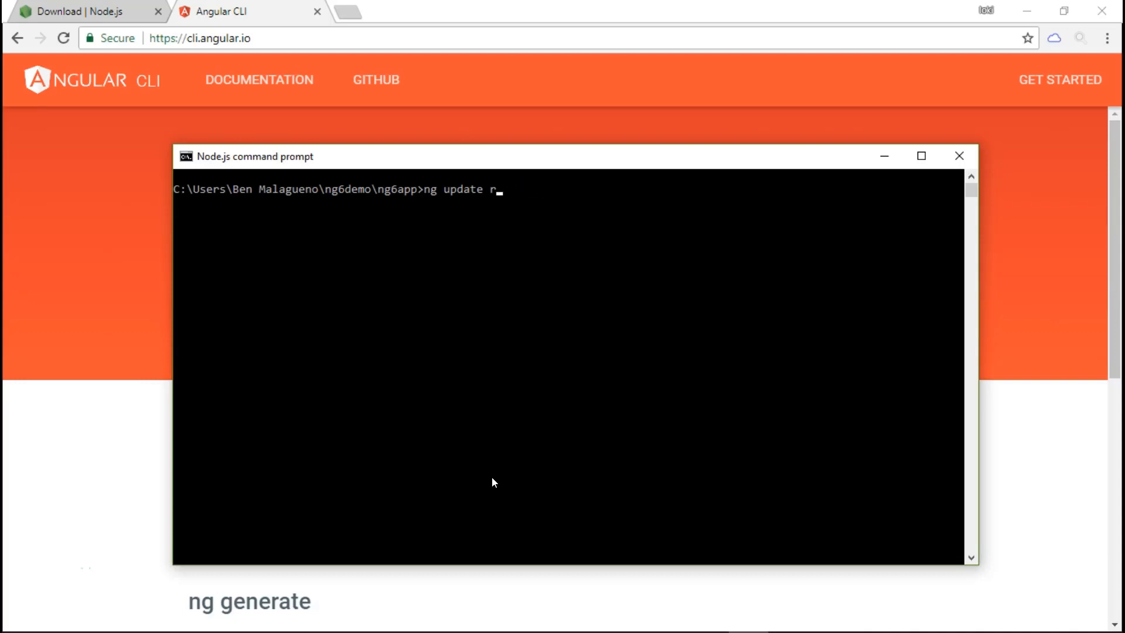
type("xjs")
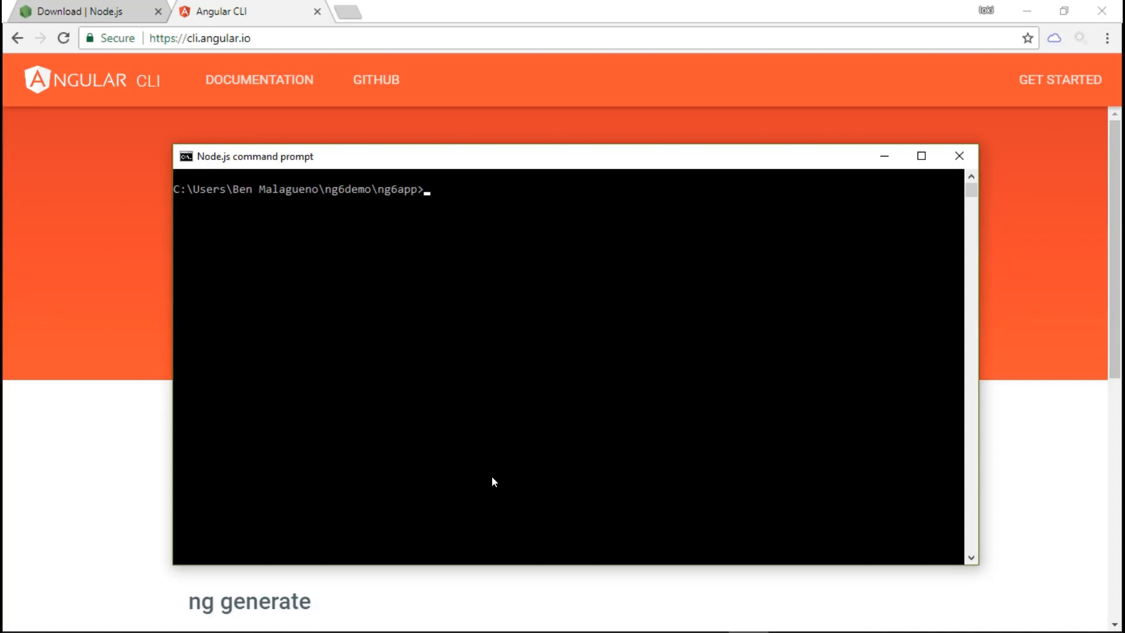
type("npm")
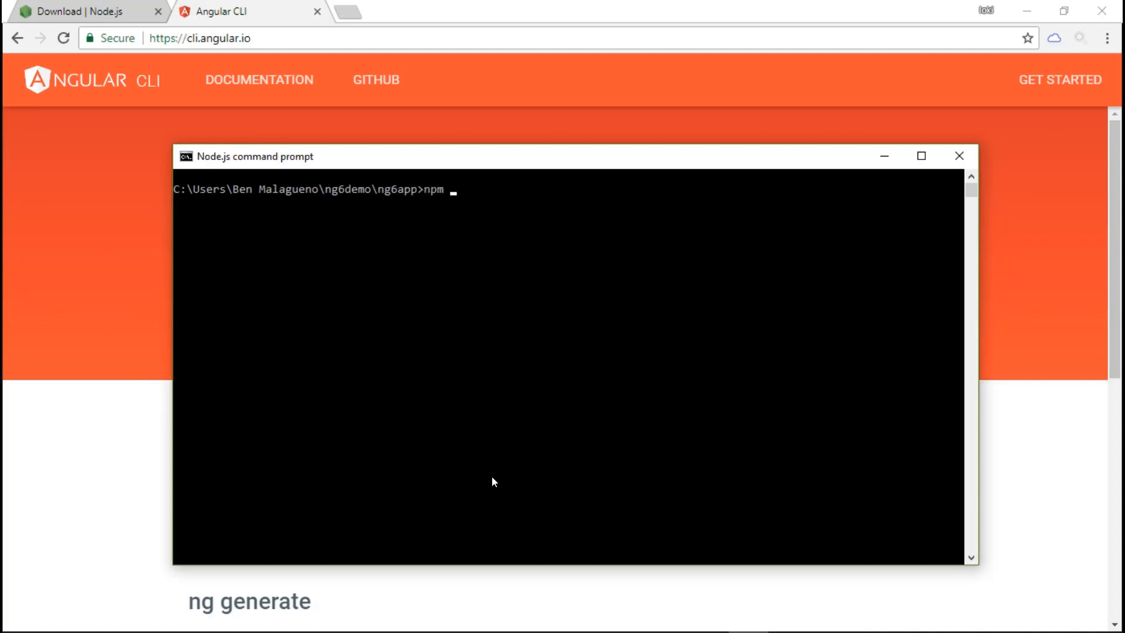
type("install -g typ")
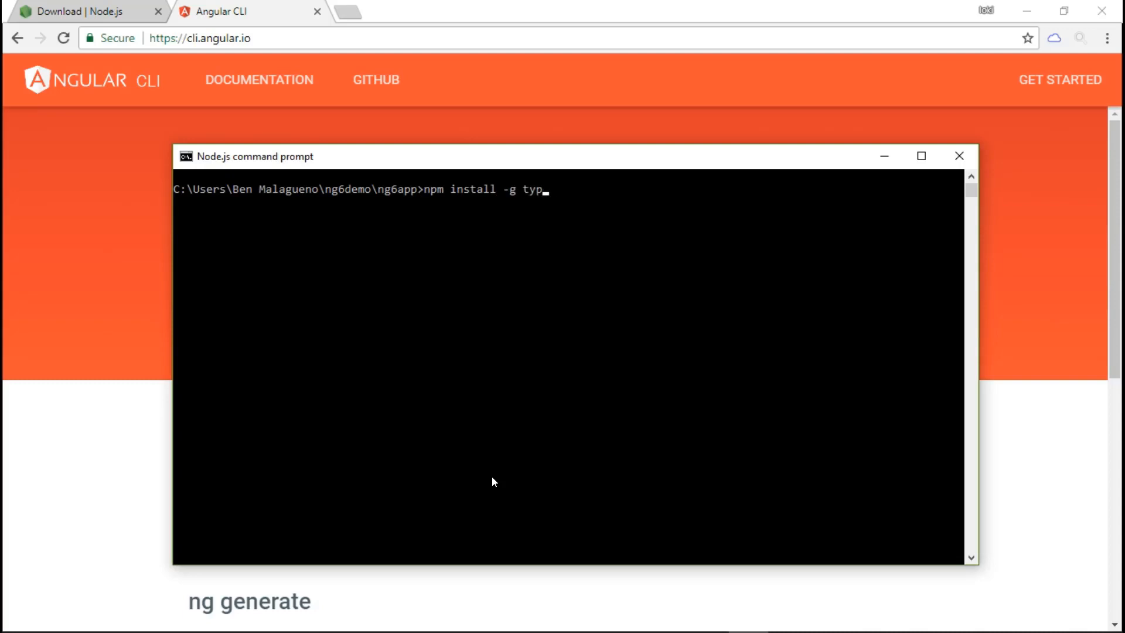
type("escript")
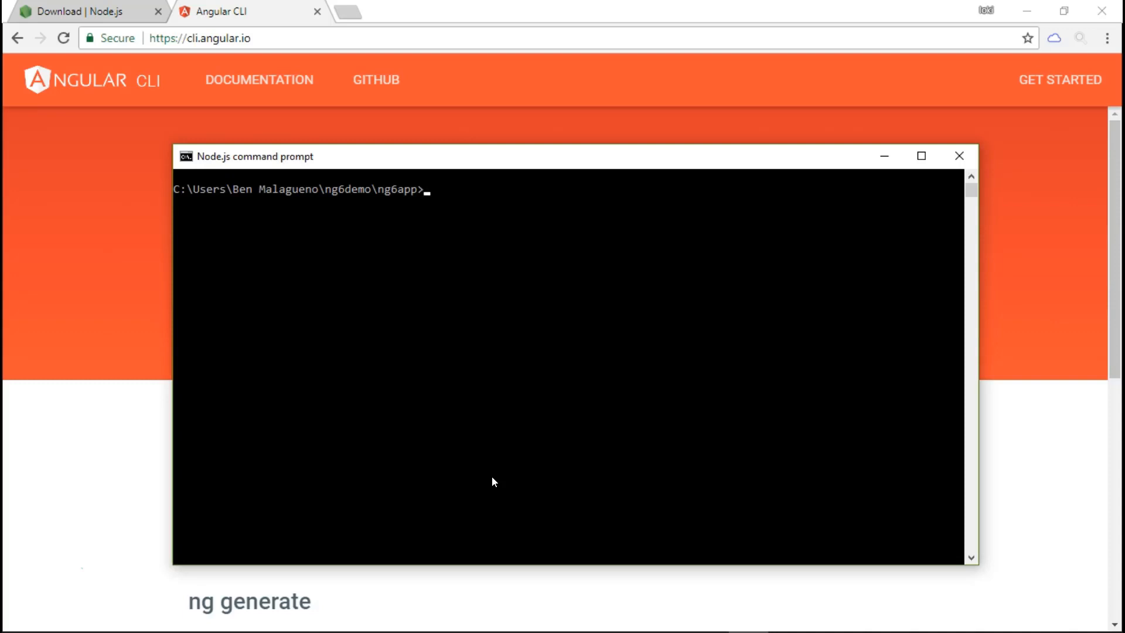
mouse_move(544, 420)
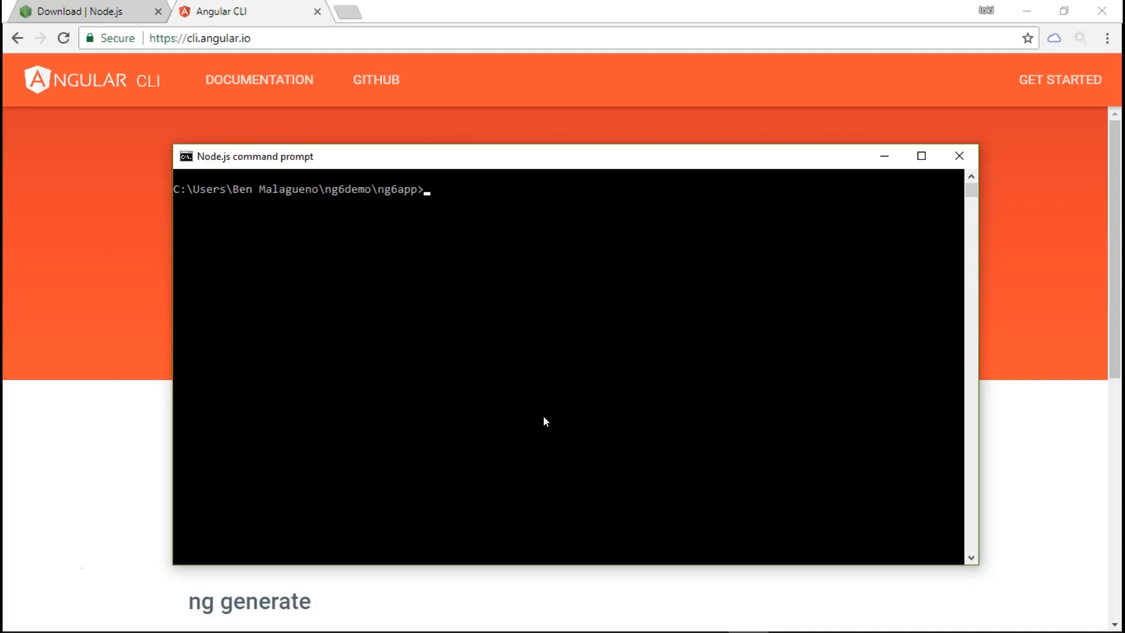
mouse_move(555, 380)
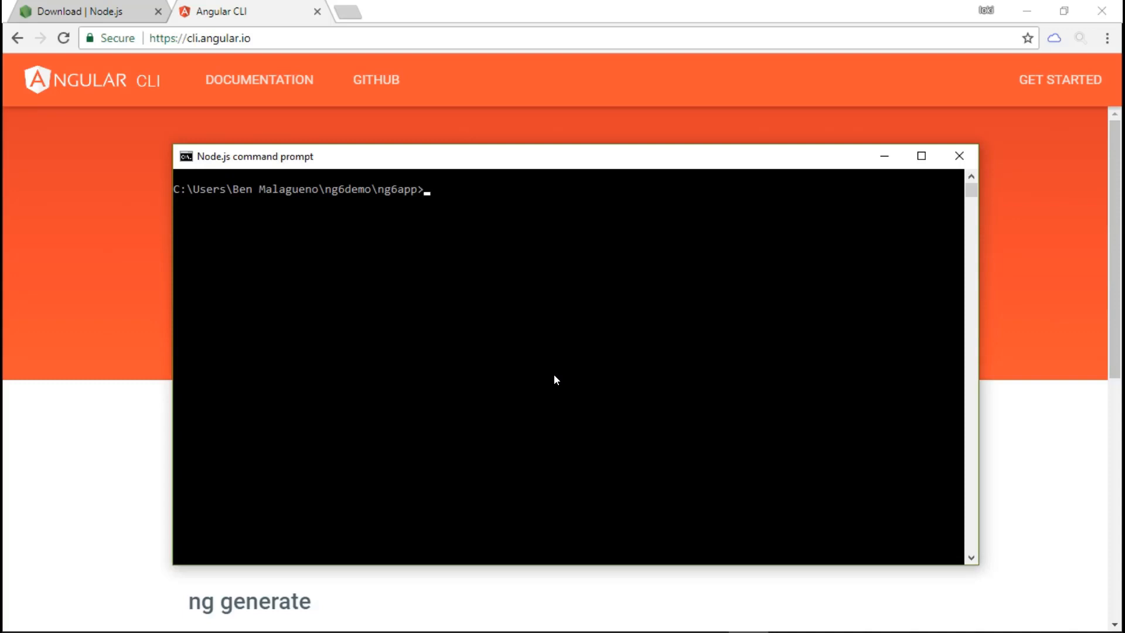
type("ng serve -o")
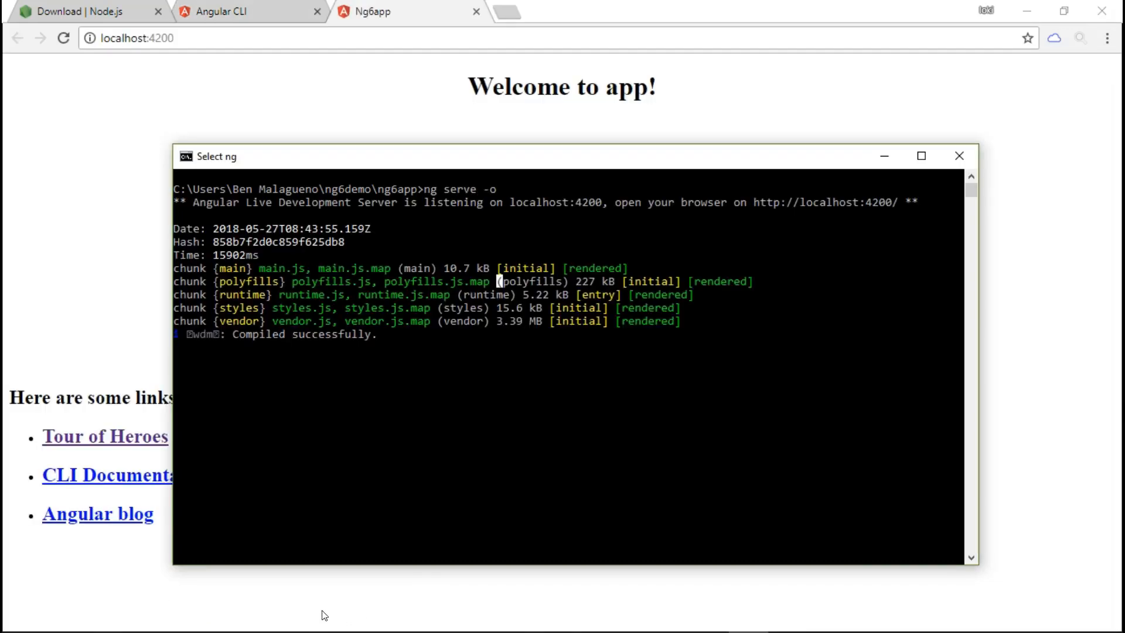
mouse_move(561, 149)
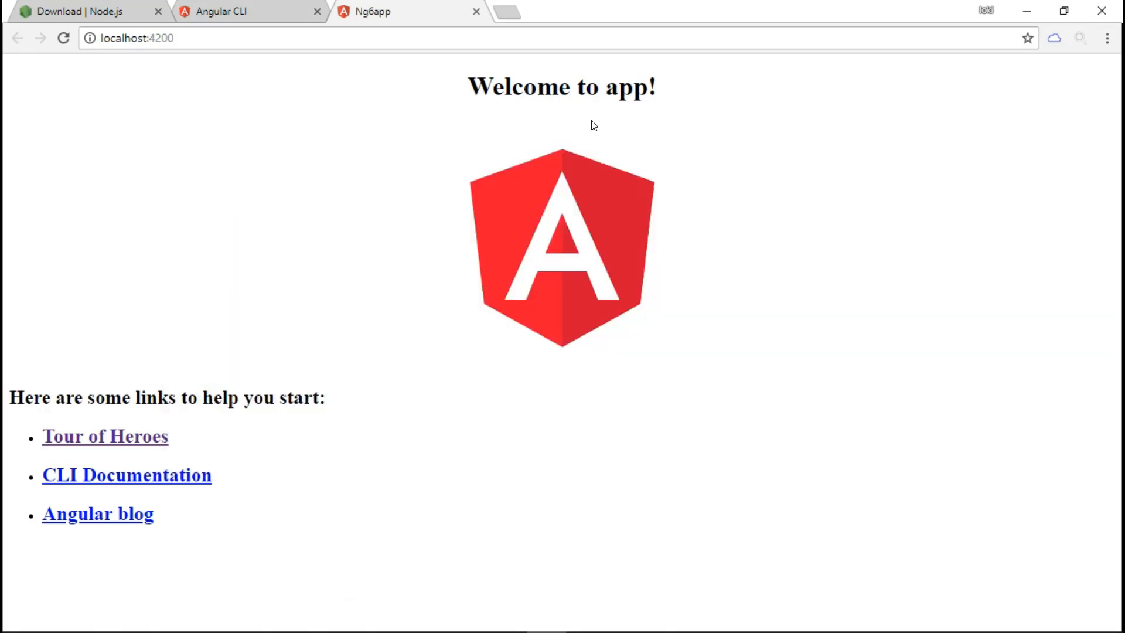
mouse_move(592, 191)
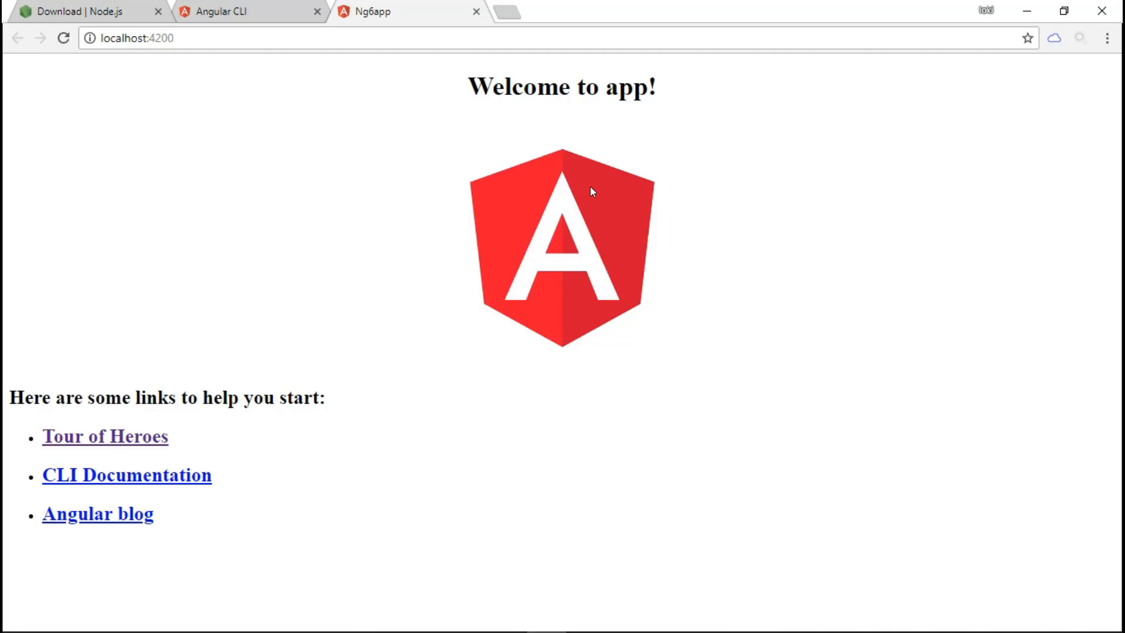
mouse_move(342, 229)
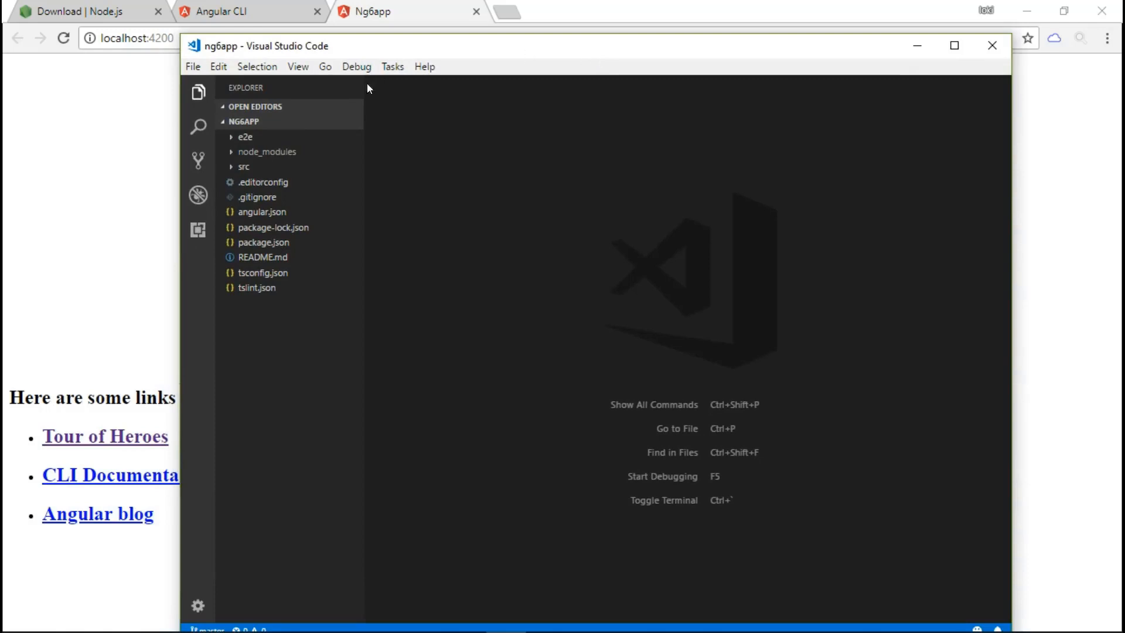
mouse_move(257, 126)
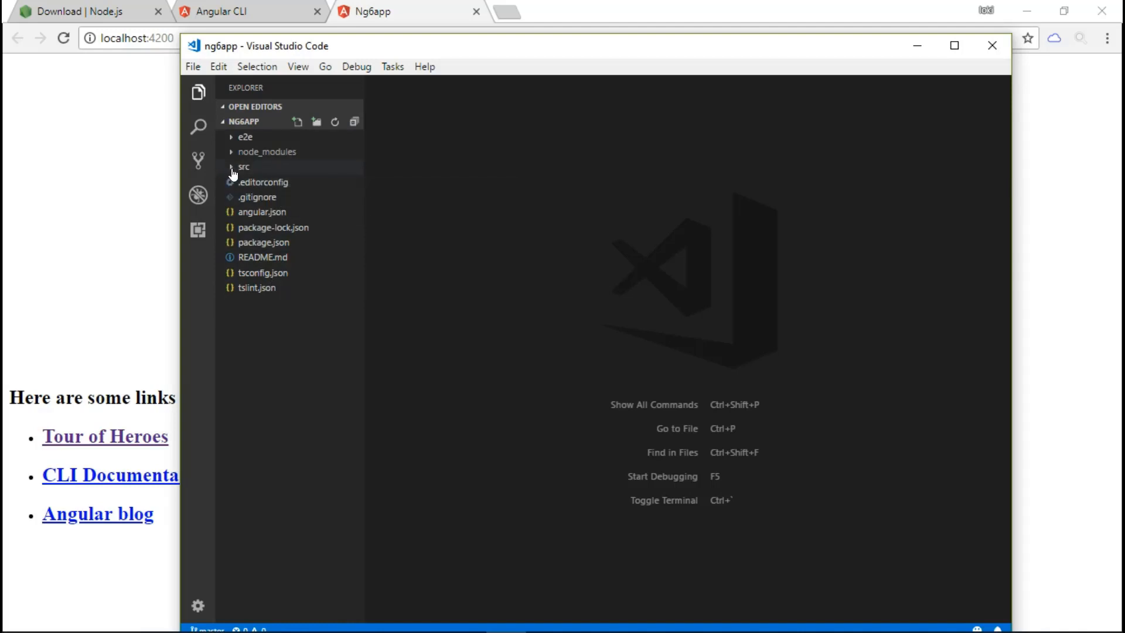
Expand src and app in the Explorer to reveal app.component.css, .html, .spec.ts, .ts and app.module.ts.
left_click(244, 167)
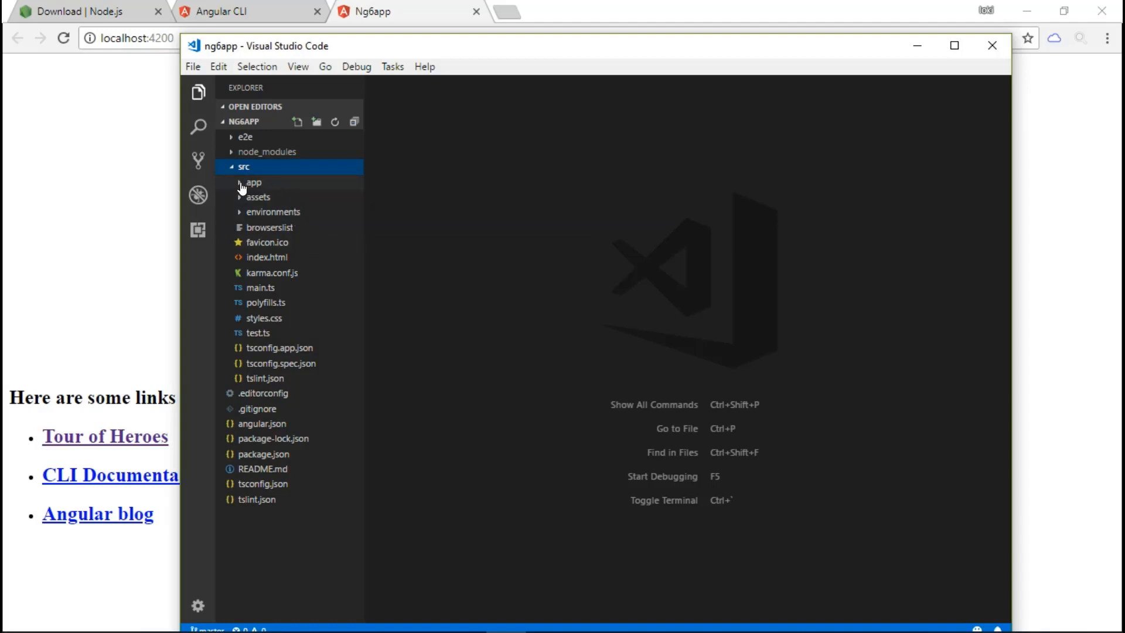
left_click(253, 183)
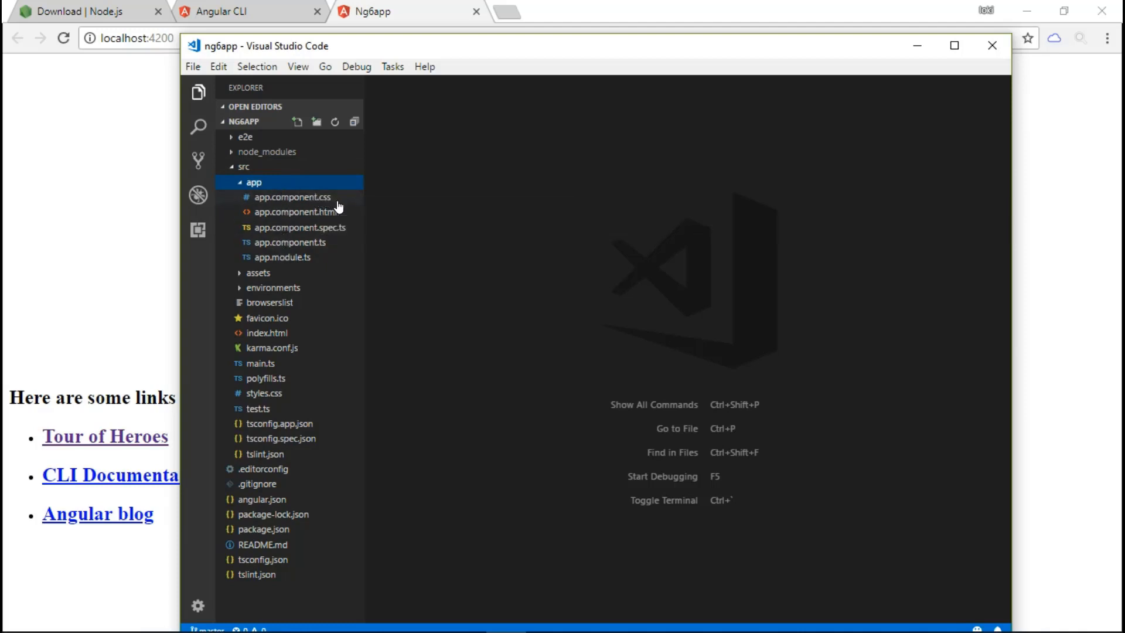
mouse_move(338, 233)
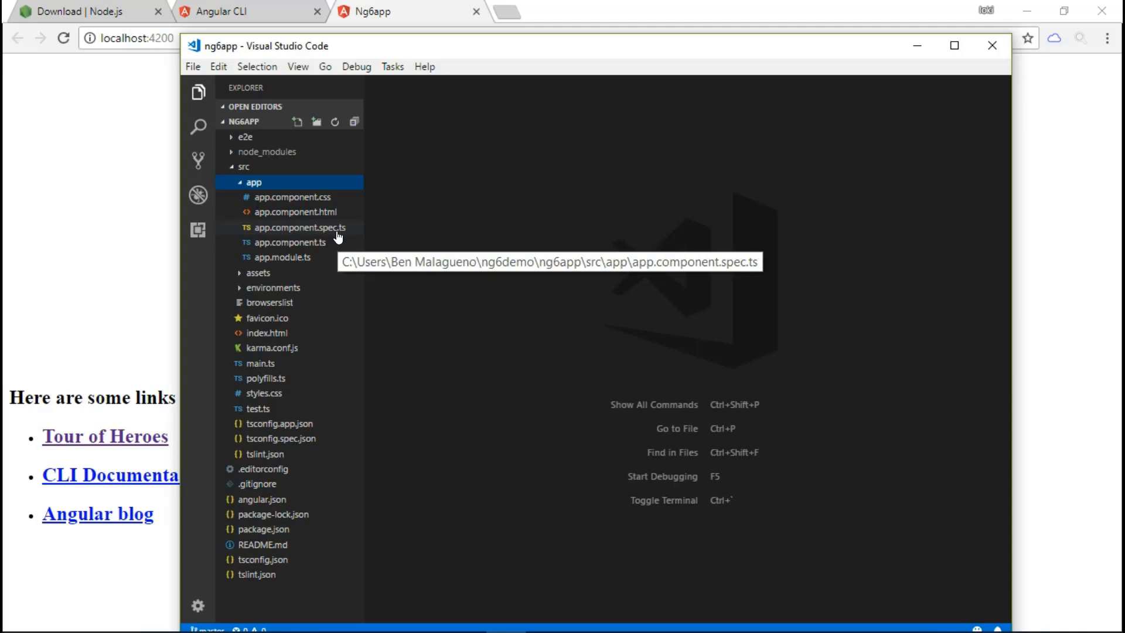
mouse_move(323, 242)
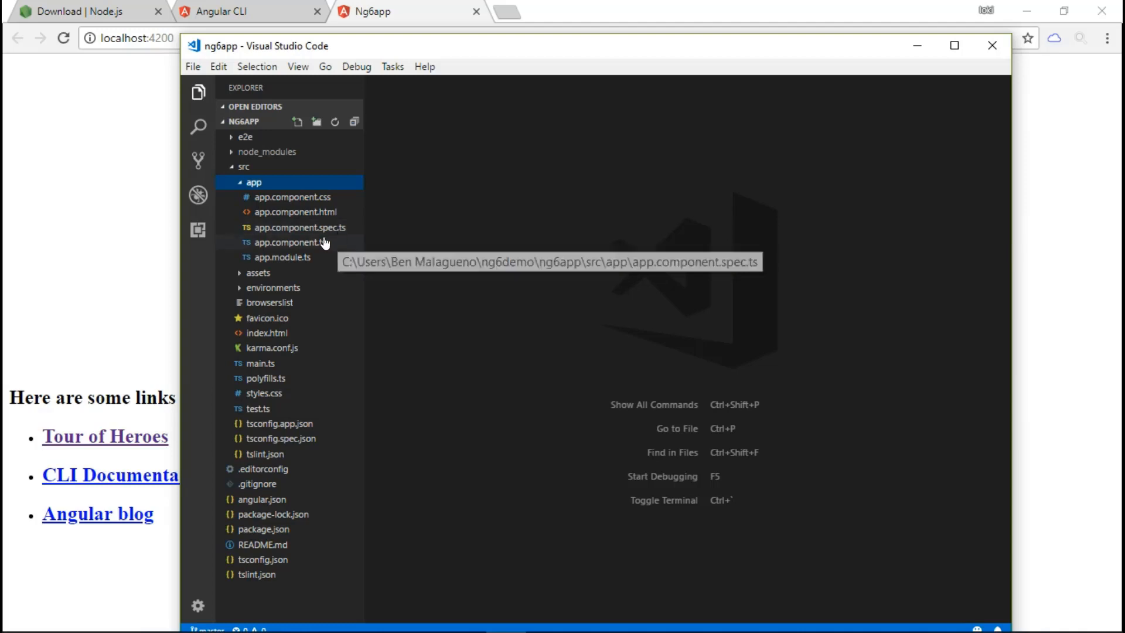
mouse_move(294, 243)
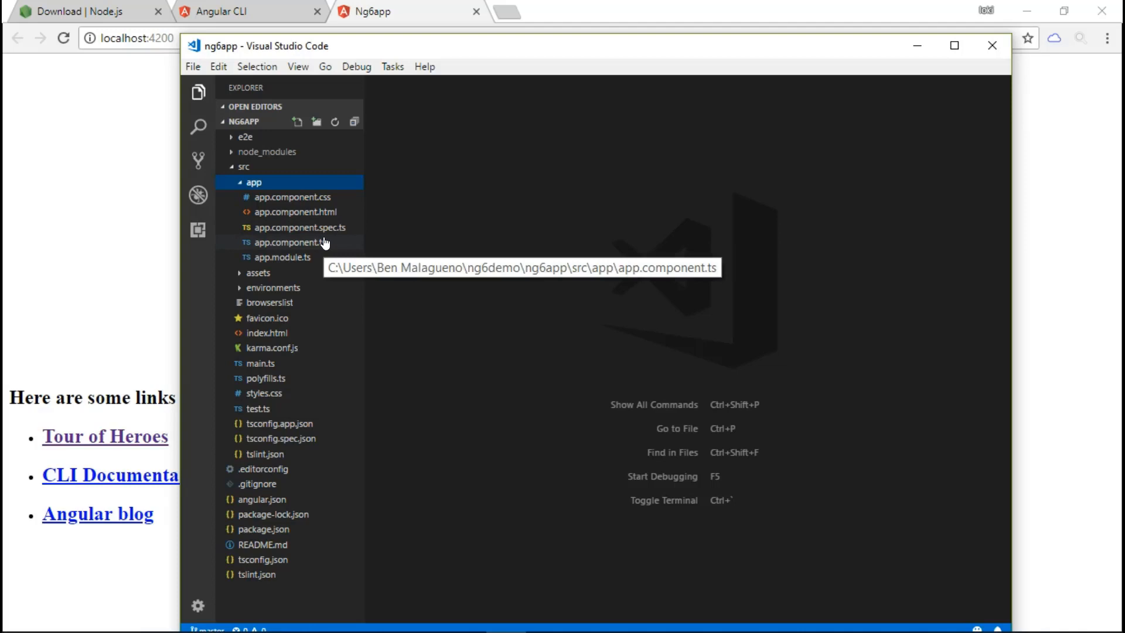